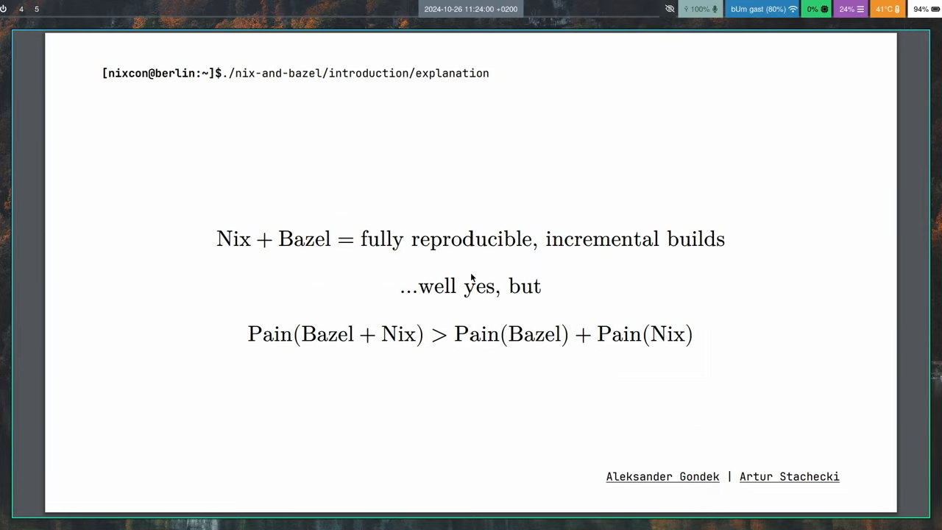
Advance past the Nix + Bazel slide to reach the remote coder shell
{"action": "key", "text": "Right"}
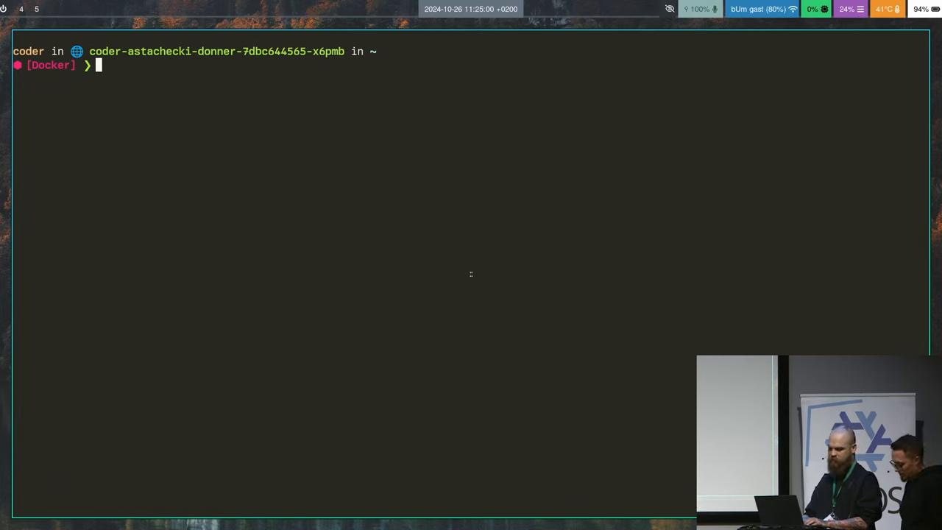
List home folder entries via cd completion, then split Alacritty into a second empty pane
{"action": "type", "text": "cd"}
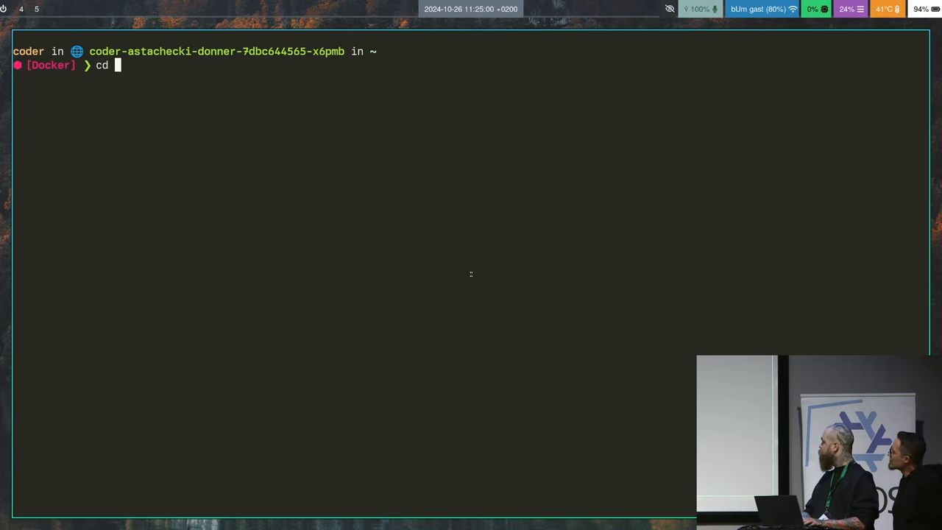
{"action": "key", "text": "Tab"}
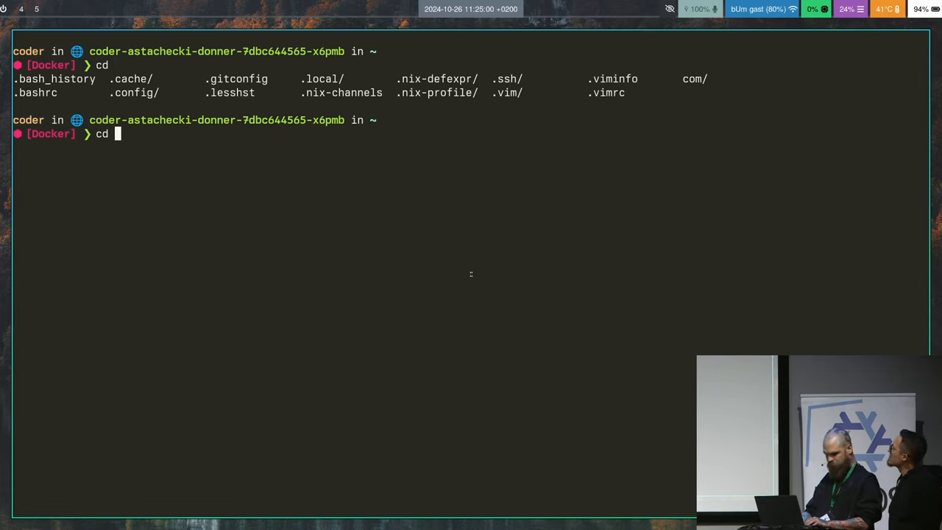
{"action": "type", "text": "com/g"}
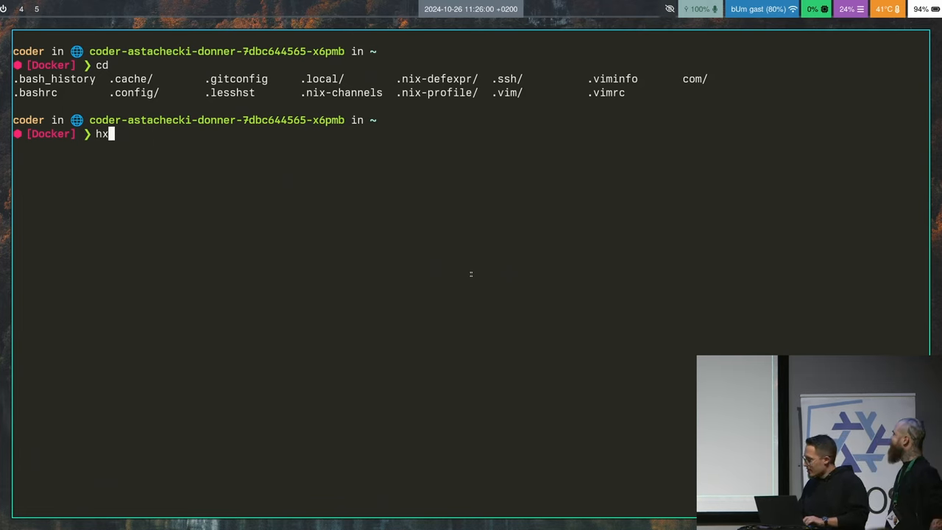
{"action": "type", "text": "~/.co"}
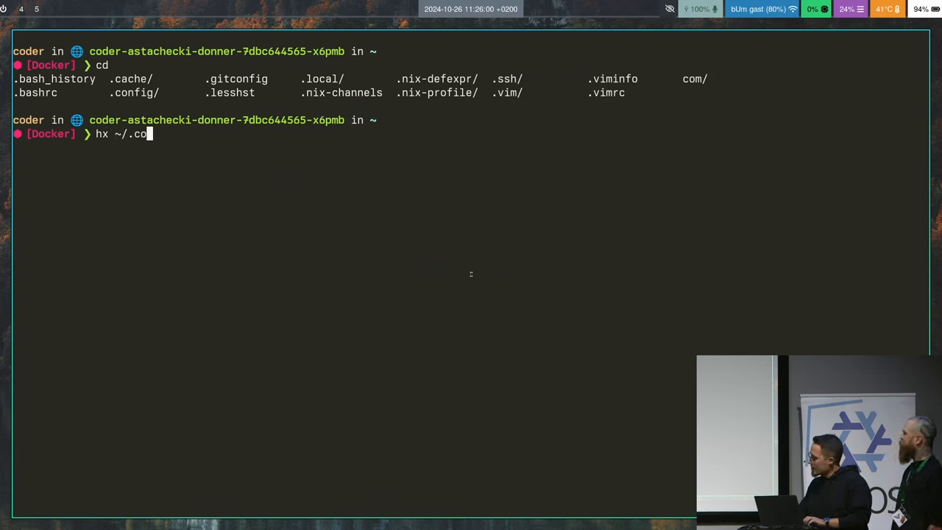
{"action": "type", "text": "nfig/code-server/"}
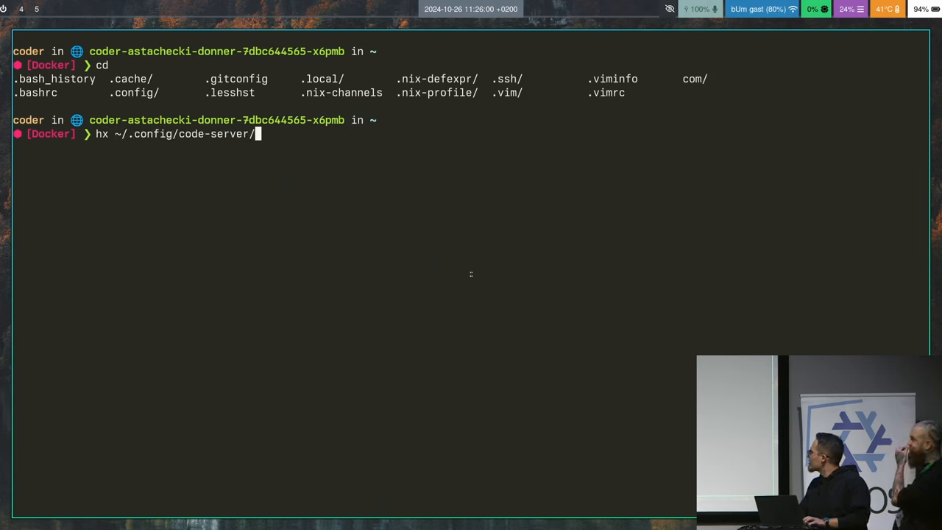
{"action": "key", "text": "Backspace"}
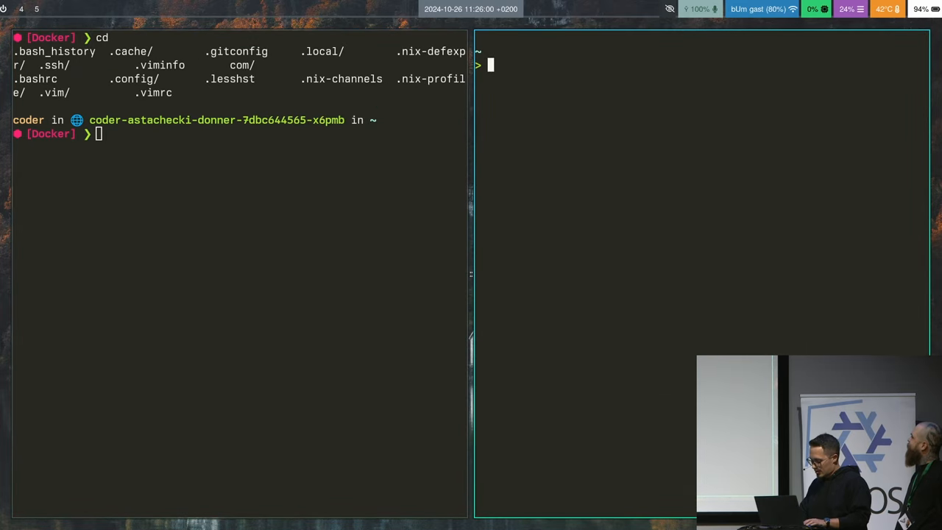
Open ~/.config/alacritty/alacritty.toml in Helix
{"action": "type", "text": "h"}
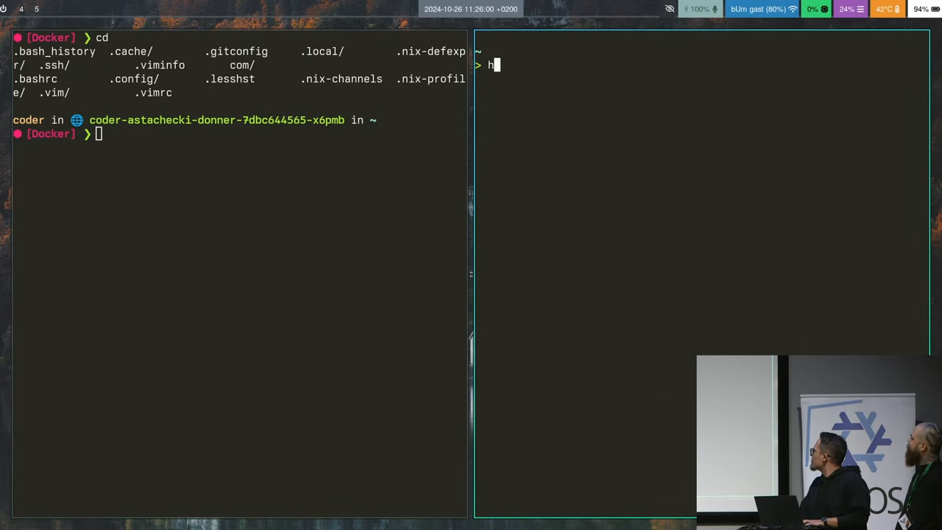
{"action": "type", "text": "x /~/."}
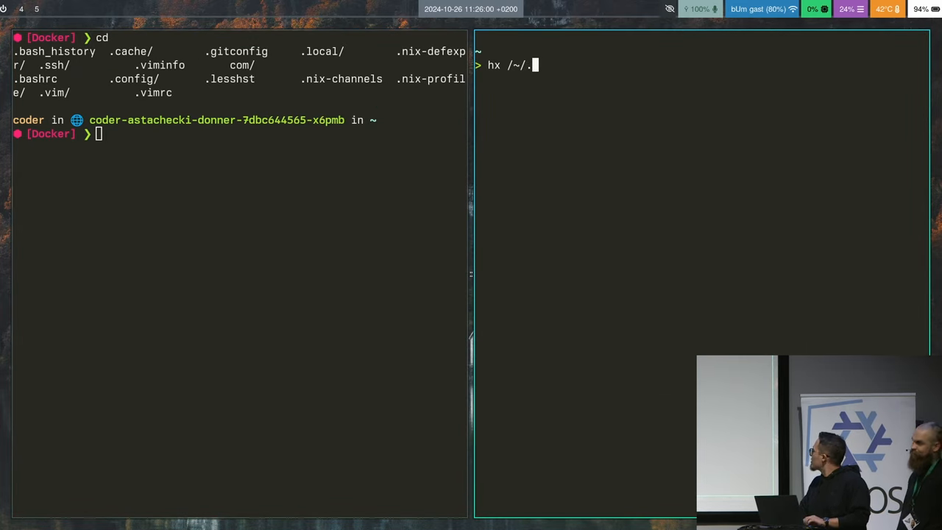
{"action": "type", "text": "cofnf"}
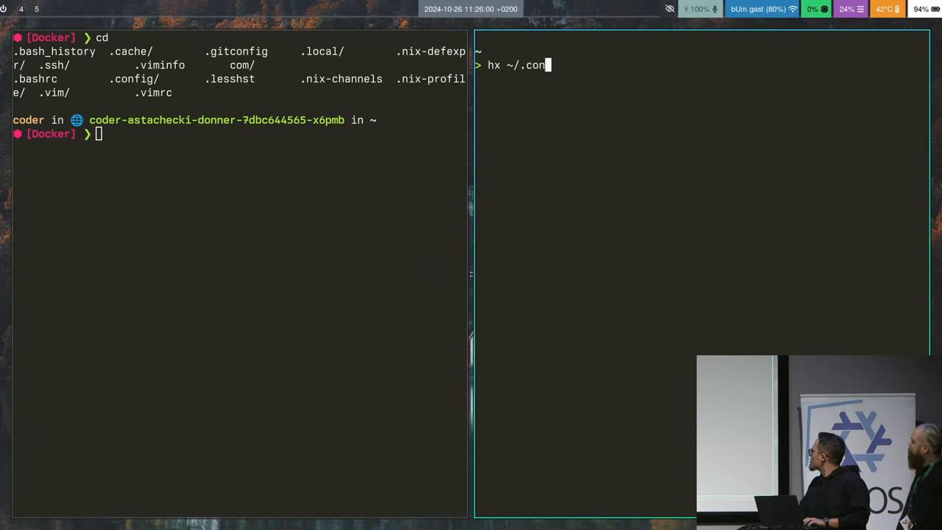
{"action": "type", "text": "fig/alacritty/"}
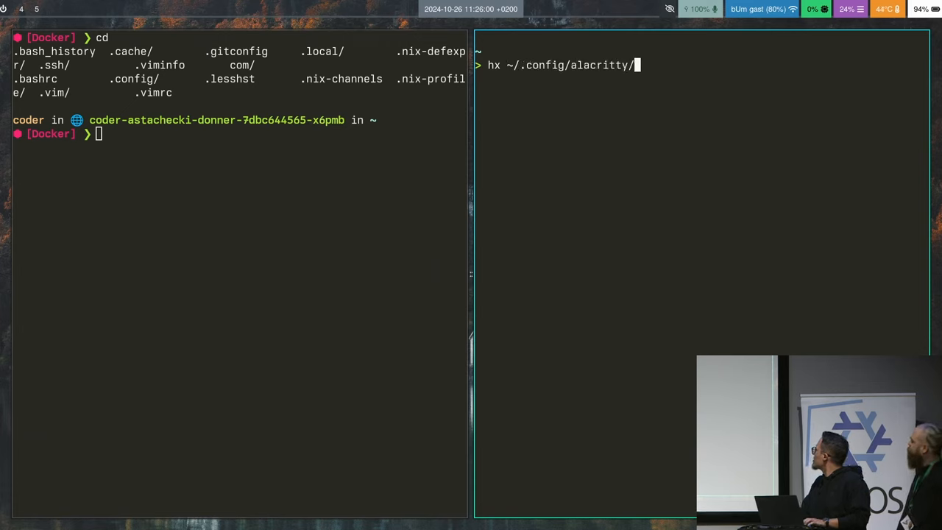
{"action": "key", "text": "Return"}
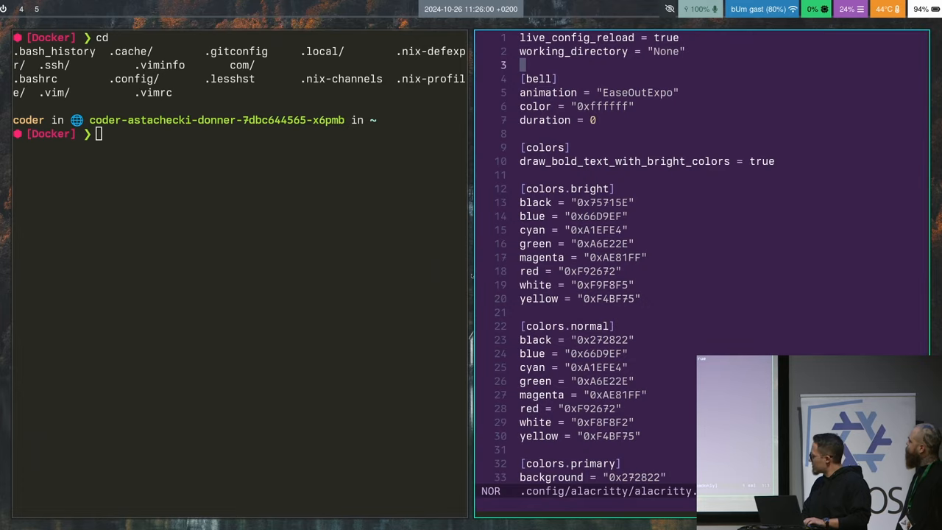
Change font size to 18; saving is denied, so force-quit with :q! discarding changes
{"action": "scroll", "scroll_direction": "down", "scroll_amount": 3}
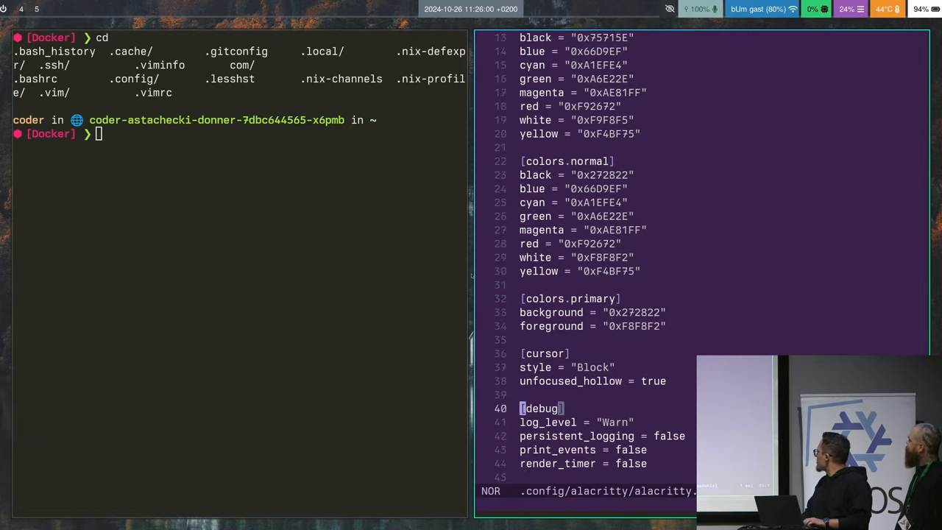
{"action": "scroll", "scroll_direction": "down", "scroll_amount": 3}
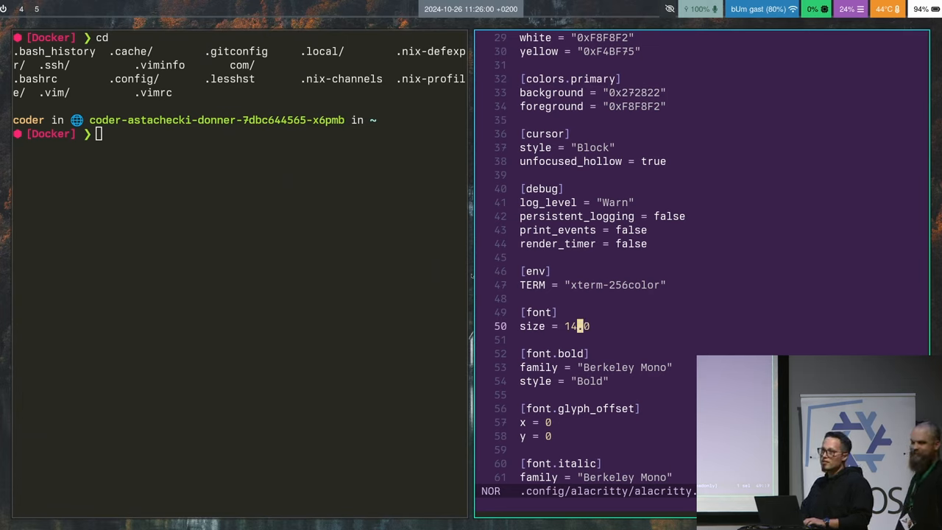
{"action": "type", "text": "8"}
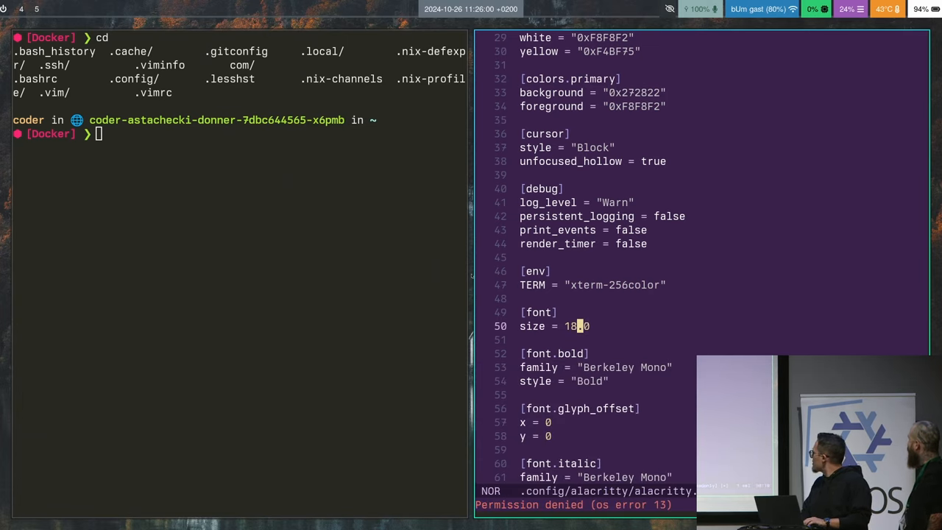
{"action": "type", "text": ":wq"}
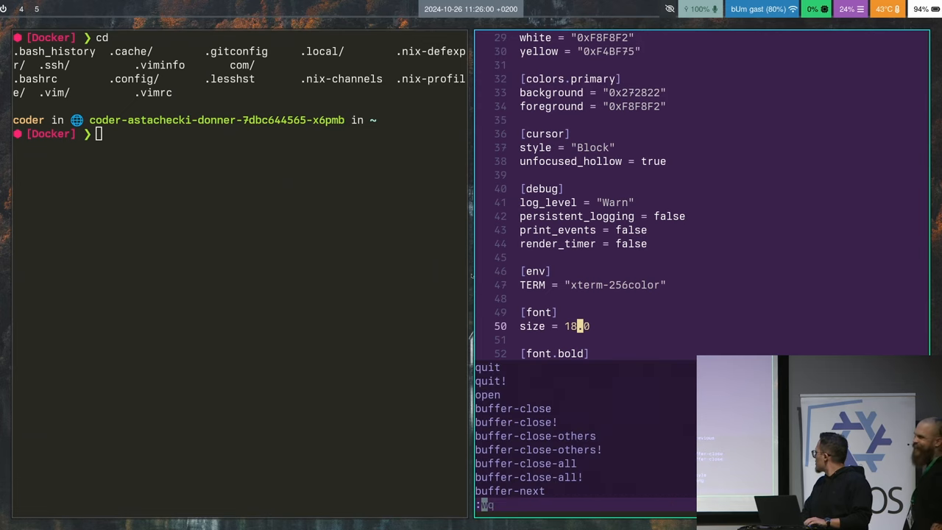
{"action": "type", "text": "q!"}
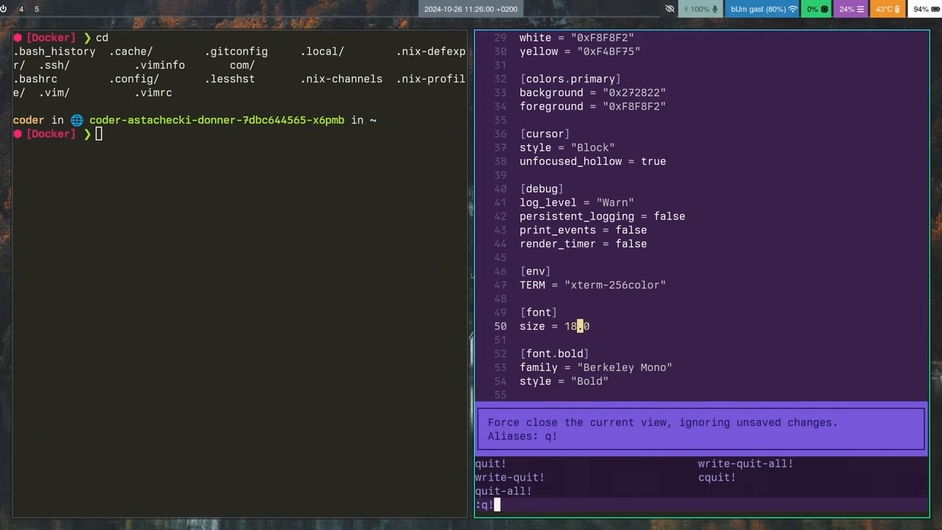
{"action": "key", "text": "Return"}
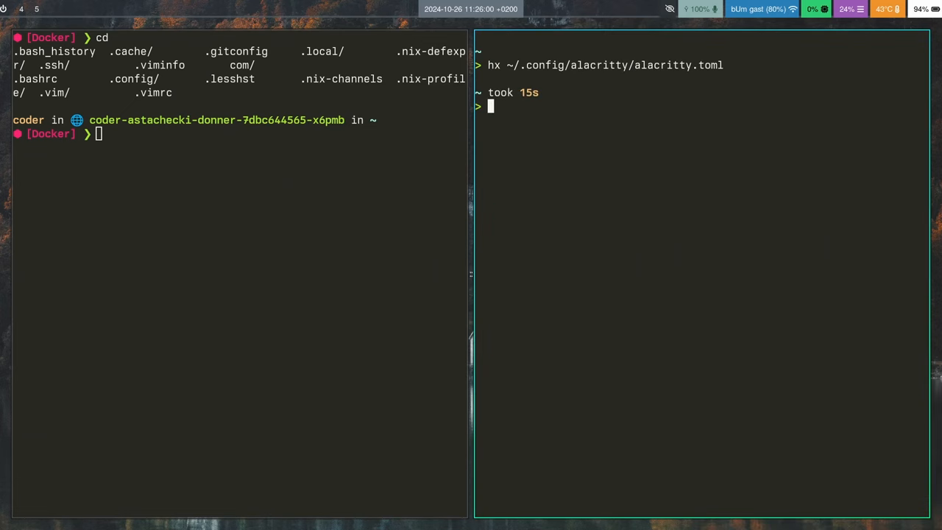
Copy ~/.config/alacritty/alacritty.toml as a backup into the home folder
{"action": "type", "text": "cp ~"}
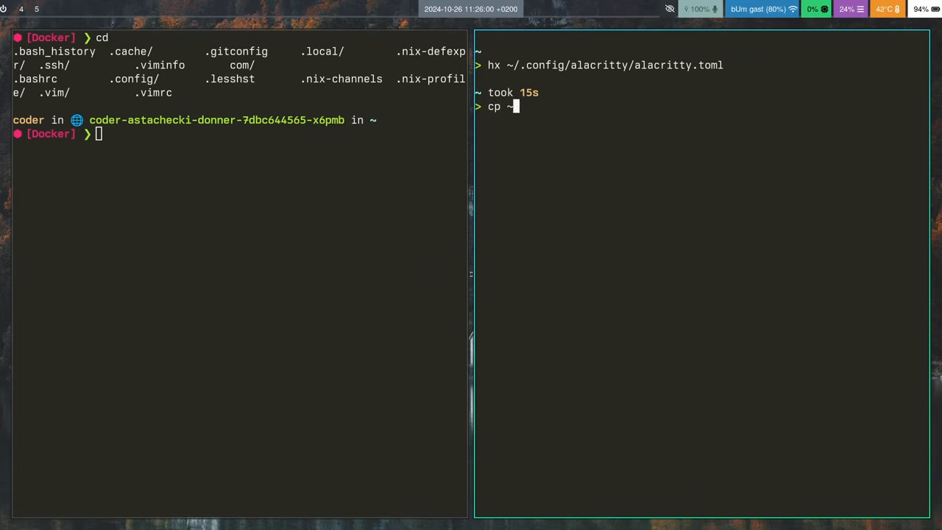
{"action": "type", "text": "/.config/"}
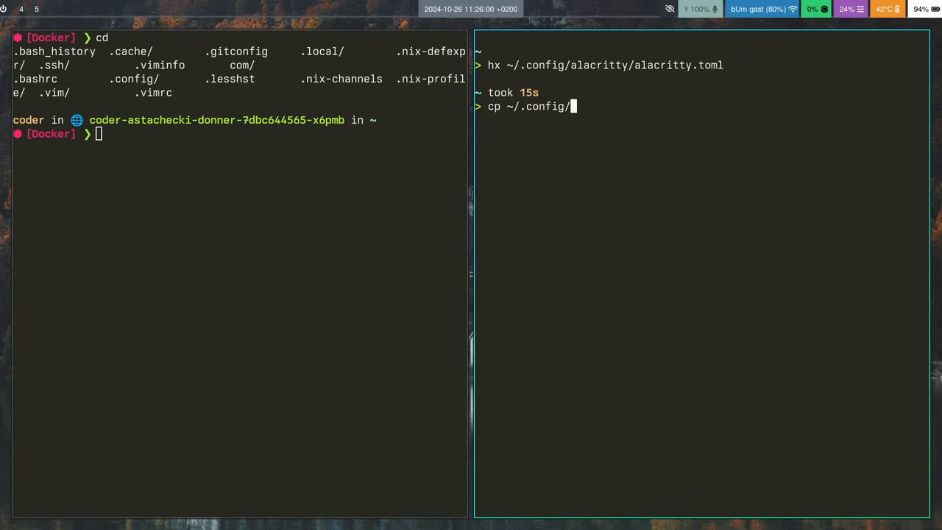
{"action": "type", "text": "alacritty/alacritty.toml ."}
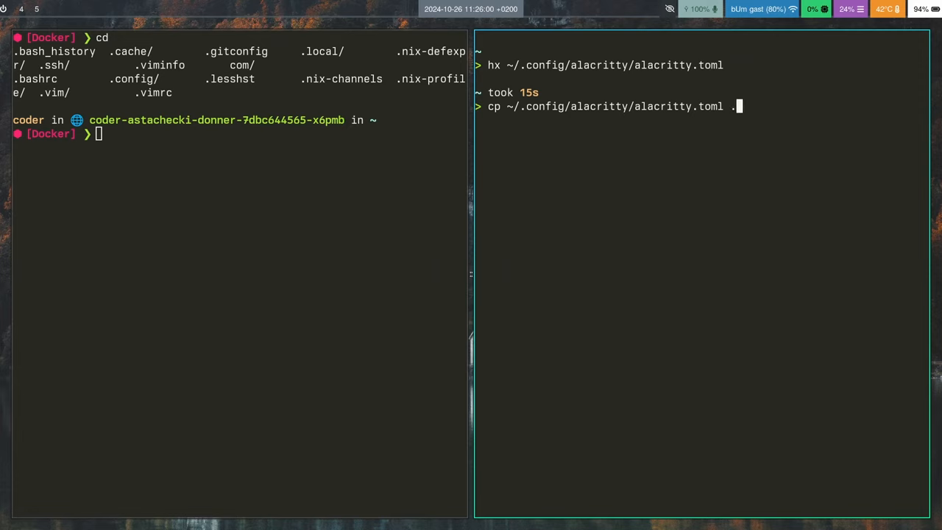
{"action": "key", "text": "Return"}
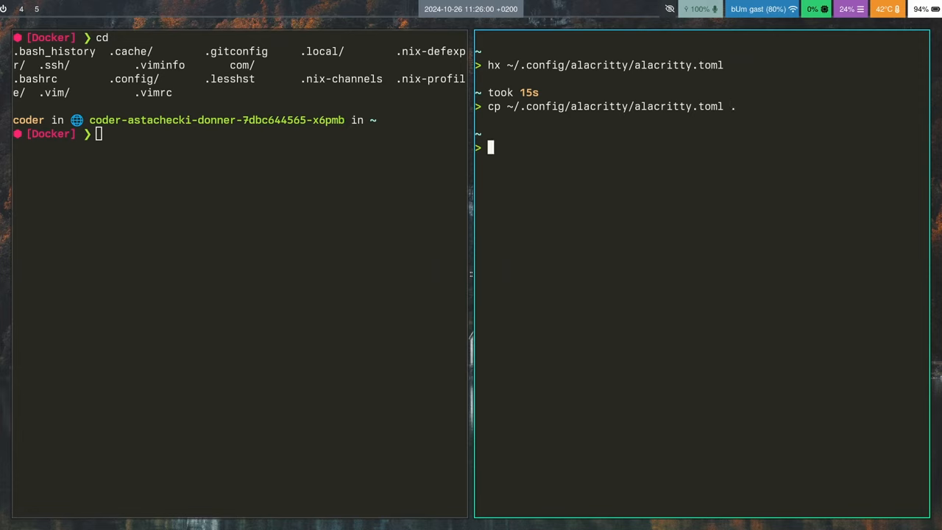
In ~/.config/alacritty run sudo chmod +w alacritty.toml with the password, then reopen it in Helix
{"action": "type", "text": "cd ~/c"}
{"action": "type", "text": "ls -la"}
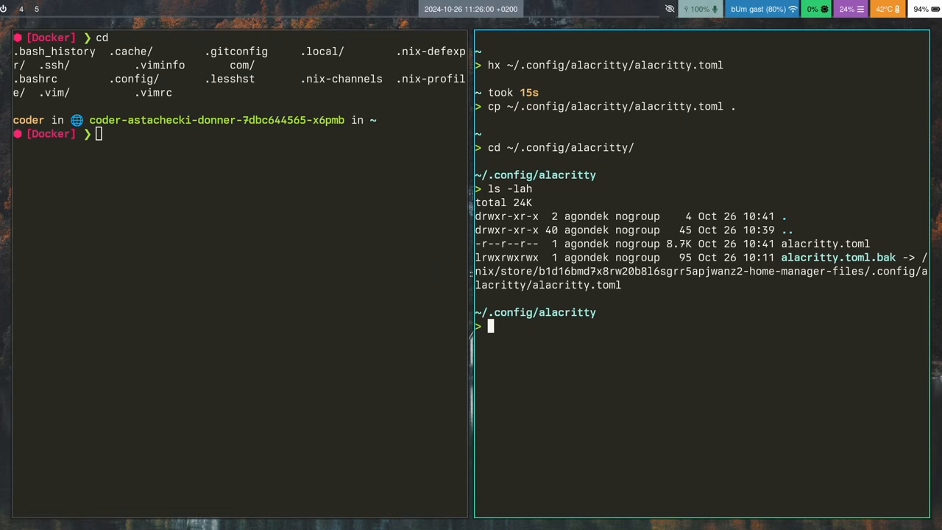
{"action": "type", "text": "hx"}
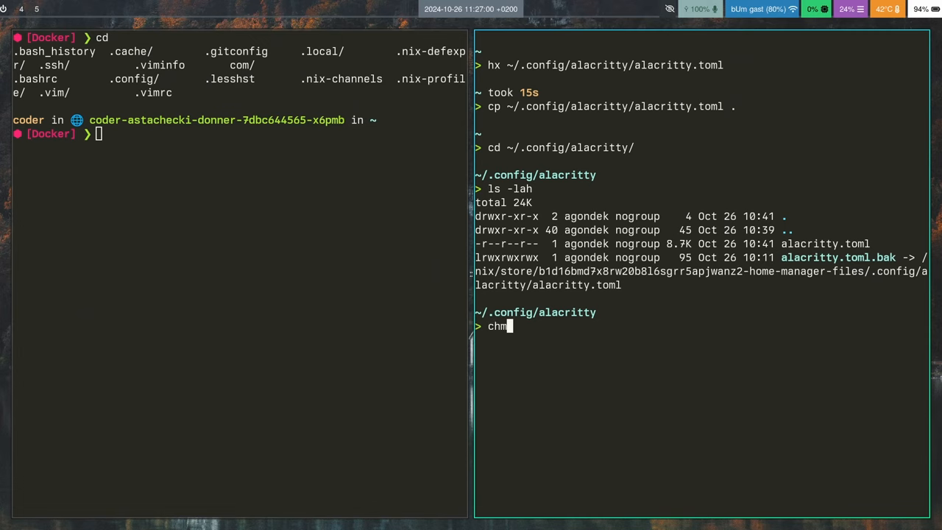
{"action": "key", "text": "ctrl+u"}
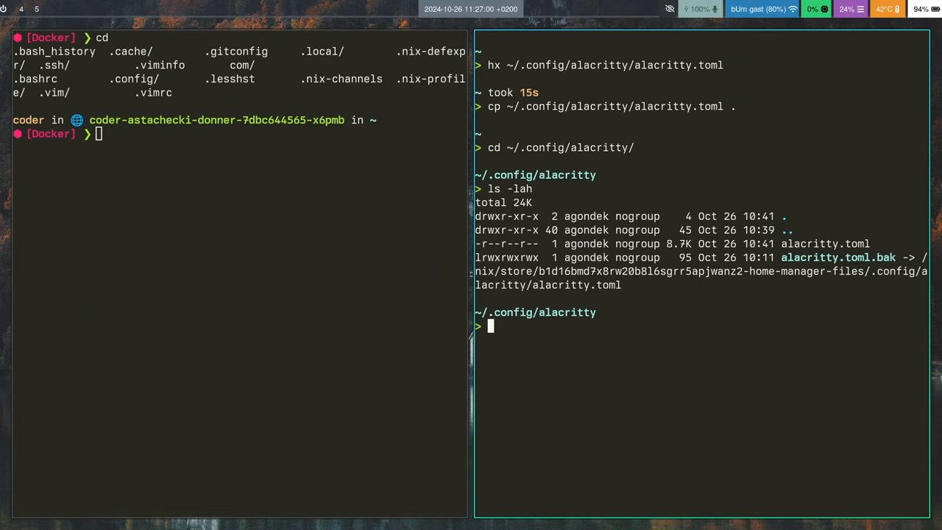
{"action": "type", "text": "sudo chmod +"}
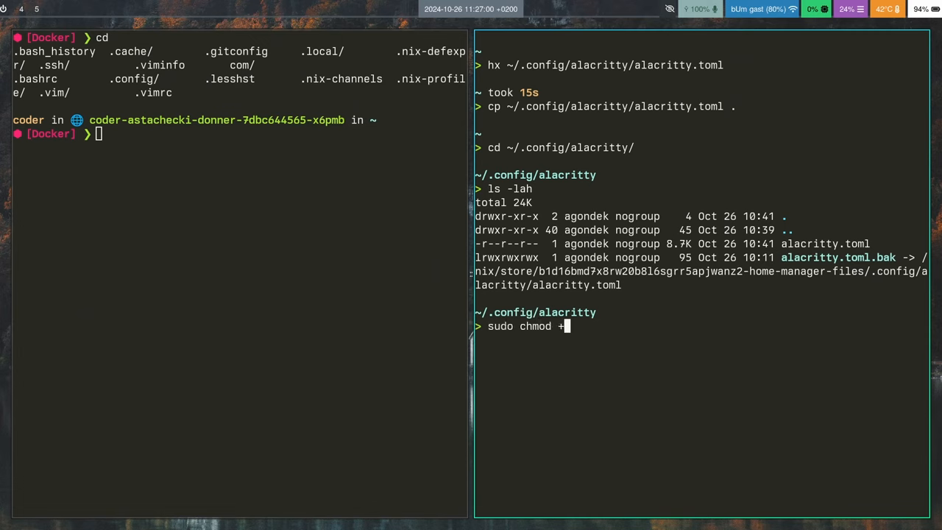
{"action": "key", "text": "Return"}
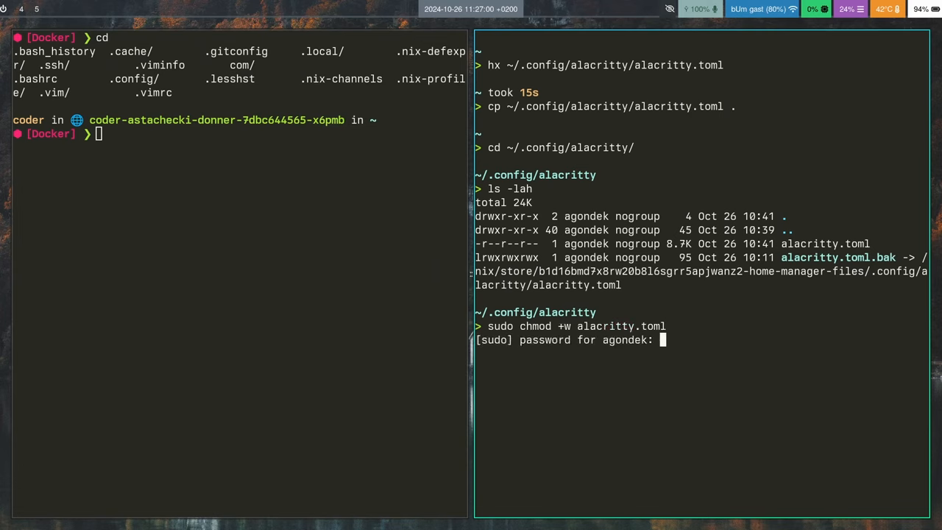
{"action": "key", "text": "Return"}
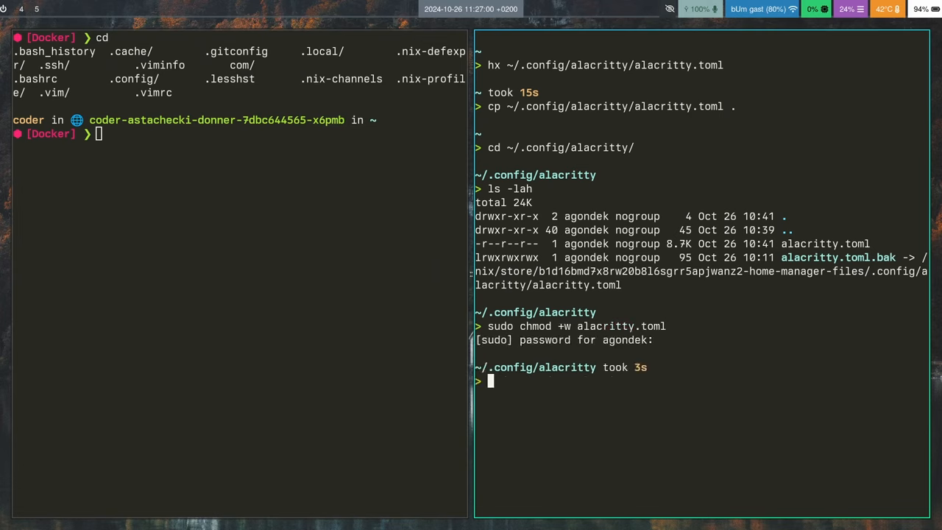
{"action": "type", "text": "hx .al"}
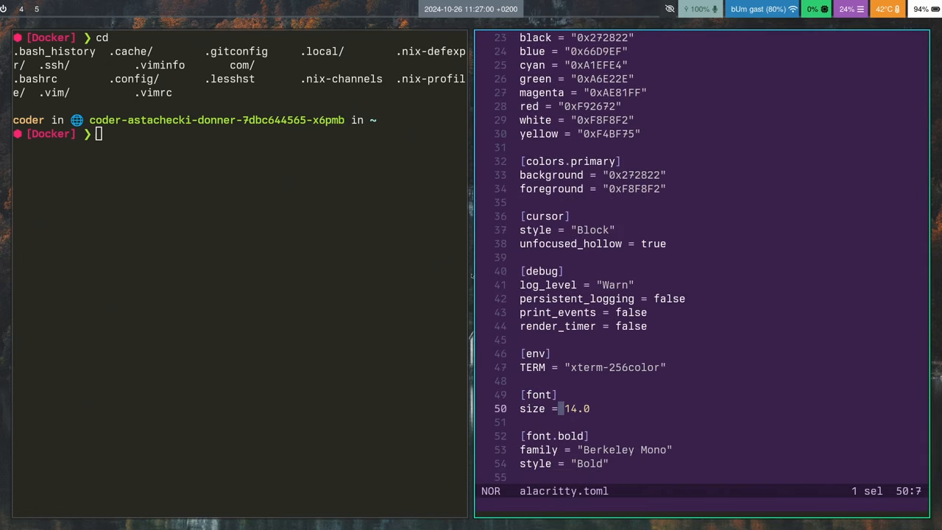
Set [font] size to 18 in alacritty.toml and save with :wq
{"action": "type", "text": "18"}
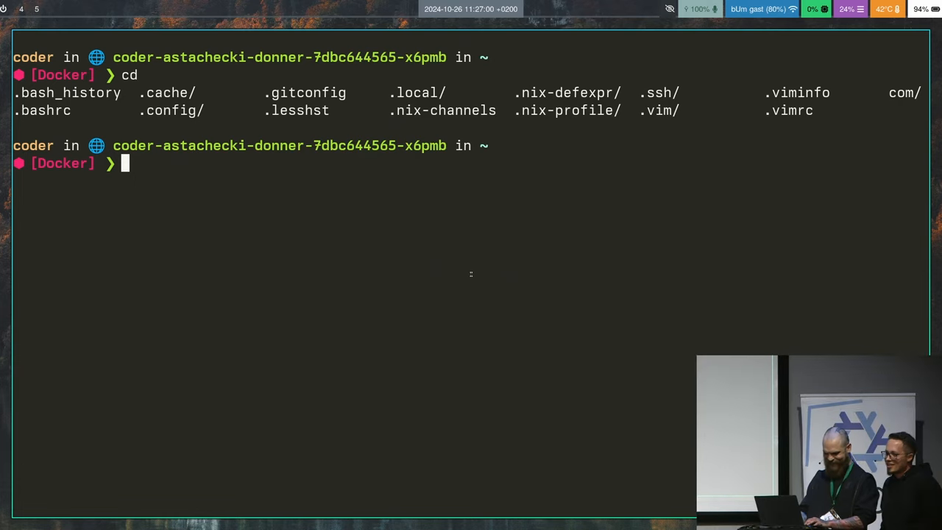
Change into com/github/explore-bzl/nix-and-bazel-stack and start the git log
{"action": "type", "text": "cd"}
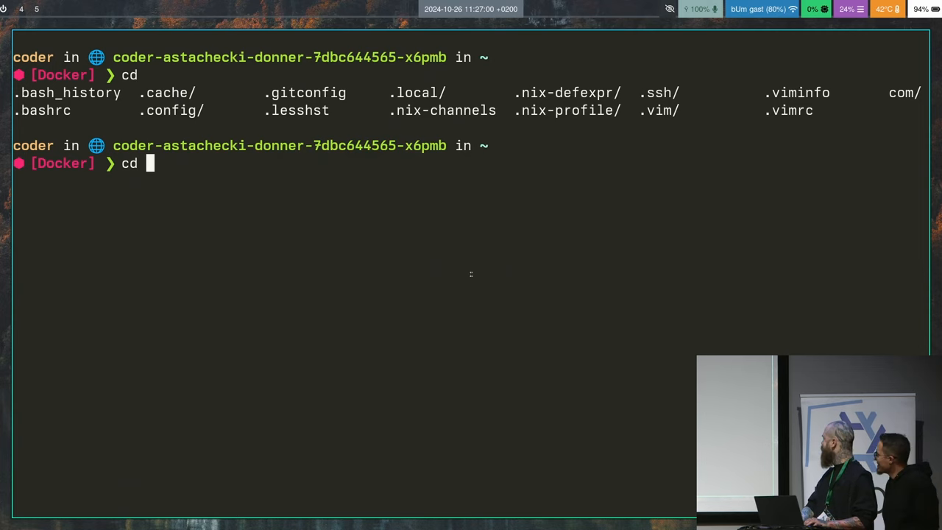
{"action": "type", "text": "cp"}
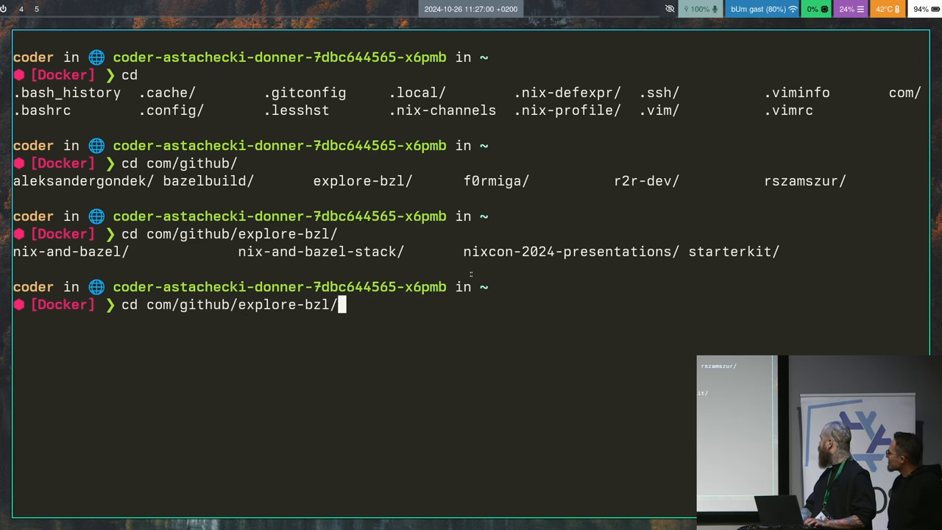
{"action": "type", "text": "nix-and-bazel"}
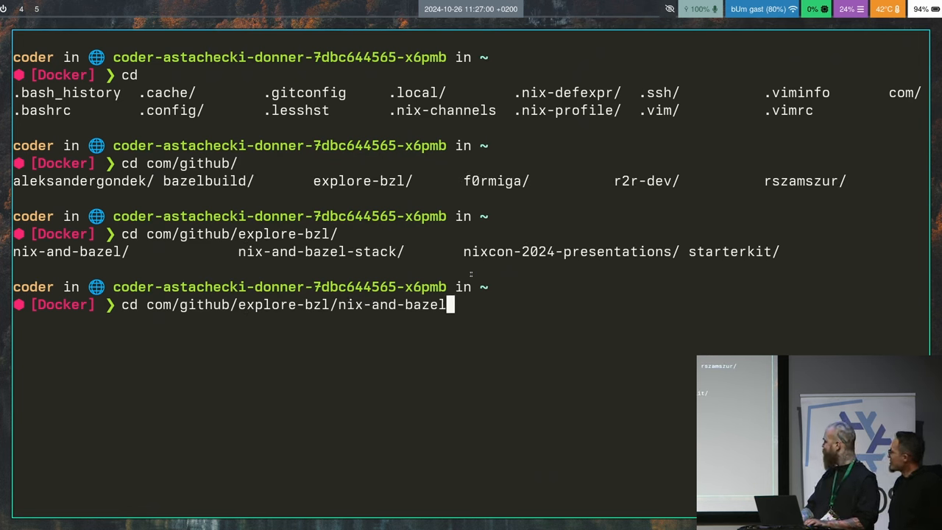
{"action": "key", "text": "Return"}
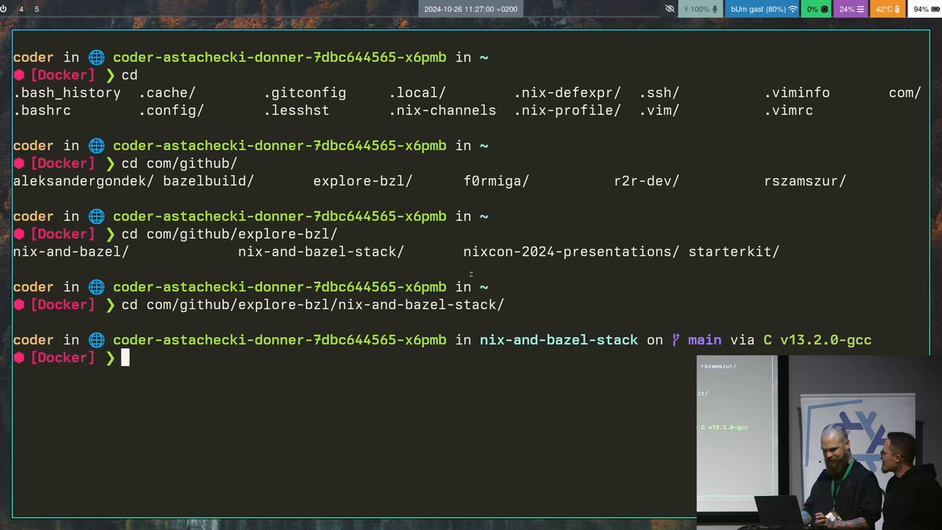
{"action": "type", "text": "git"}
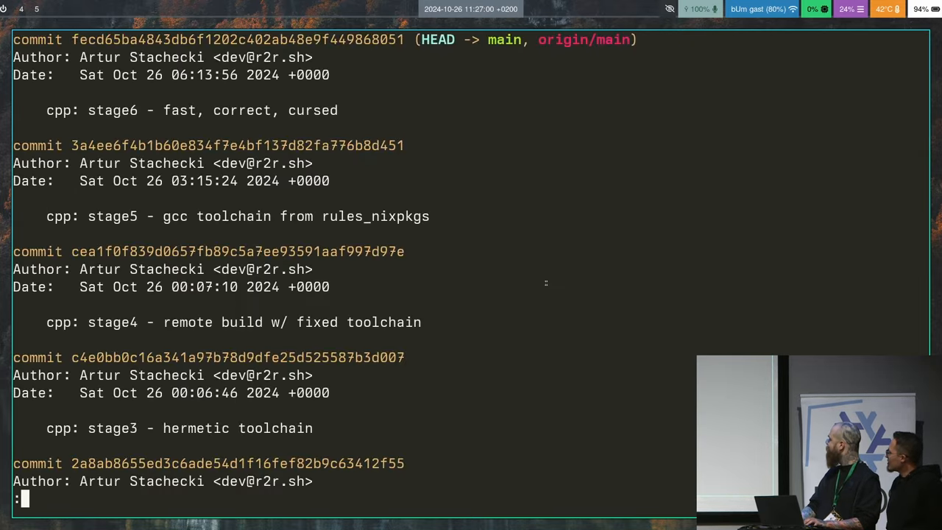
Review the stage commit history in git log and quit the pager
{"action": "scroll", "scroll_direction": "down", "scroll_amount": 3}
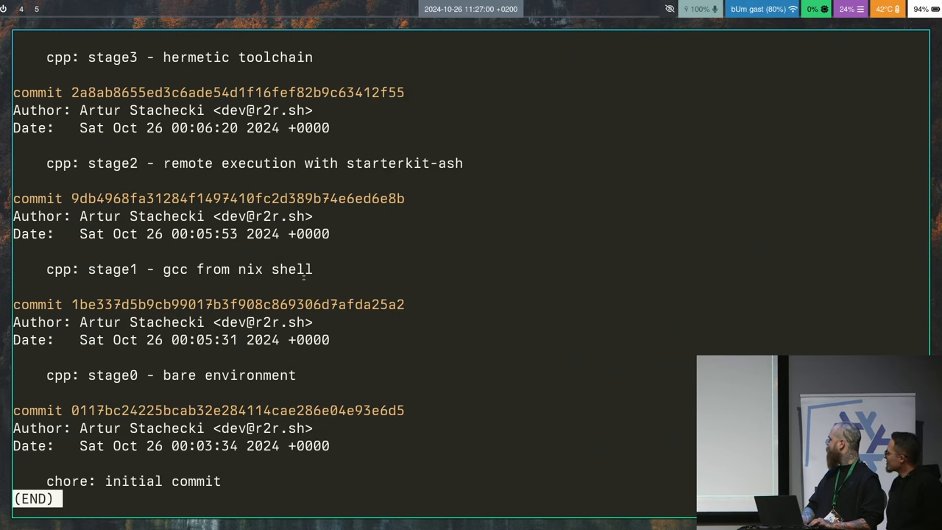
{"action": "key", "text": "q"}
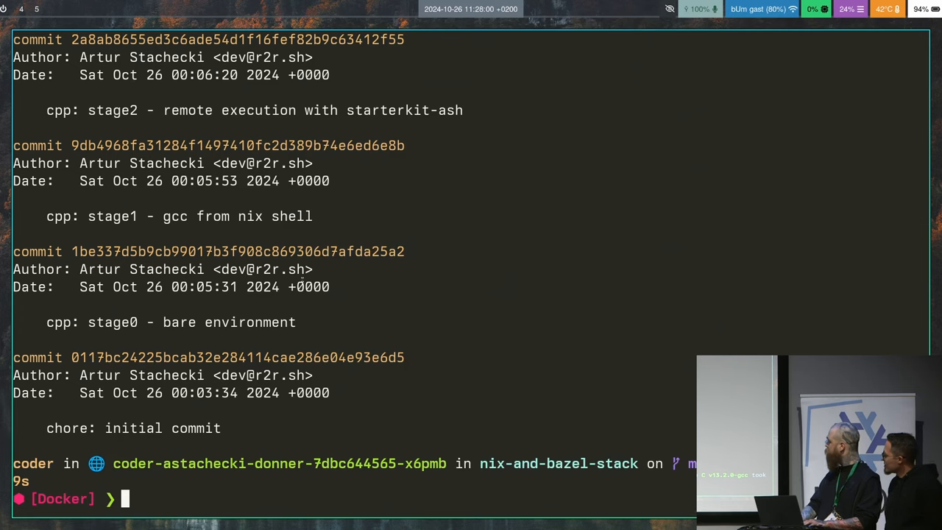
Check out HEAD~6, the stage0 bare environment commit
{"action": "type", "text": "gi"}
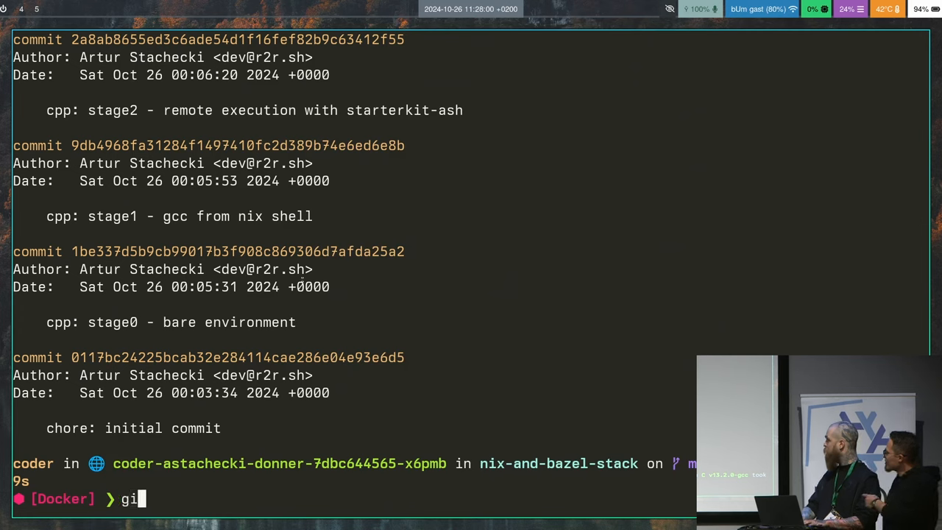
{"action": "type", "text": "t"}
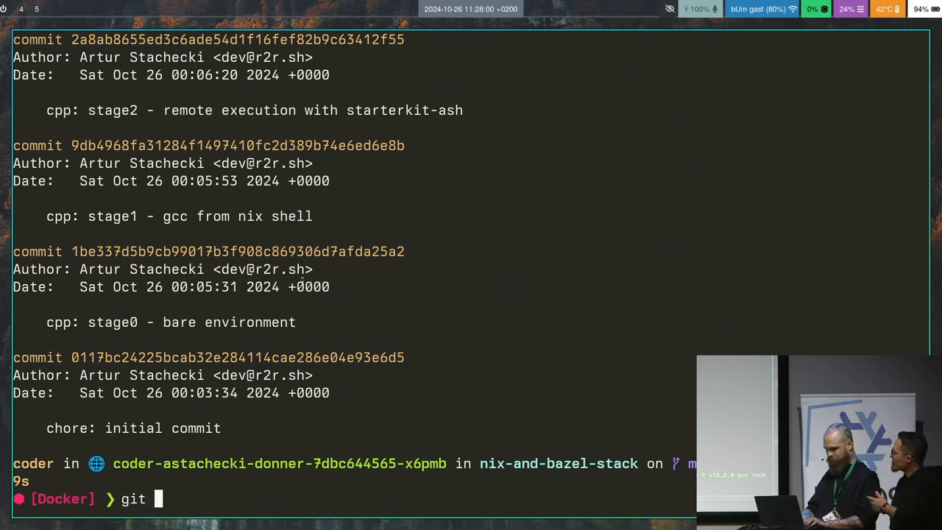
{"action": "type", "text": "check"}
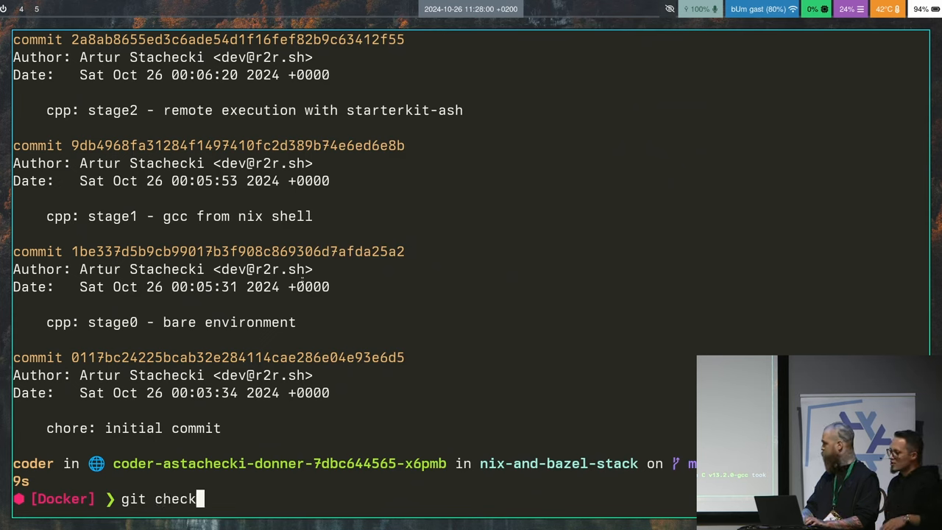
{"action": "type", "text": "out"}
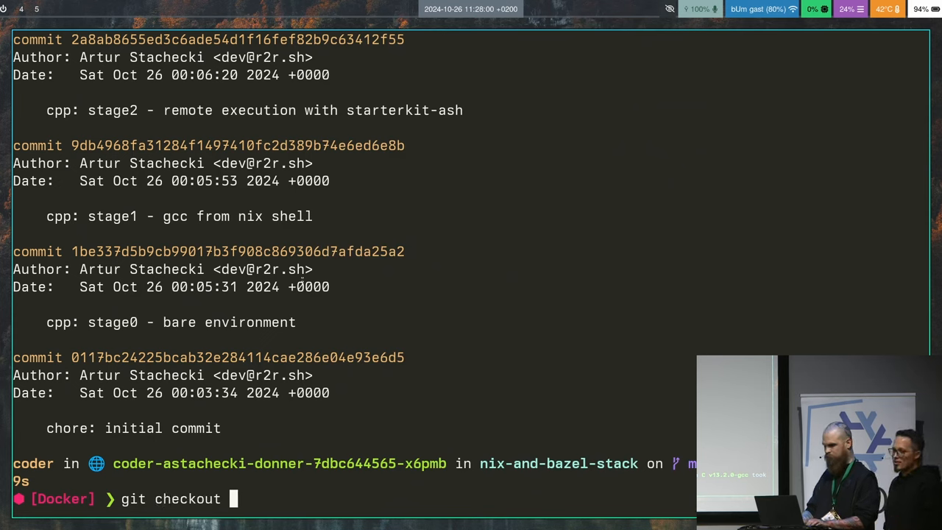
{"action": "type", "text": "HEA"}
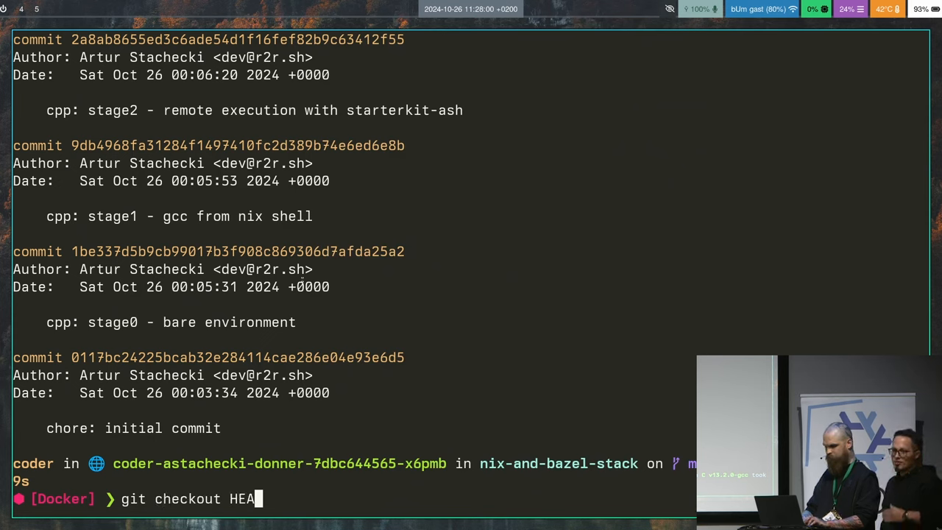
{"action": "type", "text": "D~6"}
{"action": "type", "text": "ls"}
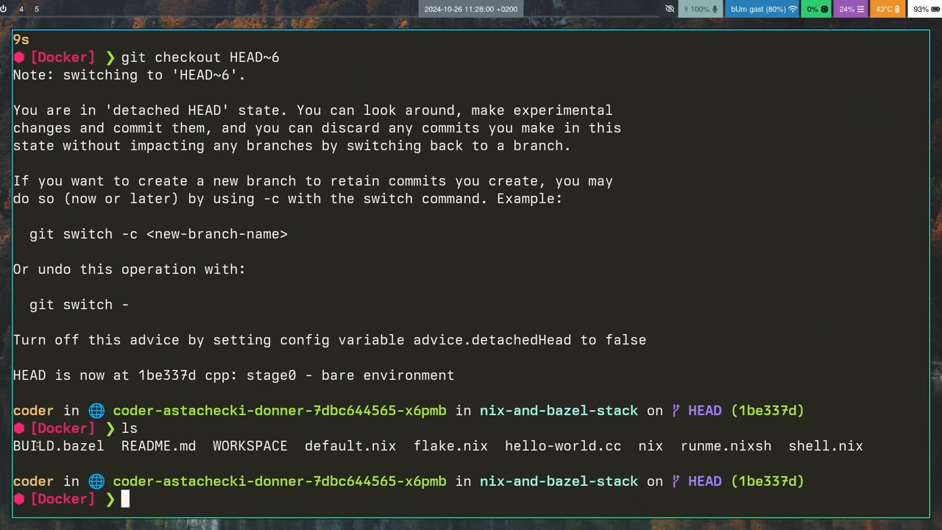
{"action": "mouse_move", "coordinate": [562, 459]}
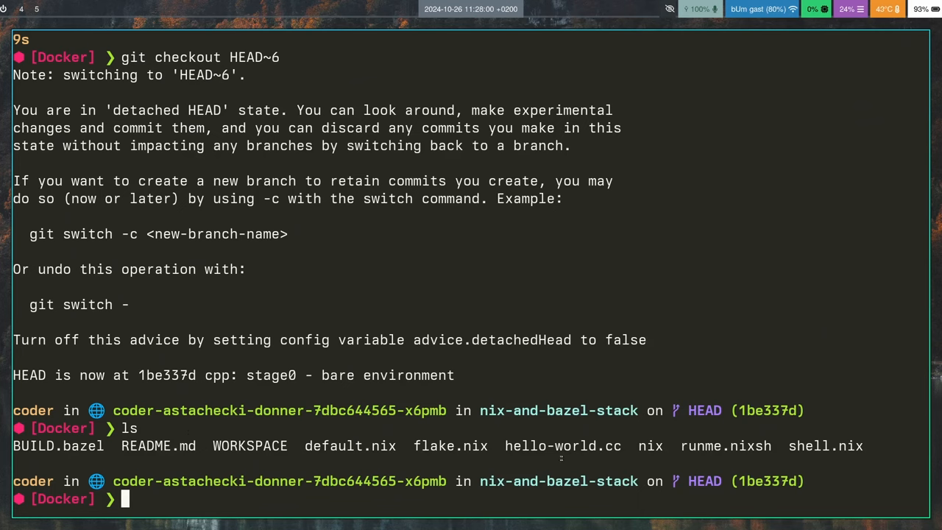
Print hello-world.cc with cat and begin the git show HEAD command
{"action": "type", "text": "c"}
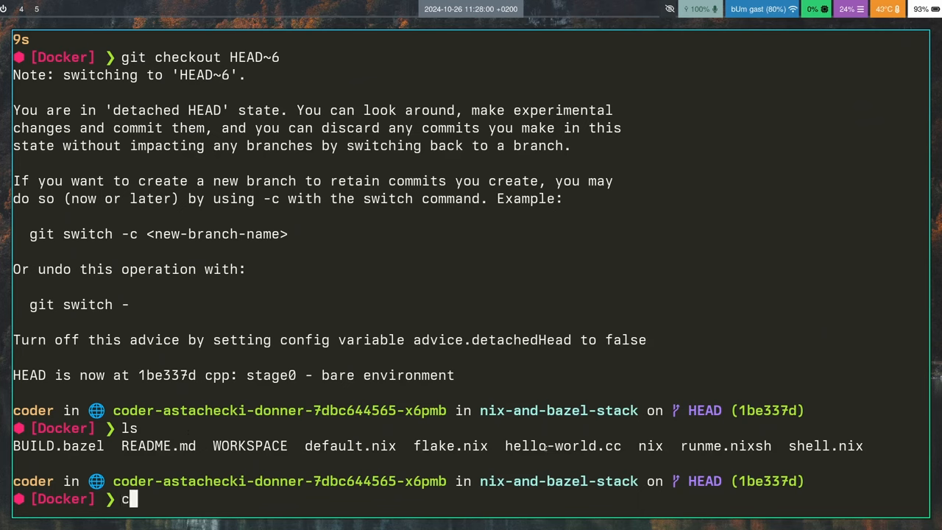
{"action": "type", "text": "at h"}
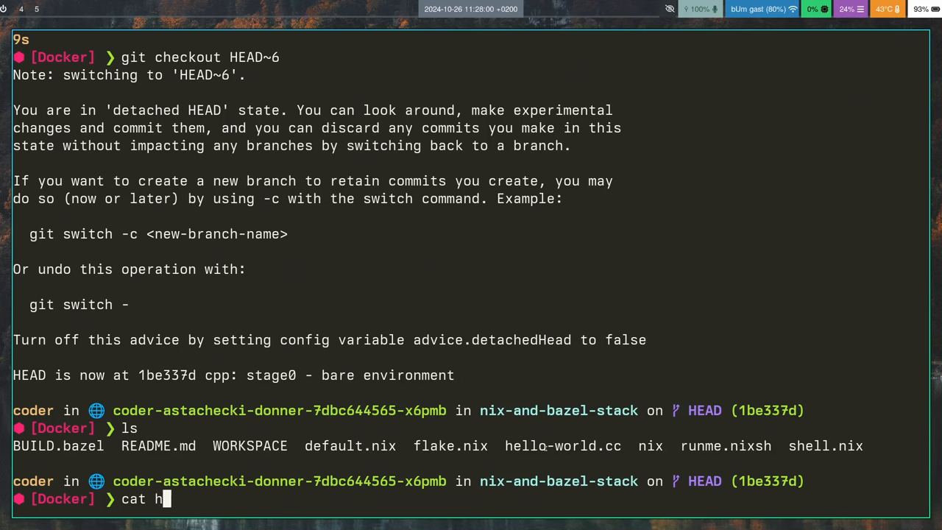
{"action": "key", "text": "Return"}
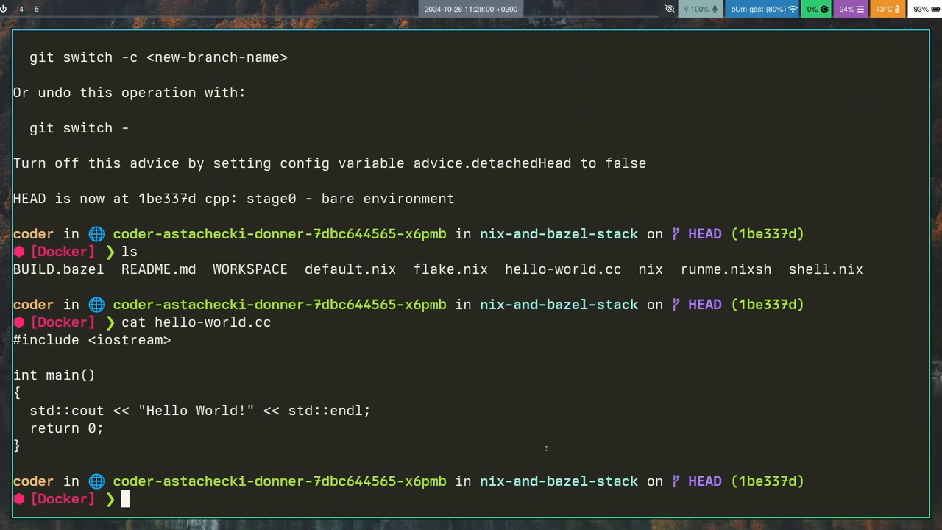
{"action": "type", "text": "gi"}
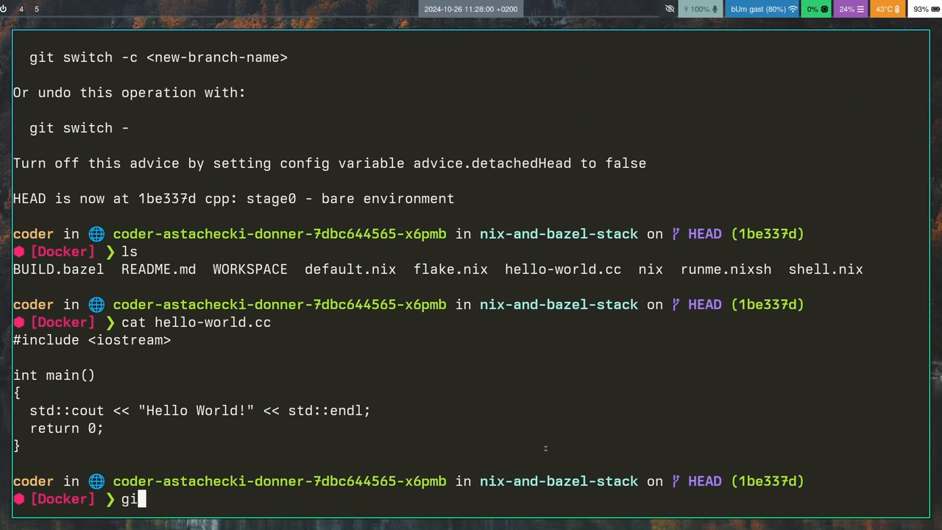
{"action": "type", "text": "t s"}
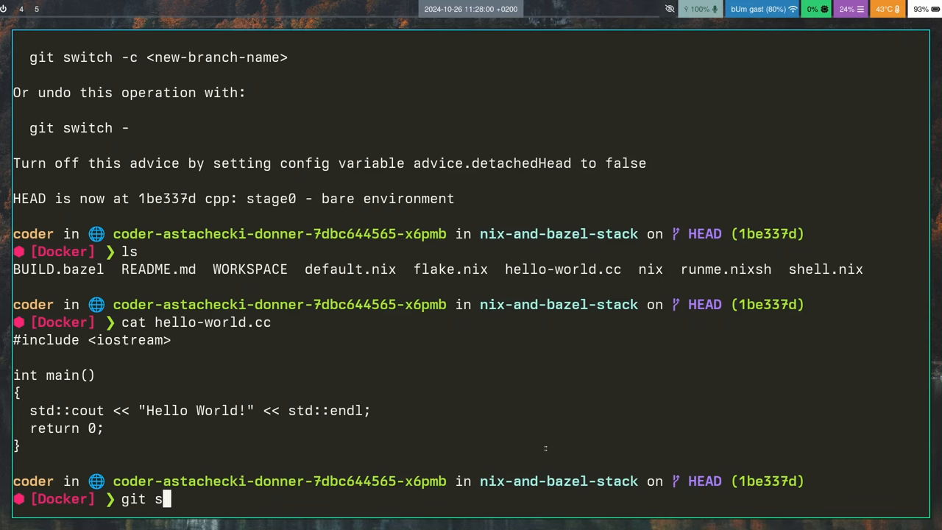
{"action": "type", "text": "how H"}
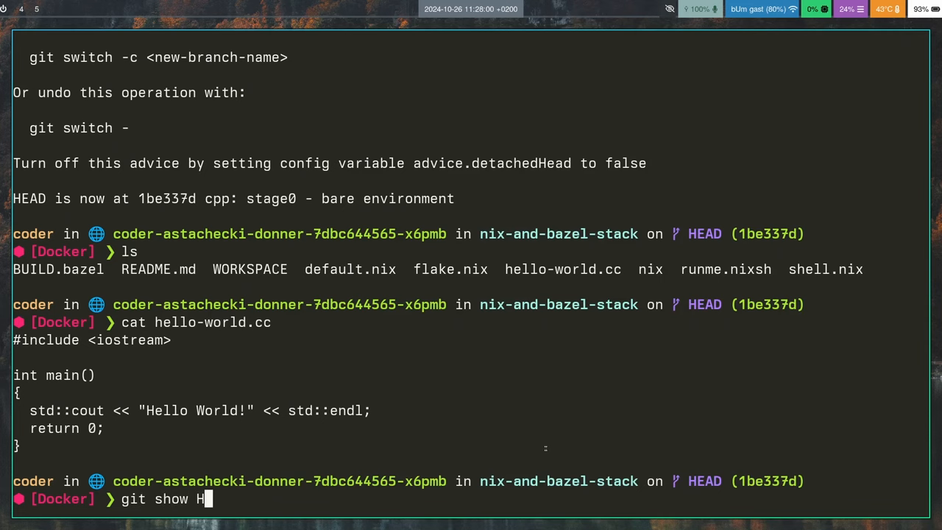
Show the stage0 commit diff, paging through BUILD.bazel, WORKSPACE, devShell.nix, sources.json and sources.nix
{"action": "key", "text": "Return"}
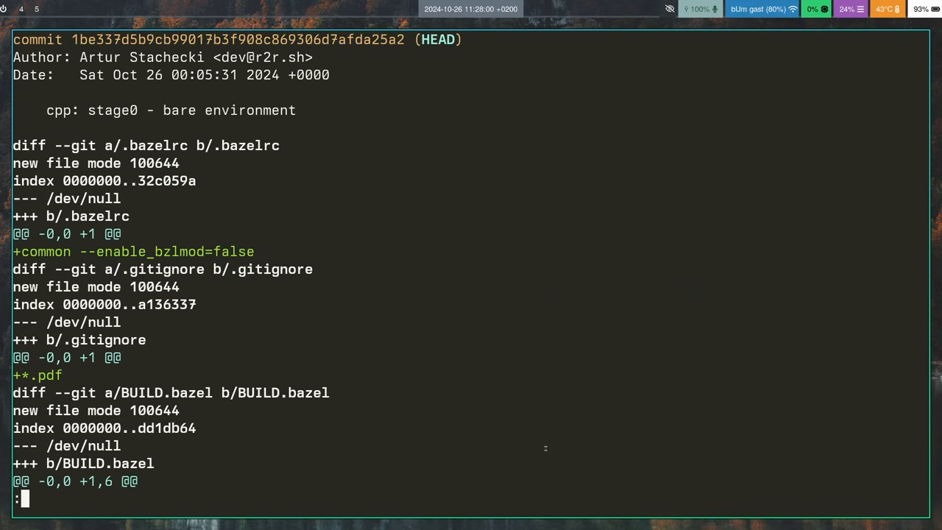
{"action": "scroll", "scroll_direction": "down", "scroll_amount": 3}
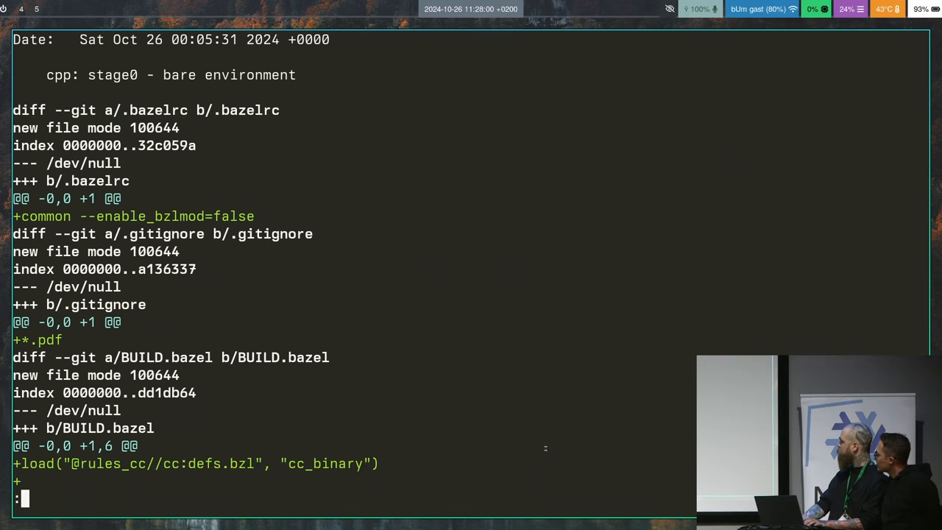
{"action": "scroll", "scroll_direction": "down", "scroll_amount": 3}
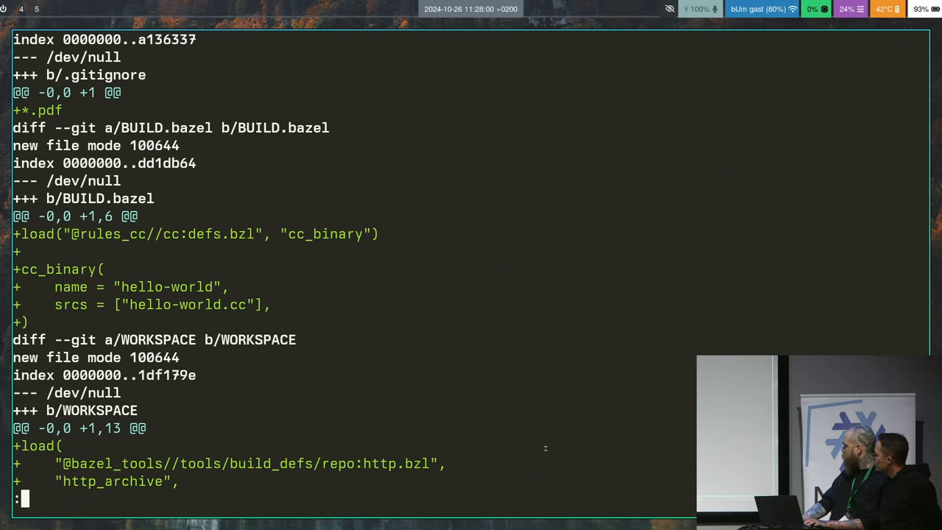
{"action": "scroll", "scroll_direction": "down", "scroll_amount": 3}
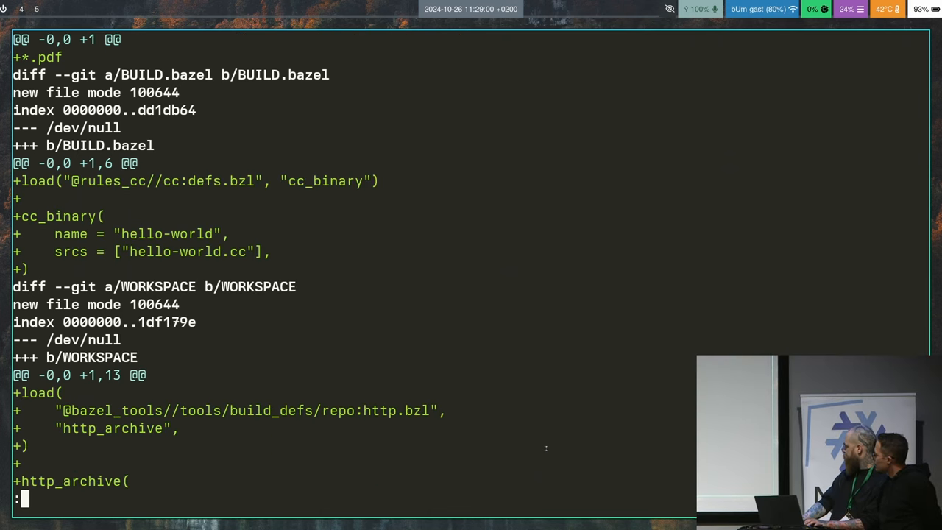
{"action": "scroll", "scroll_direction": "down", "scroll_amount": 3}
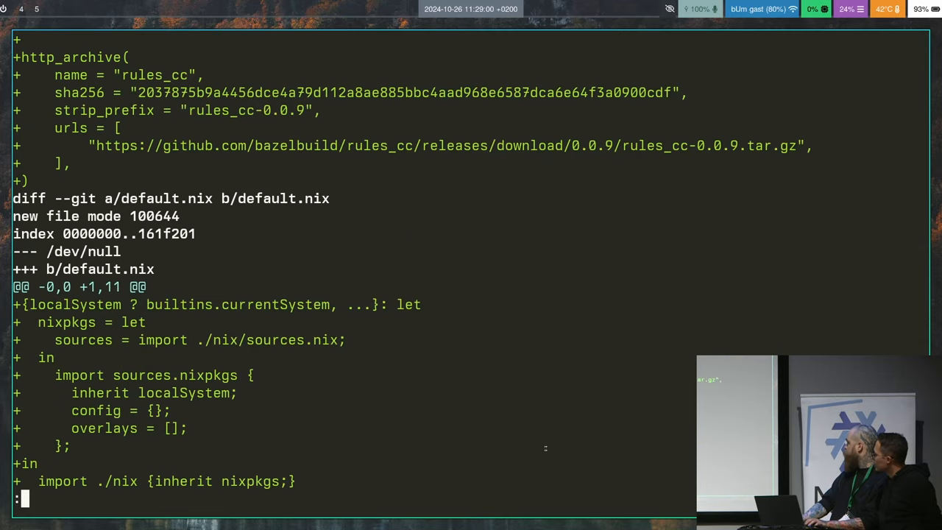
{"action": "scroll", "scroll_direction": "down", "scroll_amount": 3}
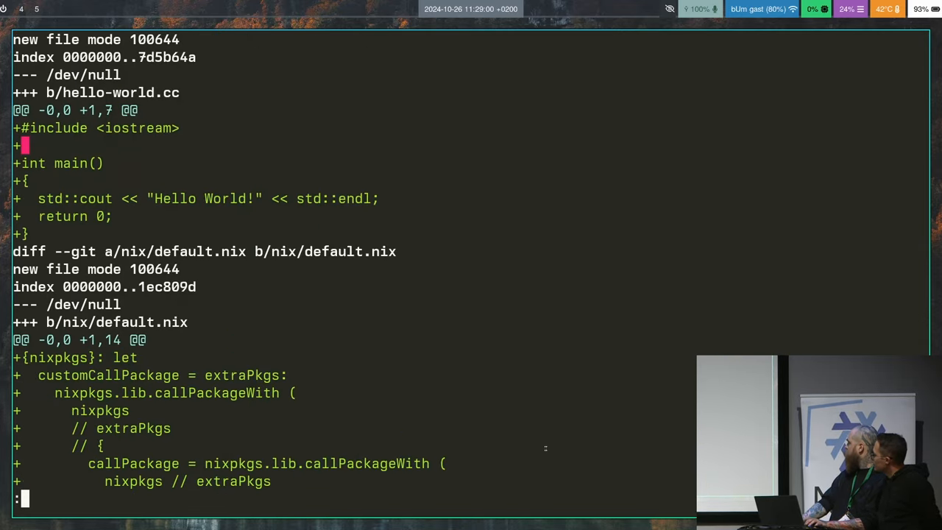
{"action": "scroll", "scroll_direction": "down", "scroll_amount": 3}
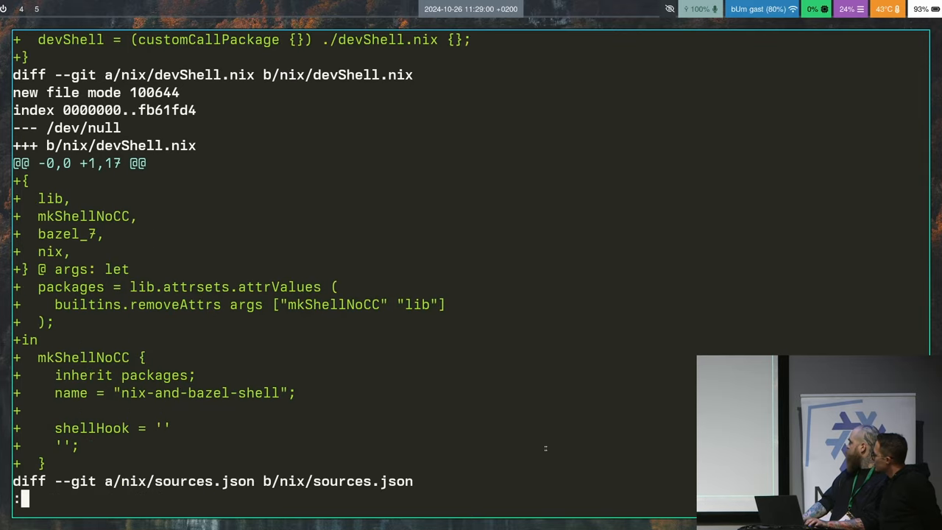
{"action": "scroll", "scroll_direction": "down", "scroll_amount": 3}
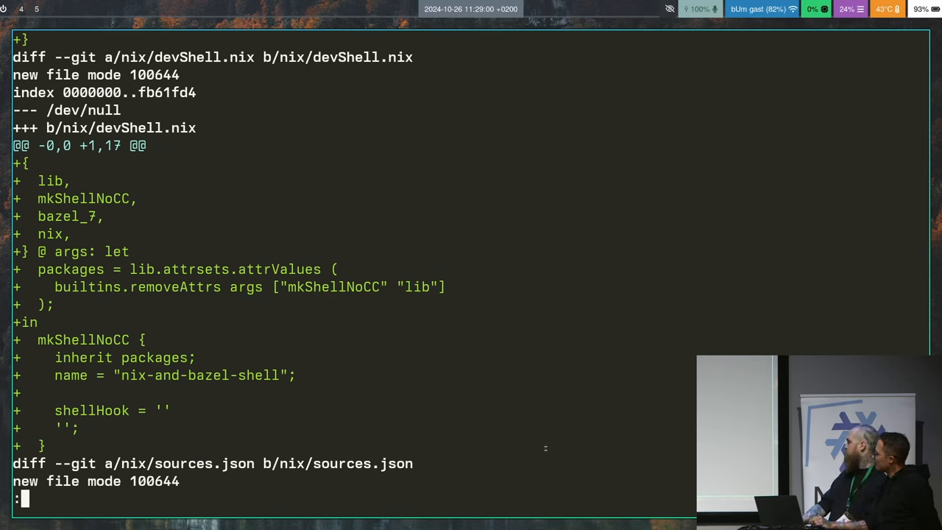
{"action": "scroll", "scroll_direction": "down", "scroll_amount": 3}
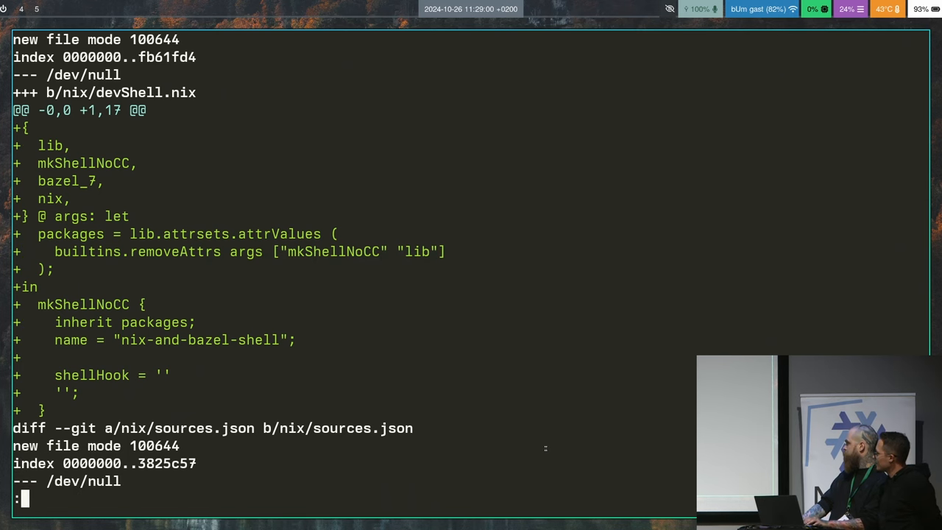
{"action": "scroll", "scroll_direction": "down", "scroll_amount": 3}
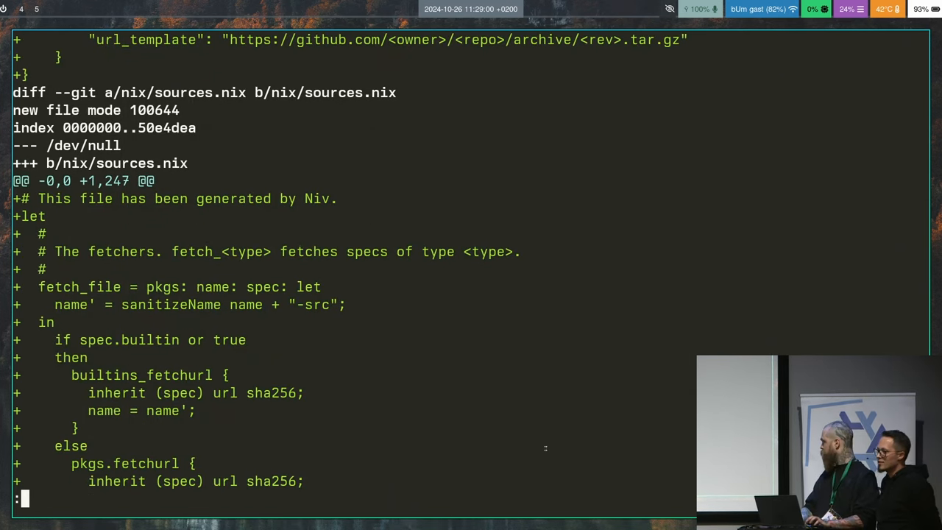
Quit the diff and run ./runme.nixsh; the build fails with gcc/CC not found
{"action": "key", "text": "q"}
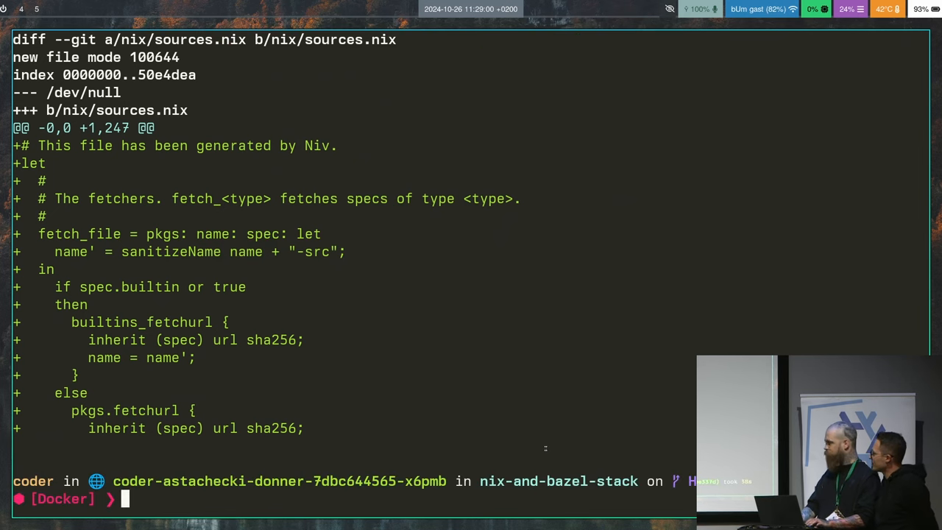
{"action": "type", "text": "./r"}
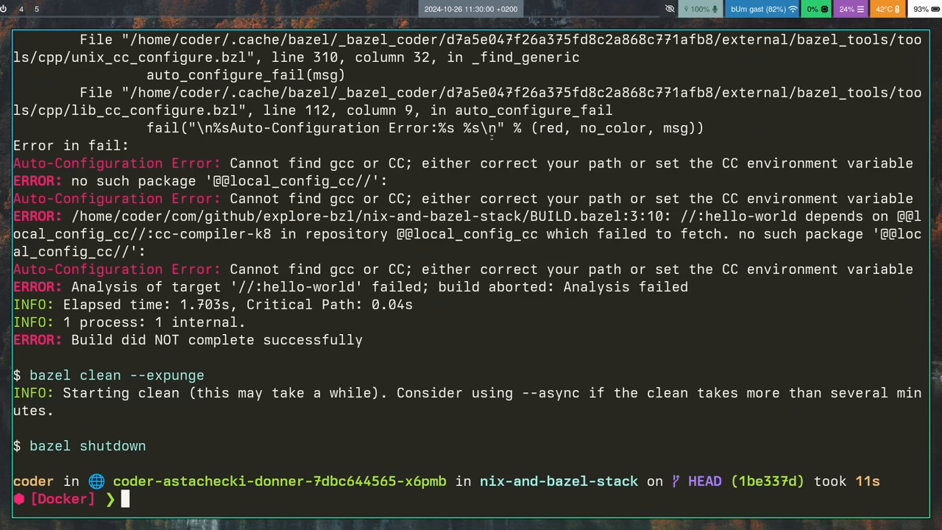
{"action": "type", "text": "git switc"}
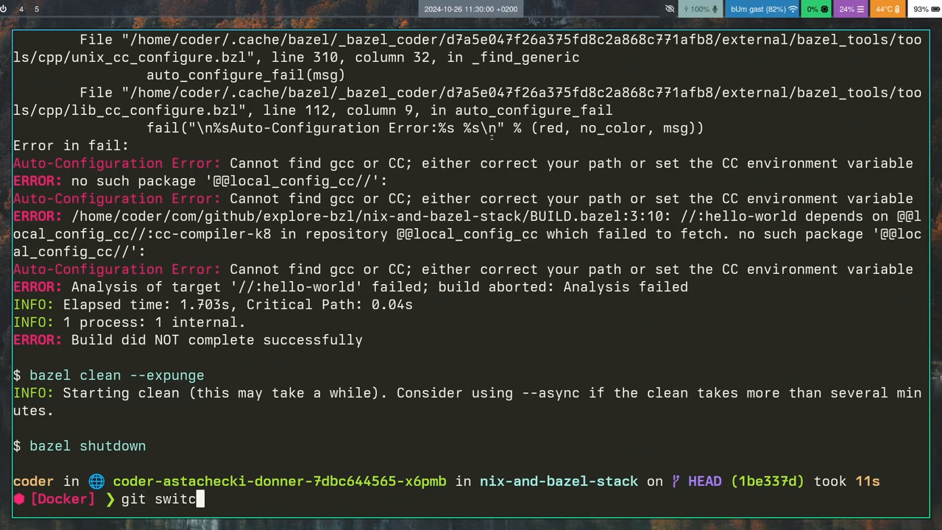
Show hello-world.cc, then check out the stage1 commit behind main
{"action": "type", "text": "h -"}
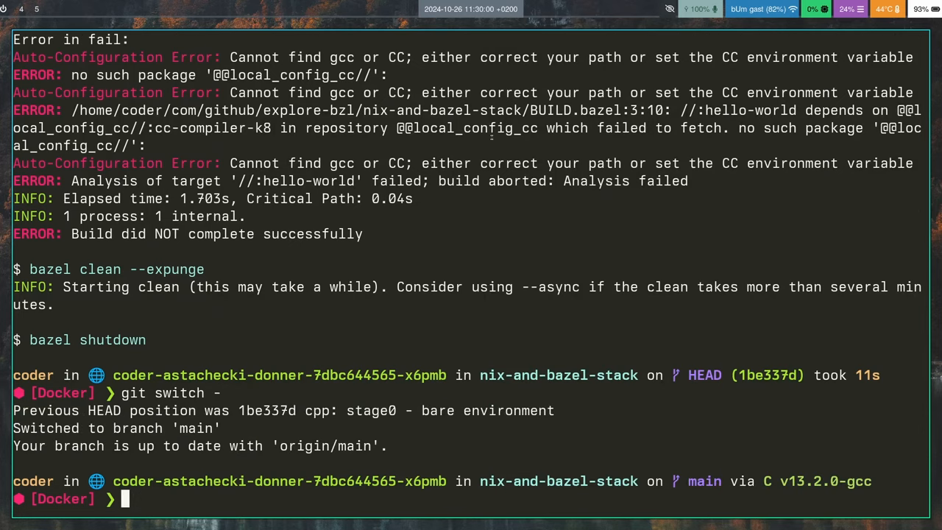
{"action": "type", "text": "cat hello-world.cc"}
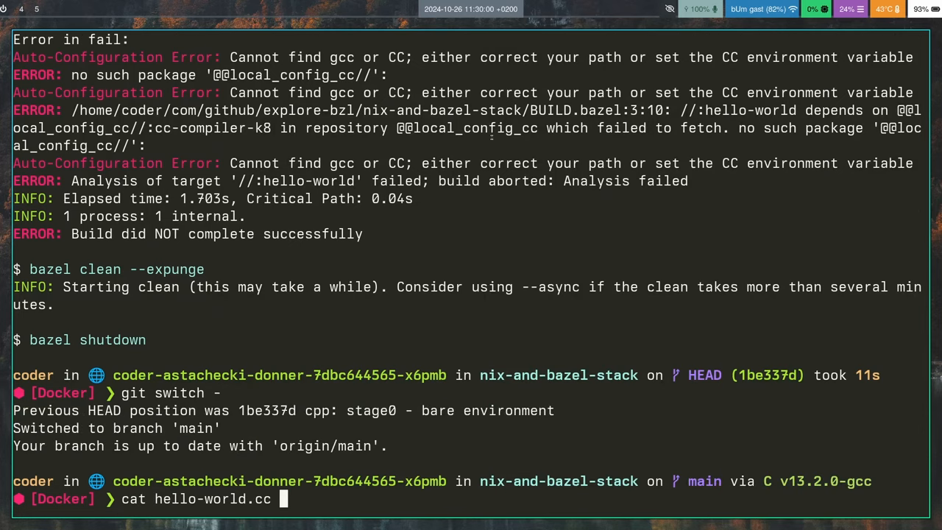
{"action": "type", "text": "git checkout HEAD~6"}
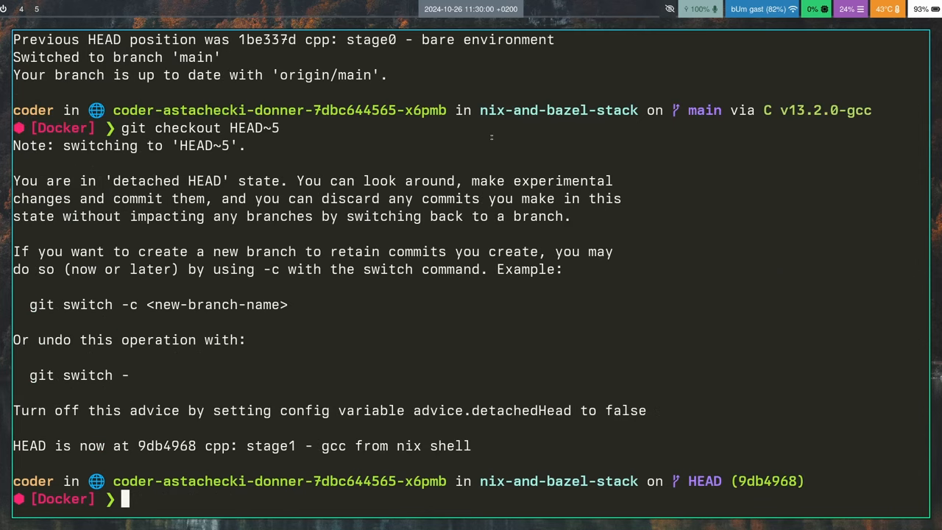
Display the stage1 commit diff adding gcc to the Nix dev shell
{"action": "type", "text": "git sj"}
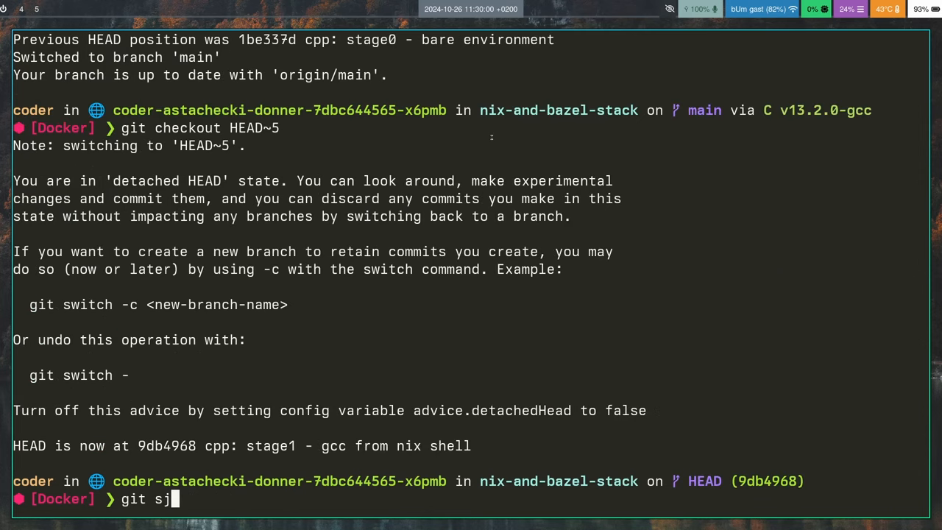
{"action": "type", "text": "how"}
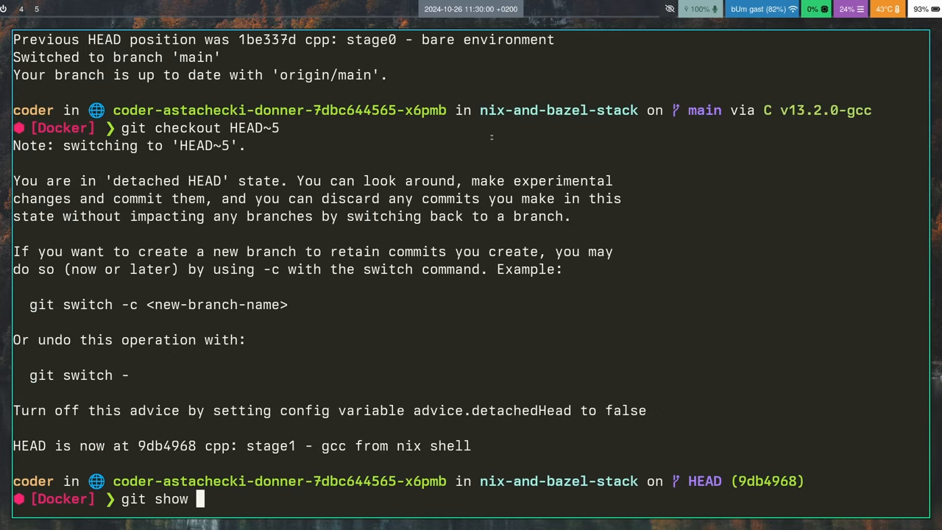
{"action": "type", "text": "H"}
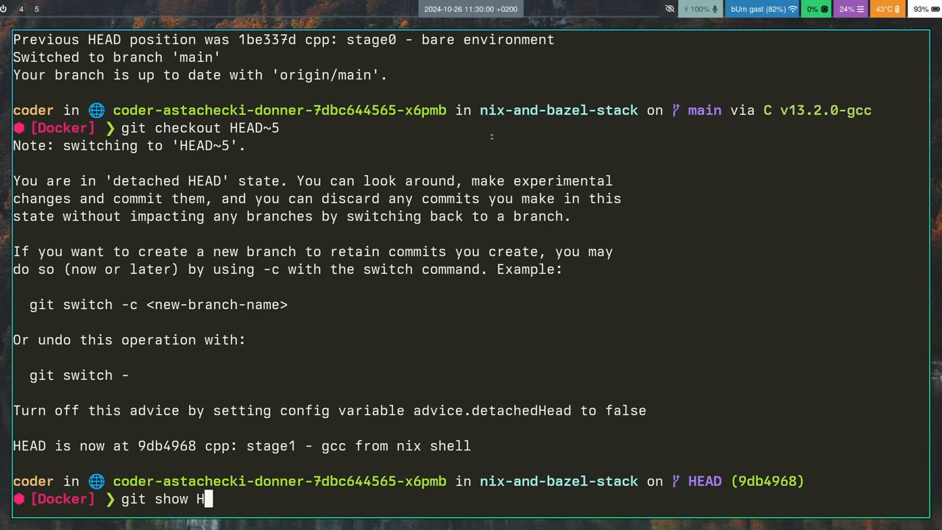
{"action": "type", "text": "EAD4"}
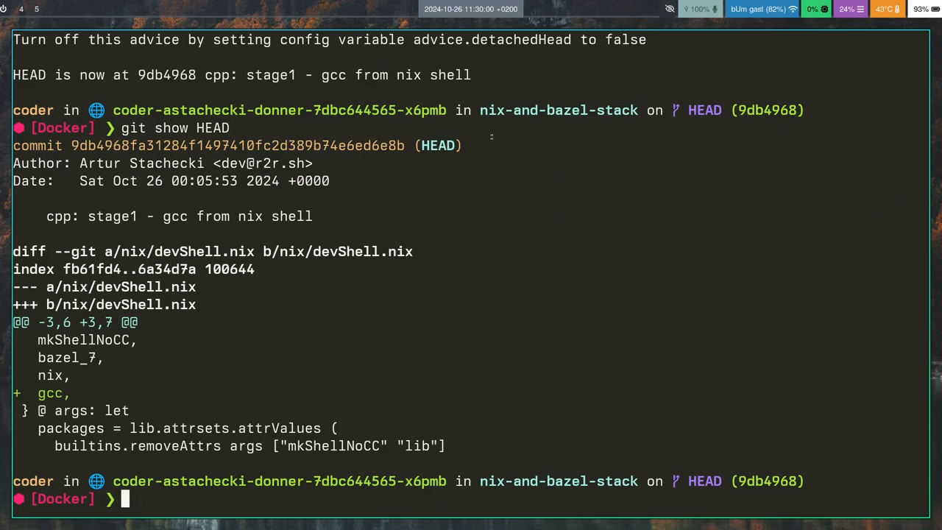
Run ./runme.nixsh at stage1 so Bazel builds hello-world successfully, then cleans and shuts down
{"action": "type", "text": "git checkout HEAD~5"}
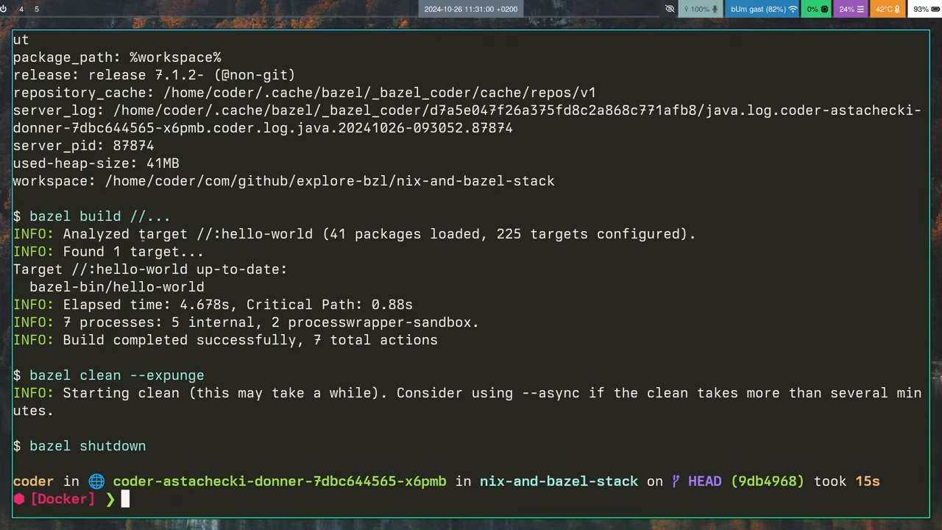
{"action": "mouse_move", "coordinate": [607, 171]}
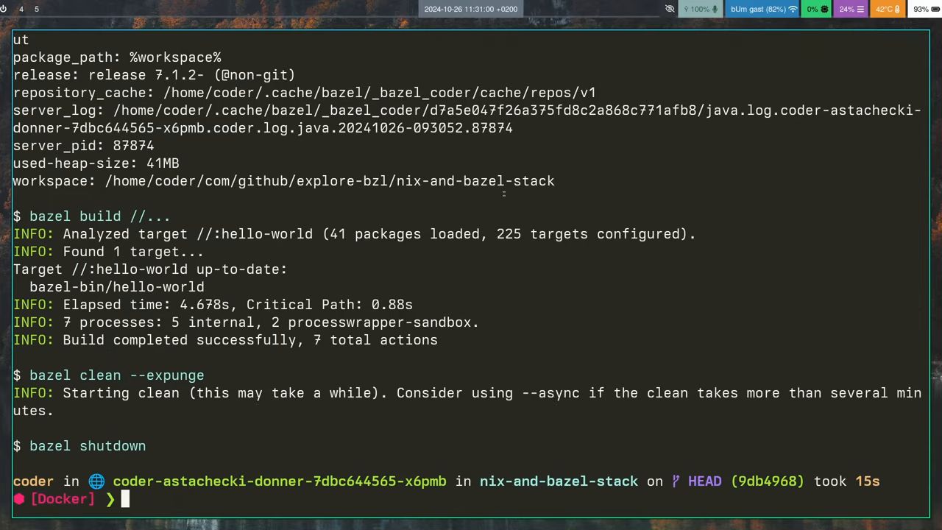
{"action": "type", "text": "git"}
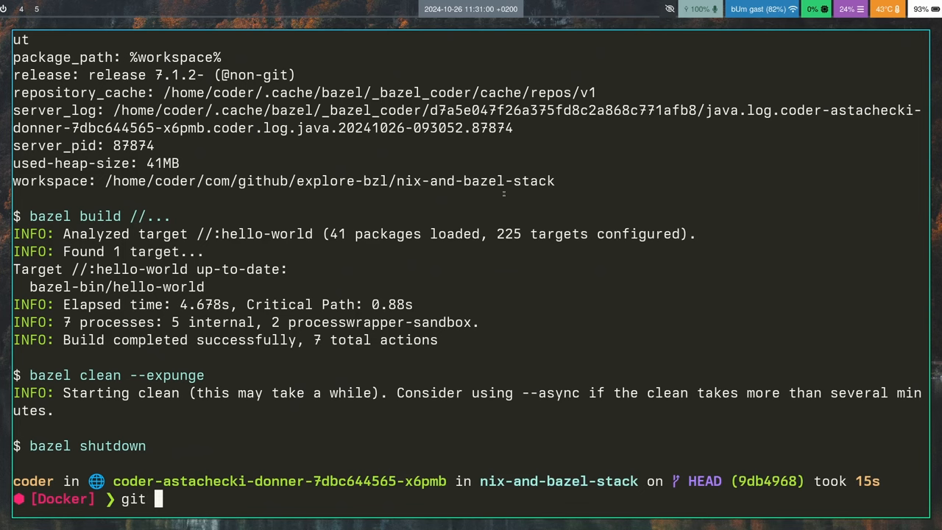
Return to main, check out the stage2 remote-execution commit and show its diff
{"action": "type", "text": "switch -"}
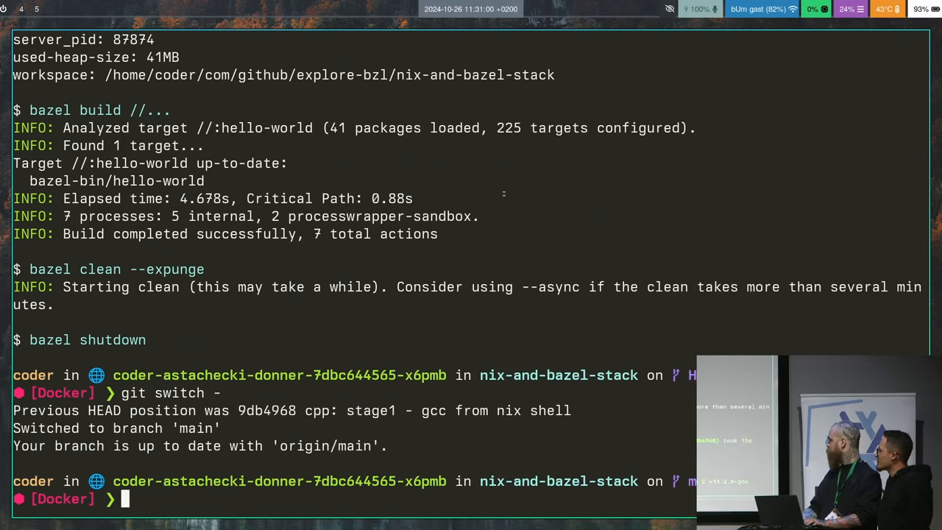
{"action": "type", "text": "git checkout HEAD~5"}
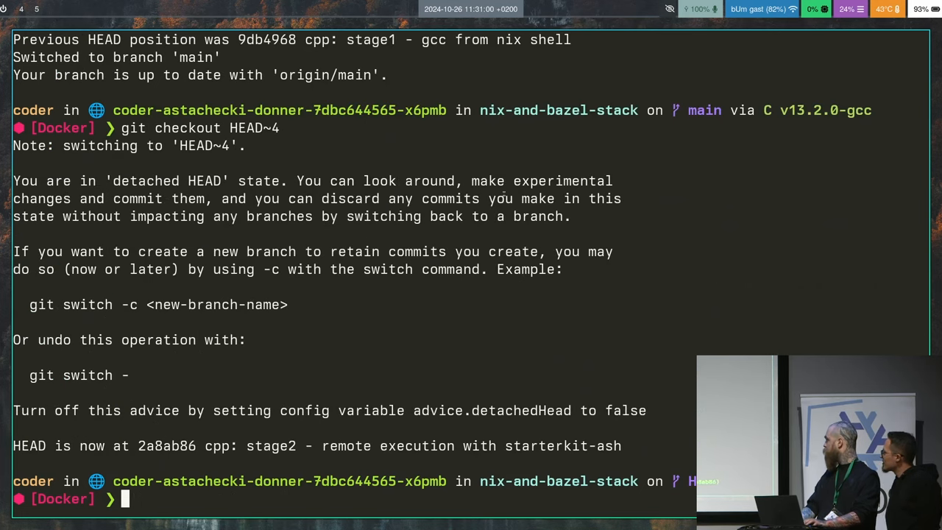
{"action": "type", "text": "./runme.nixsh"}
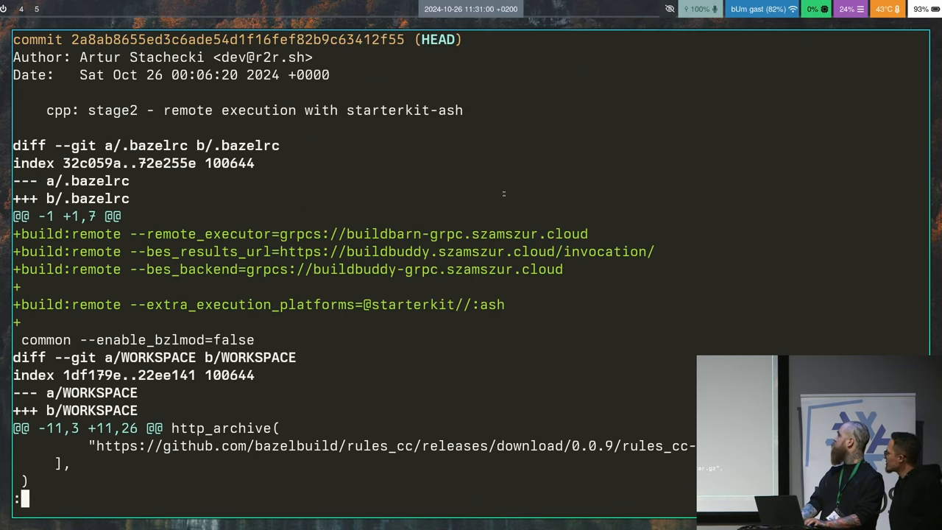
Scroll through the stage2 diff: WORKSPACE, starterkit patch and runme.nixsh switching to --config=remote
{"action": "scroll", "scroll_direction": "down", "scroll_amount": 3}
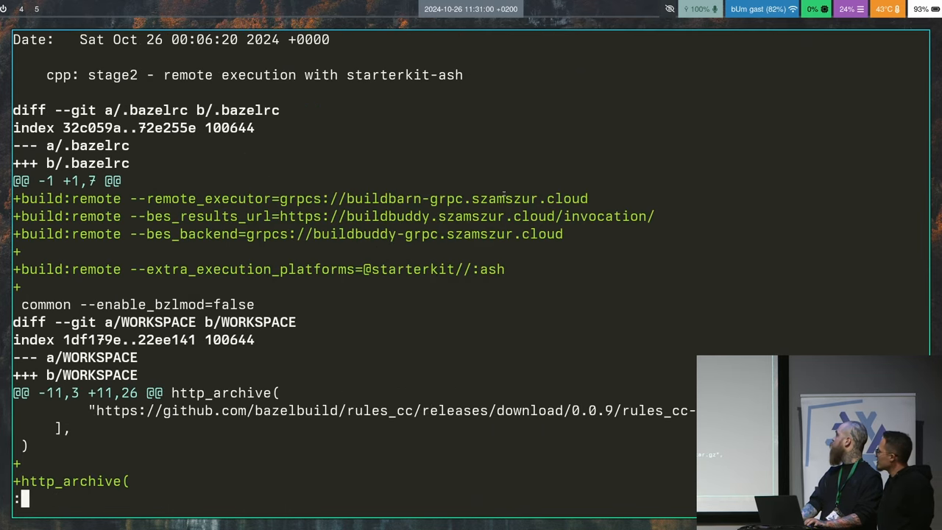
{"action": "scroll", "scroll_direction": "down", "scroll_amount": 3}
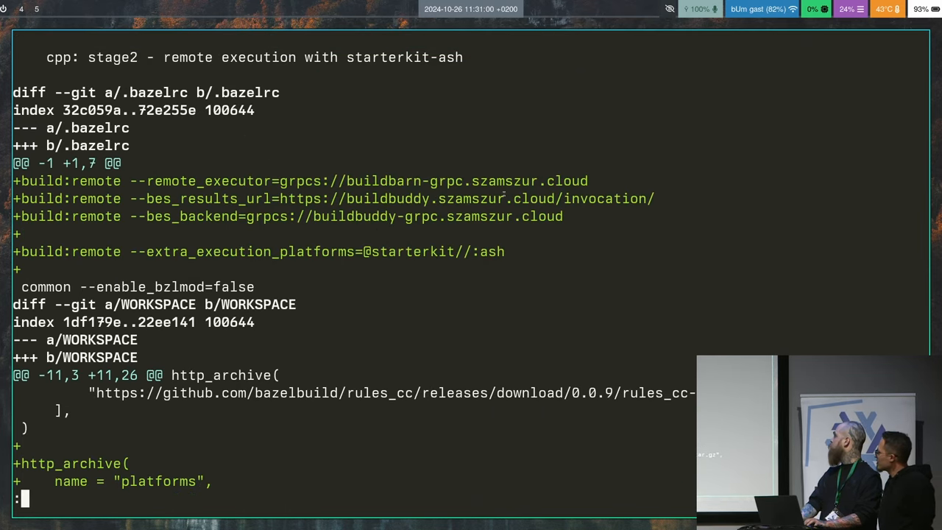
{"action": "scroll", "scroll_direction": "down", "scroll_amount": 3}
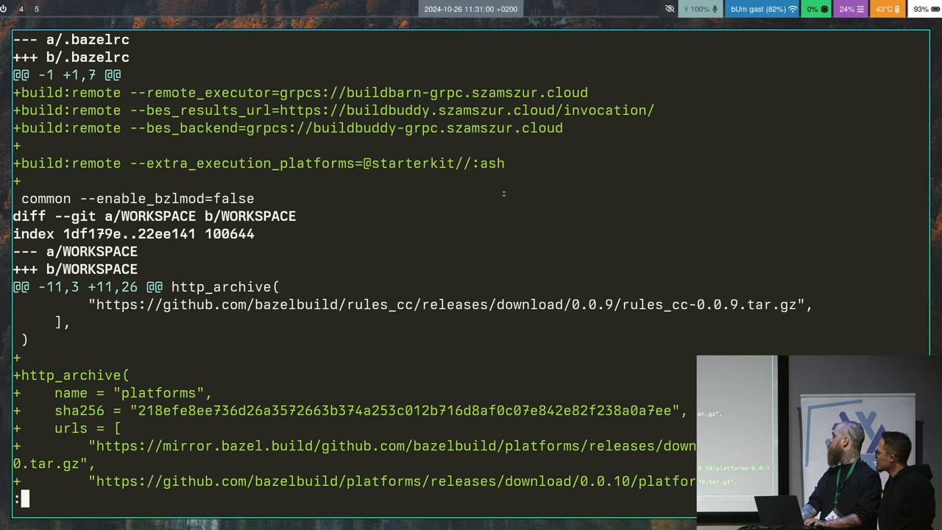
{"action": "scroll", "scroll_direction": "down", "scroll_amount": 3}
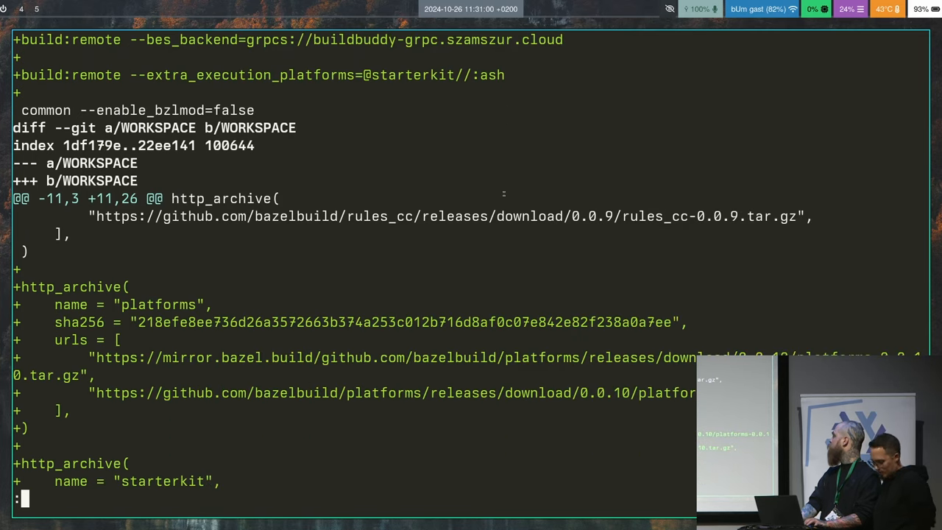
{"action": "scroll", "scroll_direction": "down", "scroll_amount": 3}
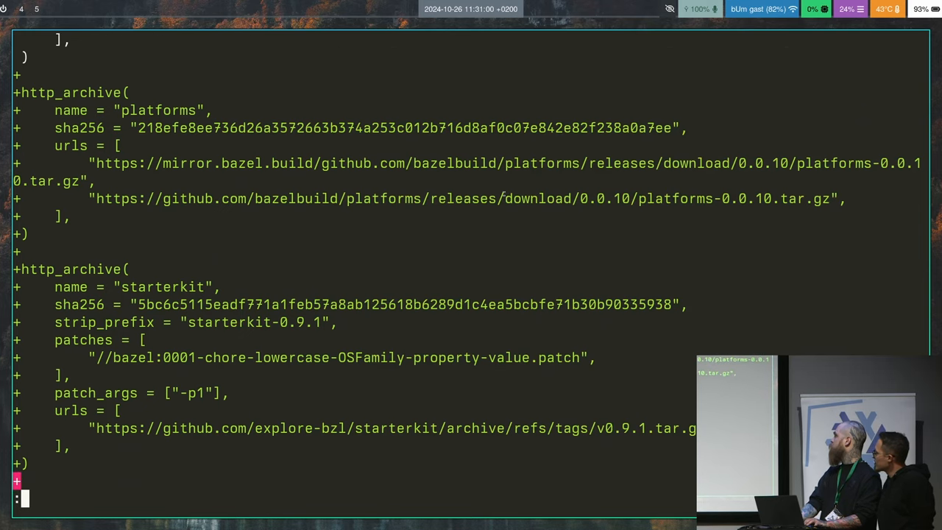
{"action": "scroll", "scroll_direction": "down", "scroll_amount": 3}
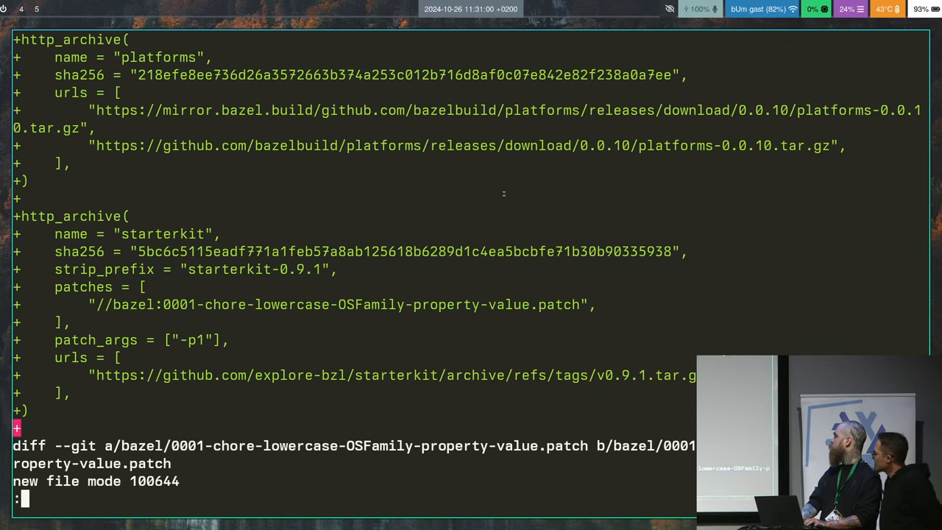
{"action": "scroll", "scroll_direction": "down", "scroll_amount": 3}
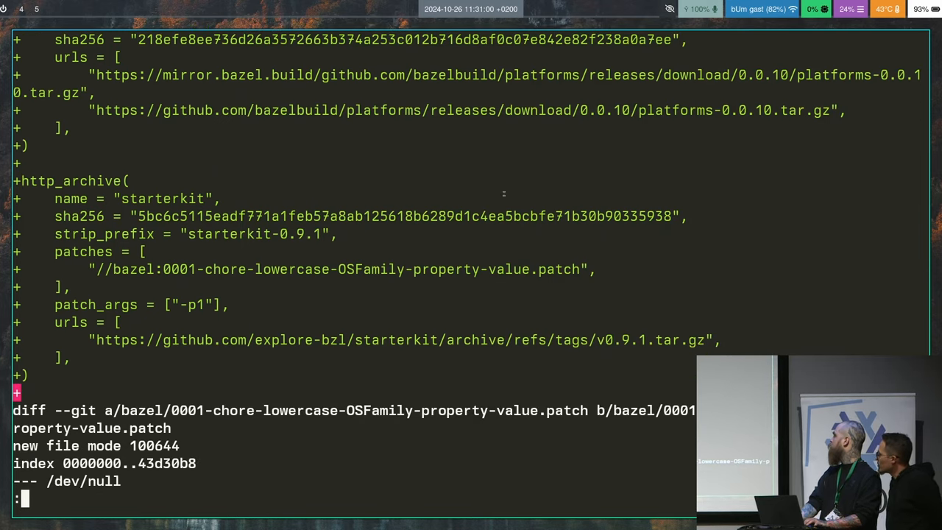
{"action": "scroll", "scroll_direction": "down", "scroll_amount": 3}
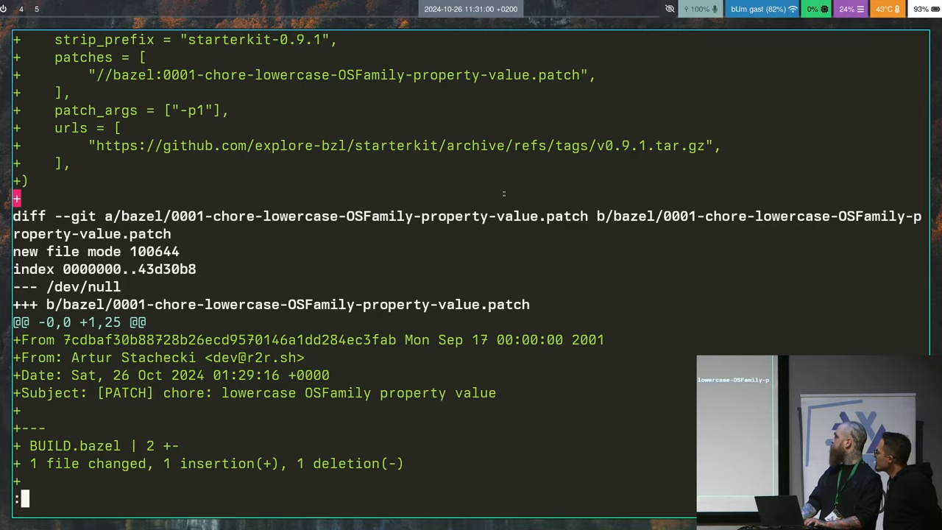
{"action": "scroll", "scroll_direction": "down", "scroll_amount": 3}
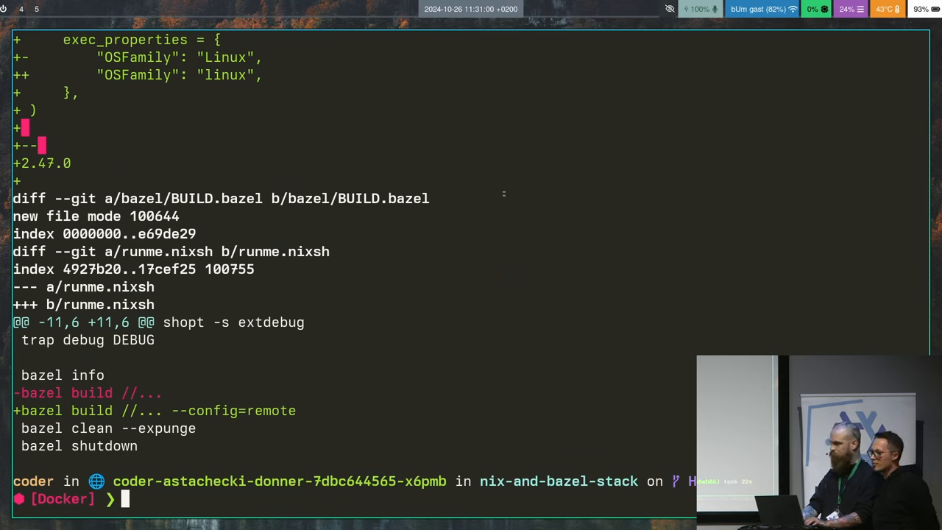
Run ./runme.nixsh at stage2; the remote build fails on the missing Nix gcc wrapper path
{"action": "type", "text": "./runme.nixsh"}
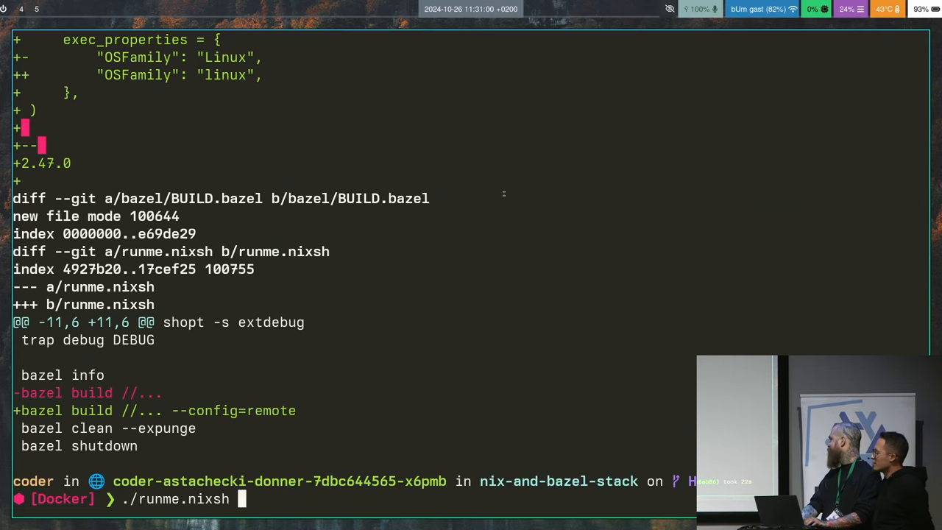
{"action": "key", "text": "Return"}
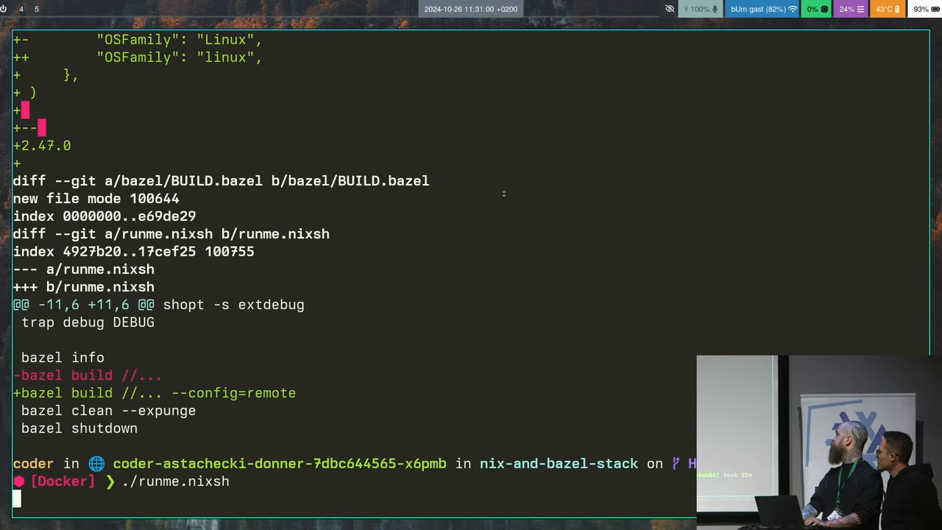
{"action": "scroll", "scroll_direction": "down", "scroll_amount": 3}
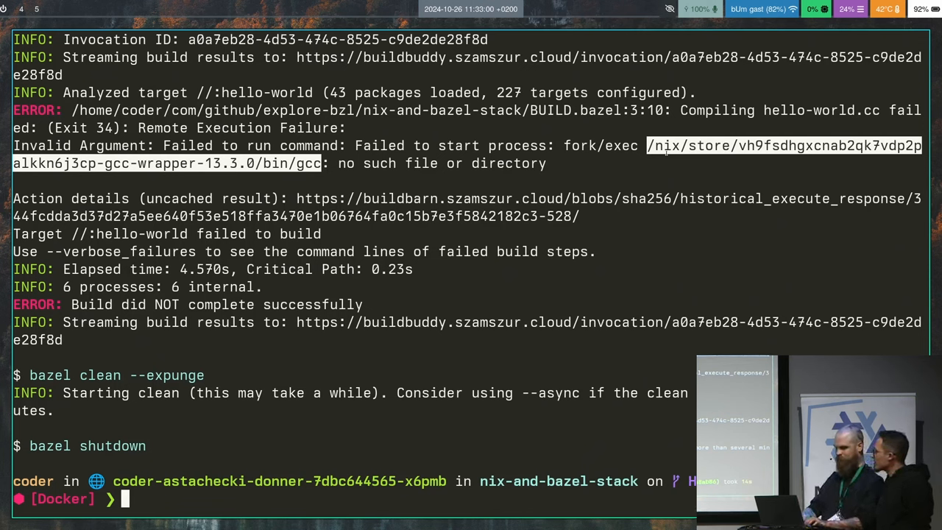
Return to main, check out stage3 (HEAD~3) and show its gcc_toolchain WORKSPACE diff
{"action": "type", "text": "git switch -"}
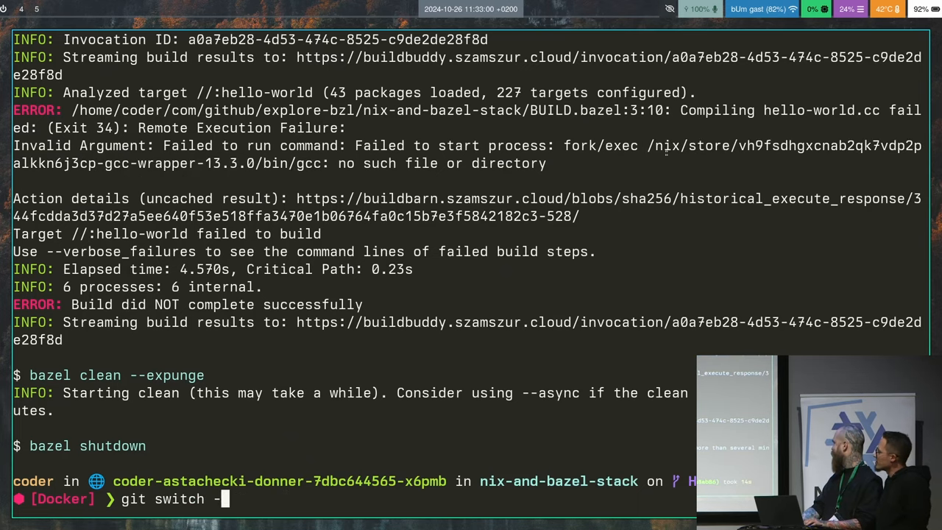
{"action": "key", "text": "Return"}
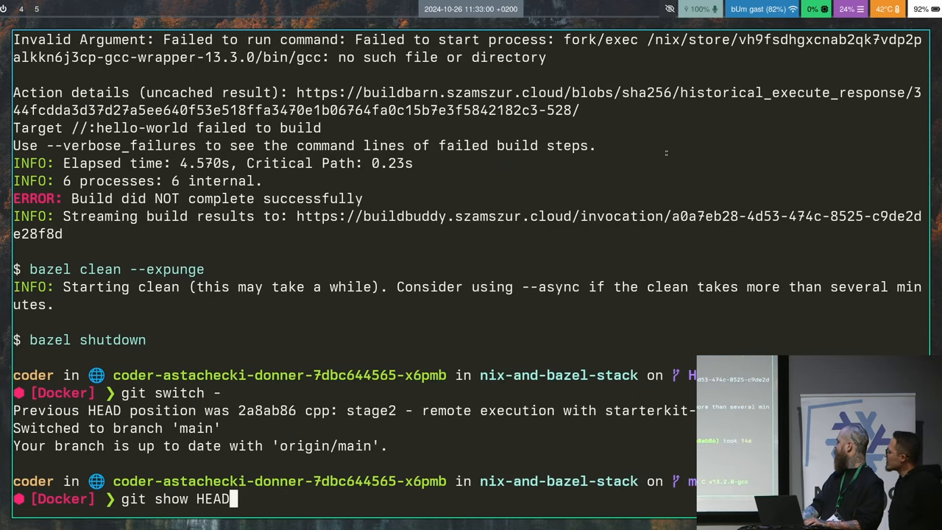
{"action": "type", "text": "git checkout HEAD~"}
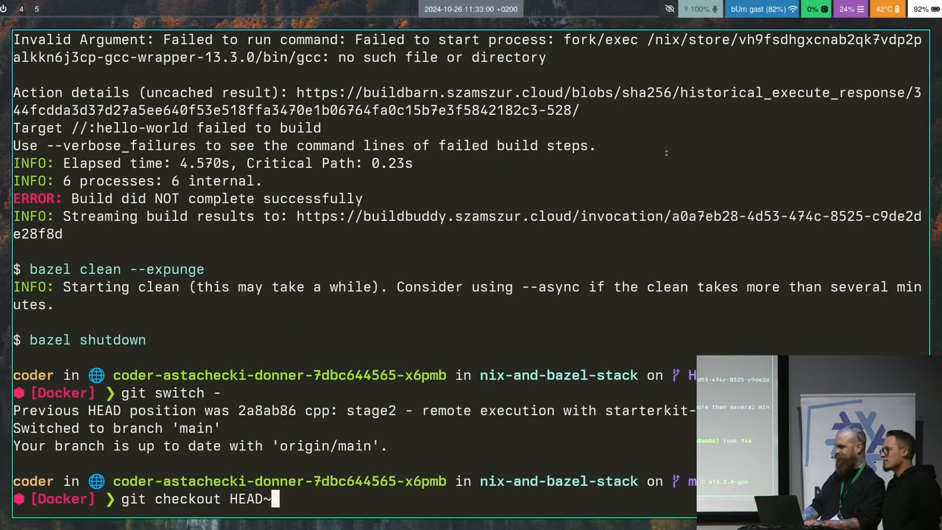
{"action": "key", "text": "Return"}
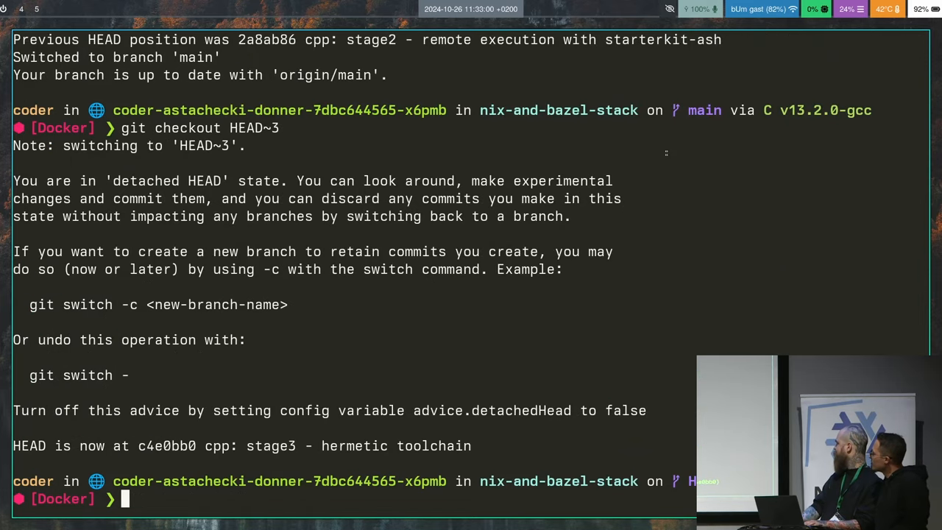
{"action": "type", "text": "git show HEAD"}
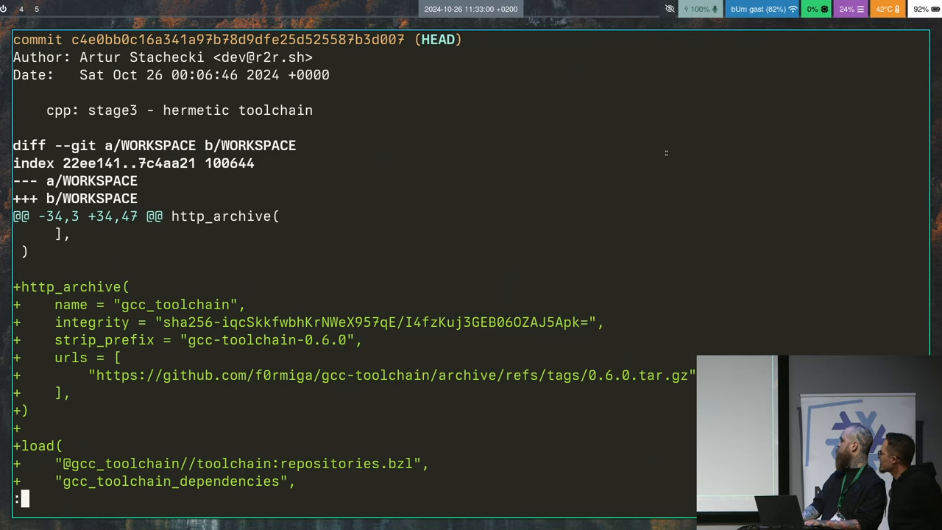
Scroll the stage3 WORKSPACE diff down to gcc_register_toolchain for x86_64 Linux and quit the pager
{"action": "scroll", "scroll_direction": "down", "scroll_amount": 3}
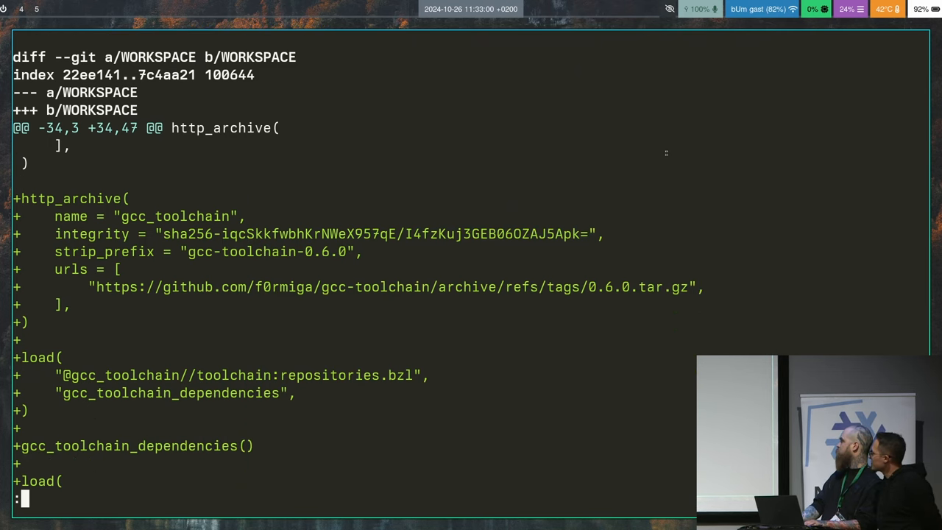
{"action": "scroll", "scroll_direction": "down", "scroll_amount": 3}
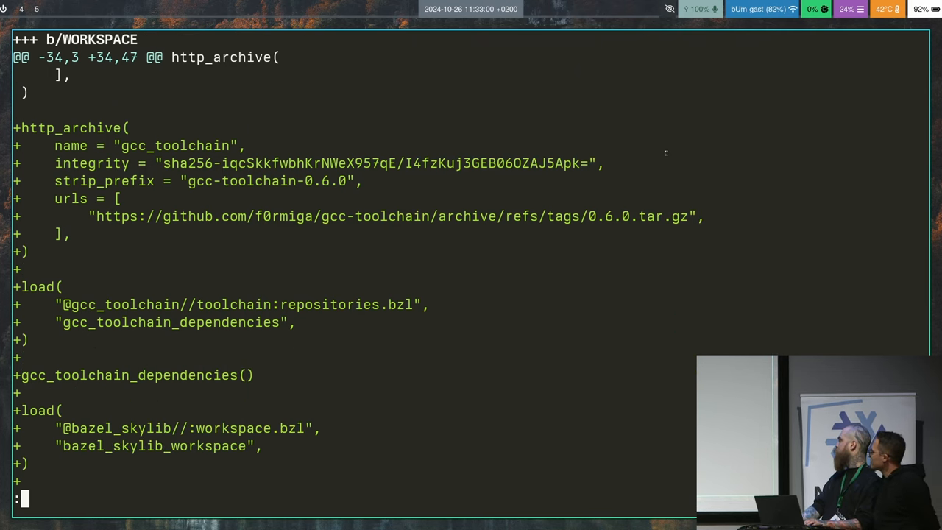
{"action": "scroll", "scroll_direction": "down", "scroll_amount": 3}
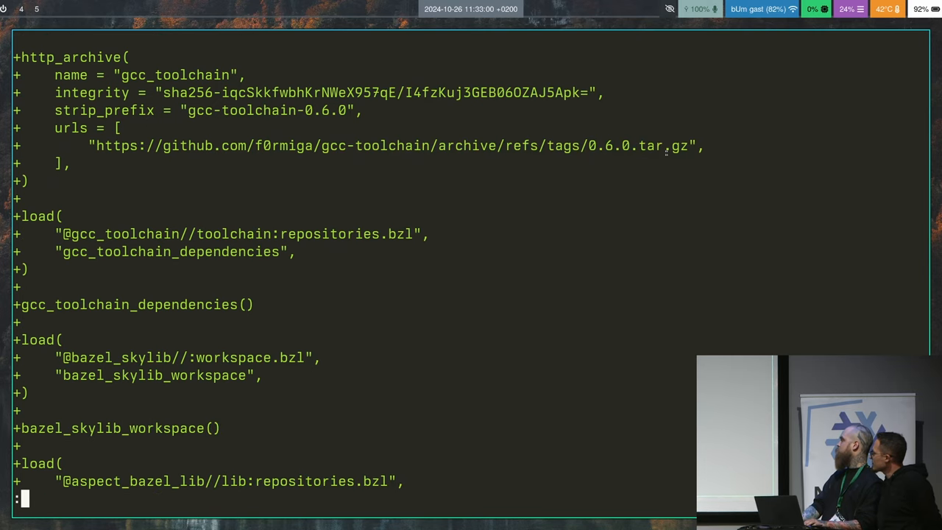
{"action": "scroll", "scroll_direction": "down", "scroll_amount": 3}
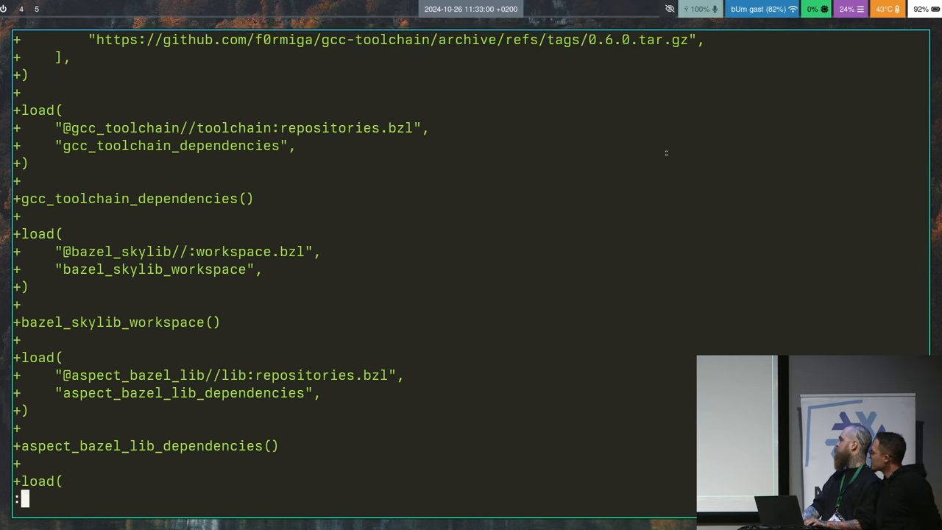
{"action": "scroll", "scroll_direction": "down", "scroll_amount": 3}
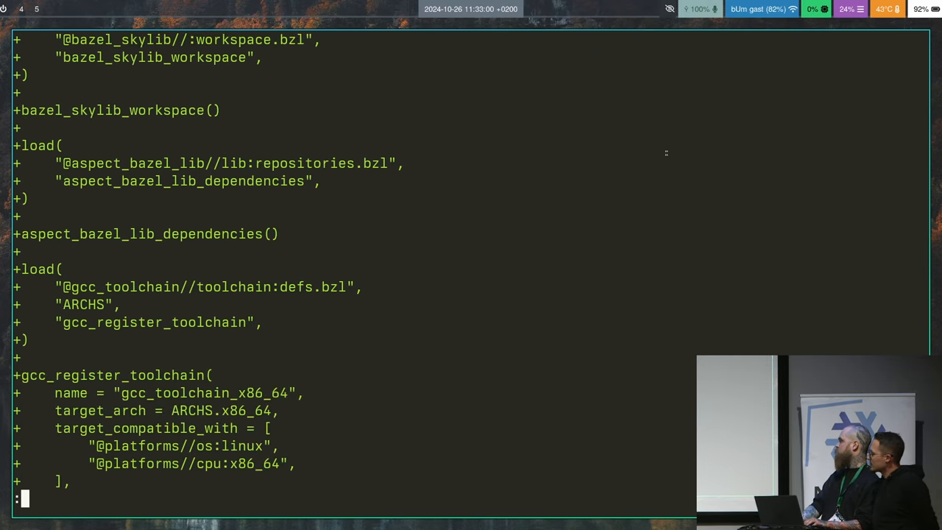
{"action": "scroll", "scroll_direction": "down", "scroll_amount": 3}
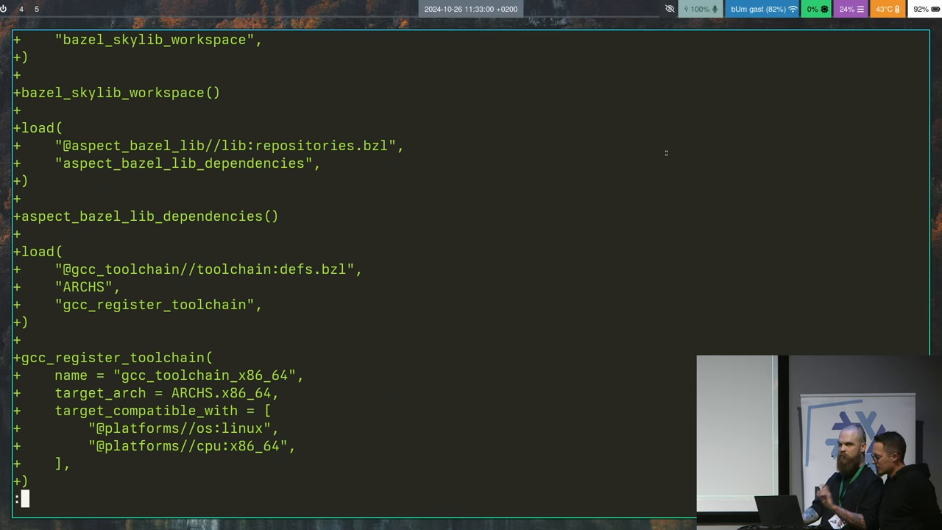
{"action": "key", "text": "G"}
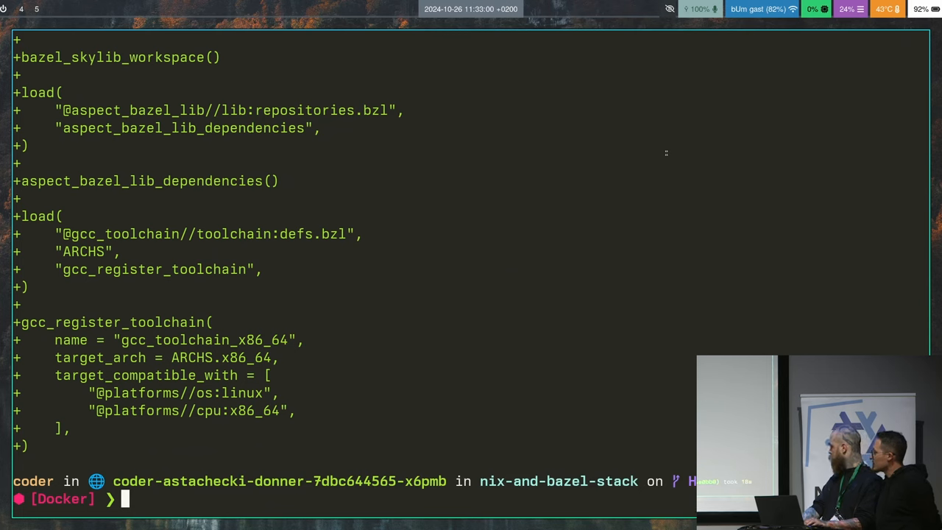
Run ./runme.nixsh at stage3; the remote build fails because the toolchain's gcc cannot be found
{"action": "type", "text": "git checkout HEAD~3"}
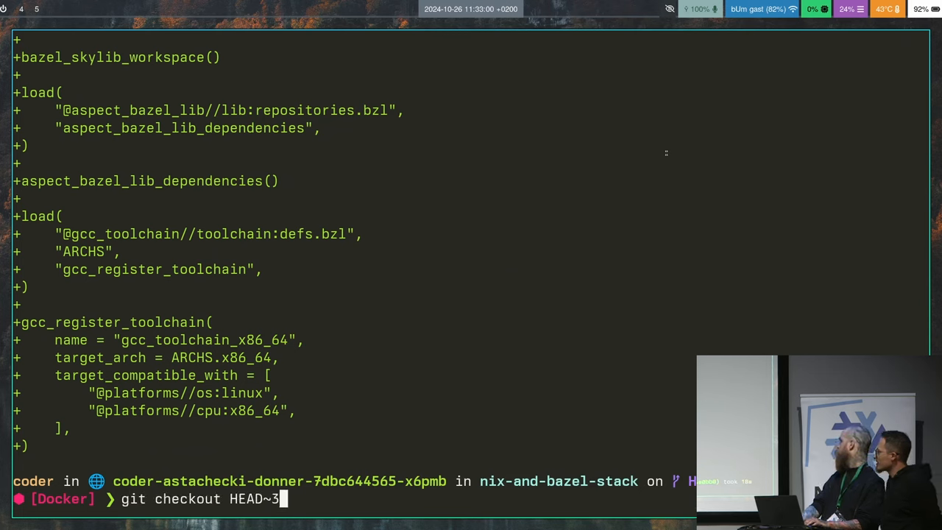
{"action": "type", "text": "./runme.nixsh"}
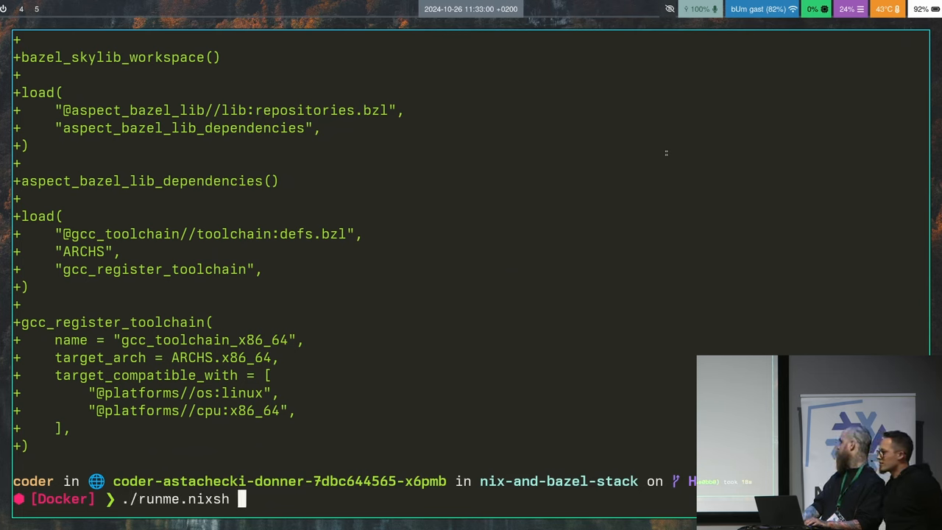
{"action": "key", "text": "Return"}
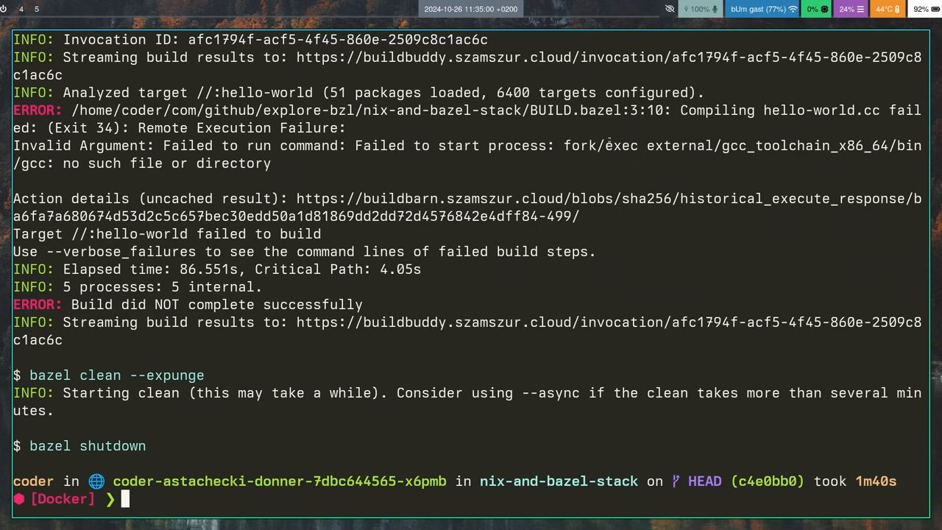
{"action": "mouse_move", "coordinate": [684, 171]}
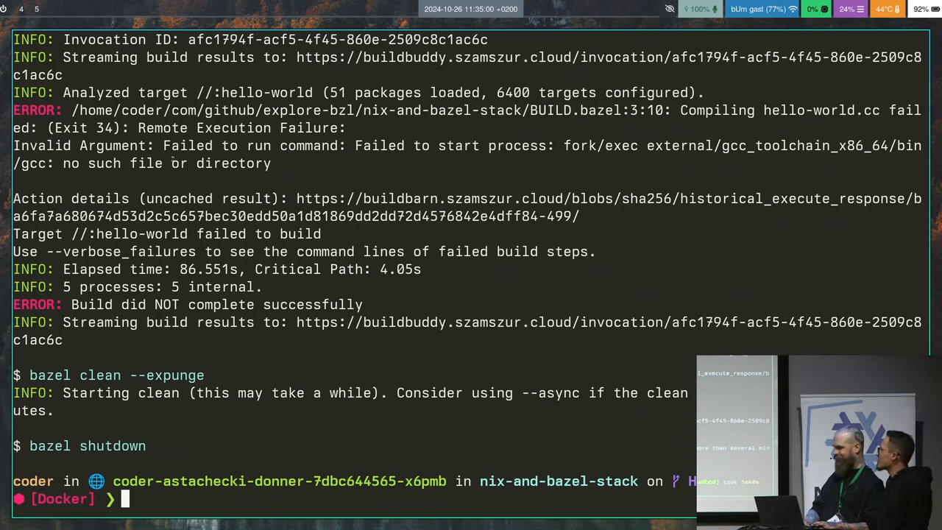
Switch back to the main branch and discard the half-typed command line
{"action": "type", "text": "git show HEAD"}
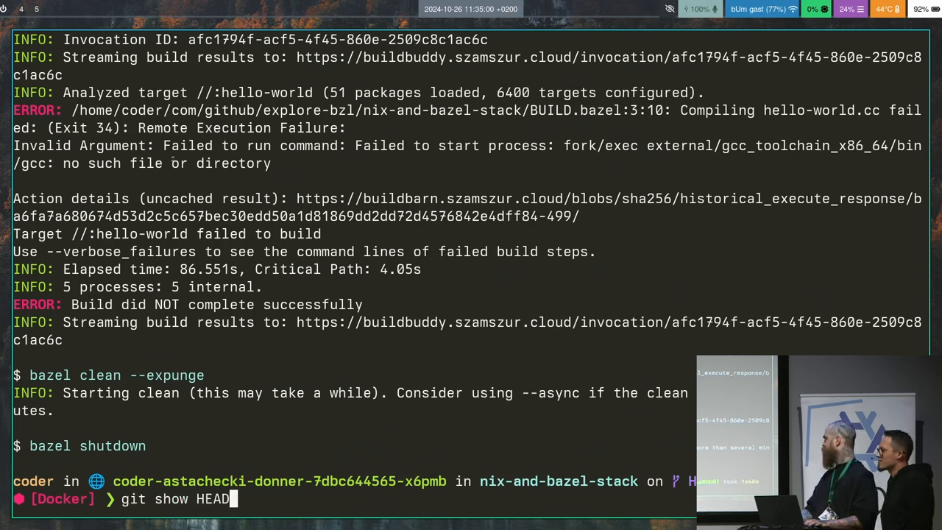
{"action": "type", "text": "git checkout HEAD~3"}
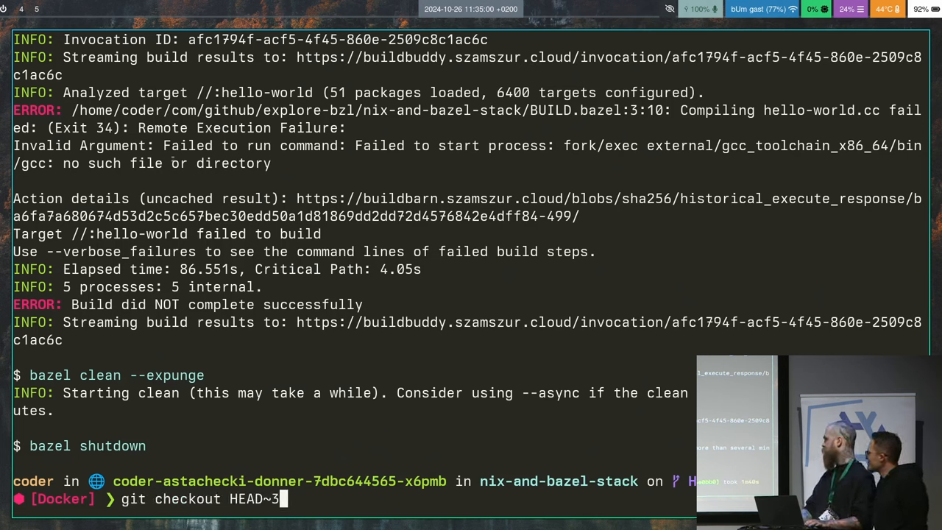
{"action": "type", "text": "git switch -"}
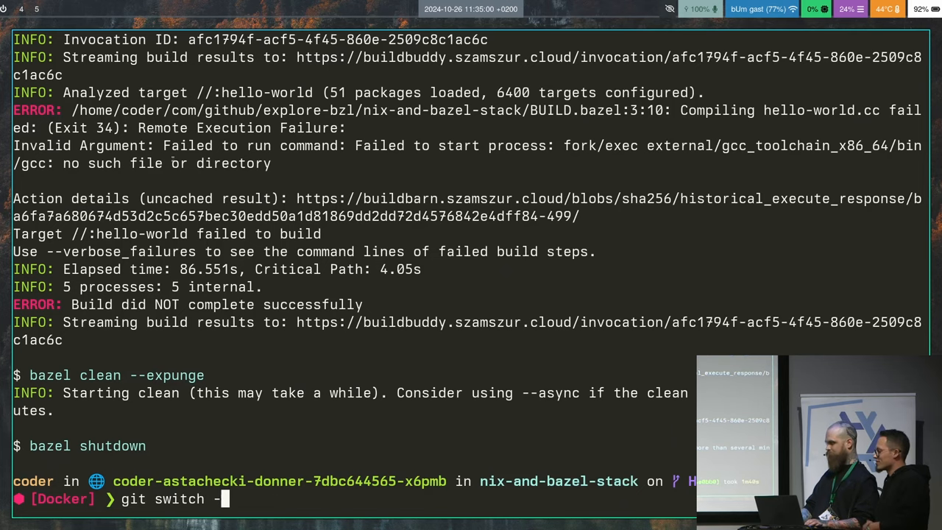
{"action": "key", "text": "Return"}
{"action": "type", "text": "./runme.nixsh"}
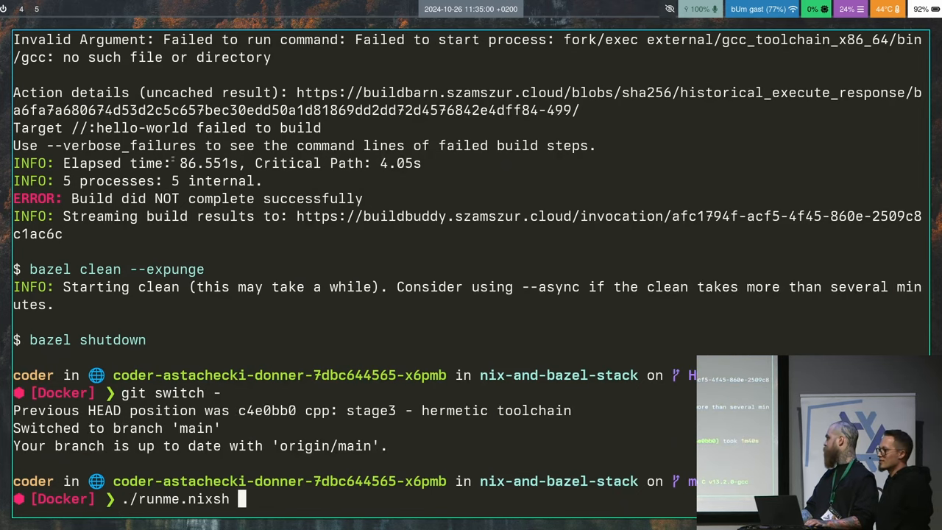
{"action": "key", "text": "ctrl+c"}
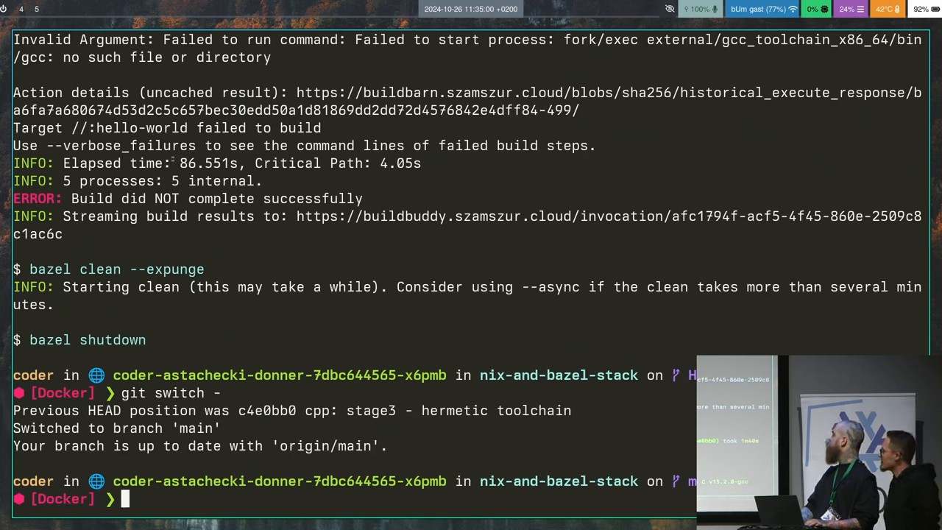
Check out the stage4 commit (HEAD~2) with the fixed remote toolchain and prepare git show HEAD
{"action": "type", "text": "git show HEAD"}
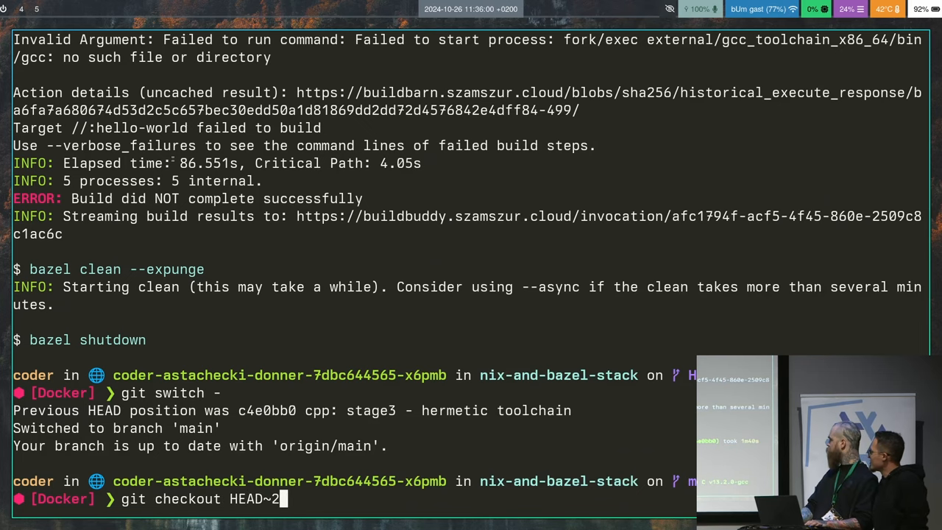
{"action": "key", "text": "Return"}
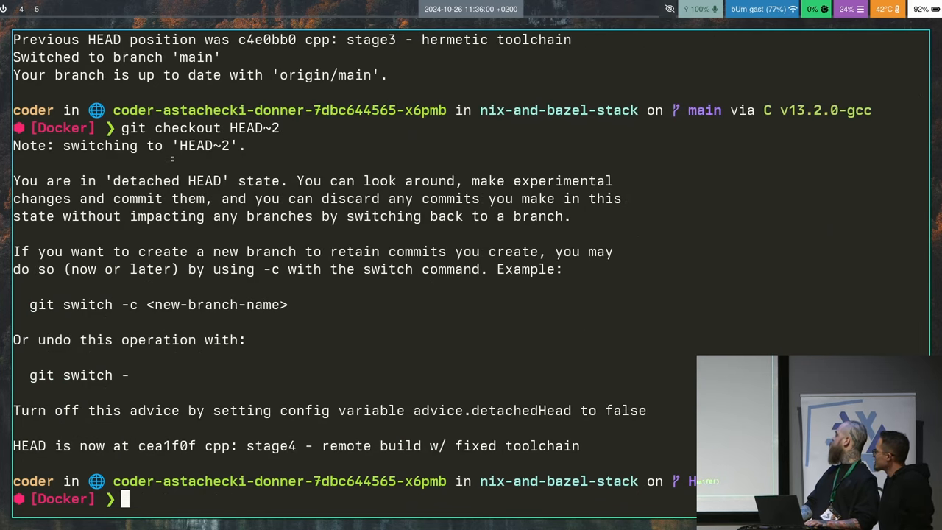
{"action": "type", "text": "git show HEAD"}
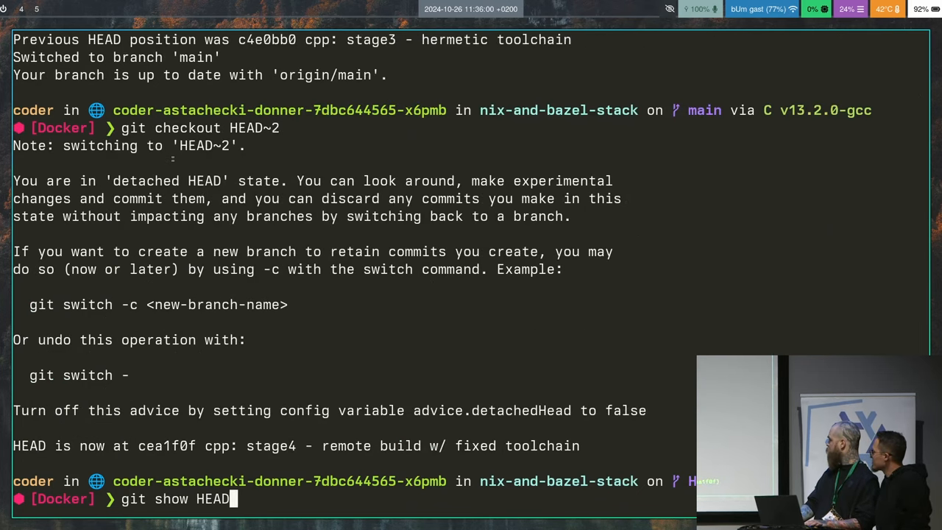
Show the stage4 diff and scroll through the posix-compliant gcc wrapper patch
{"action": "key", "text": "Return"}
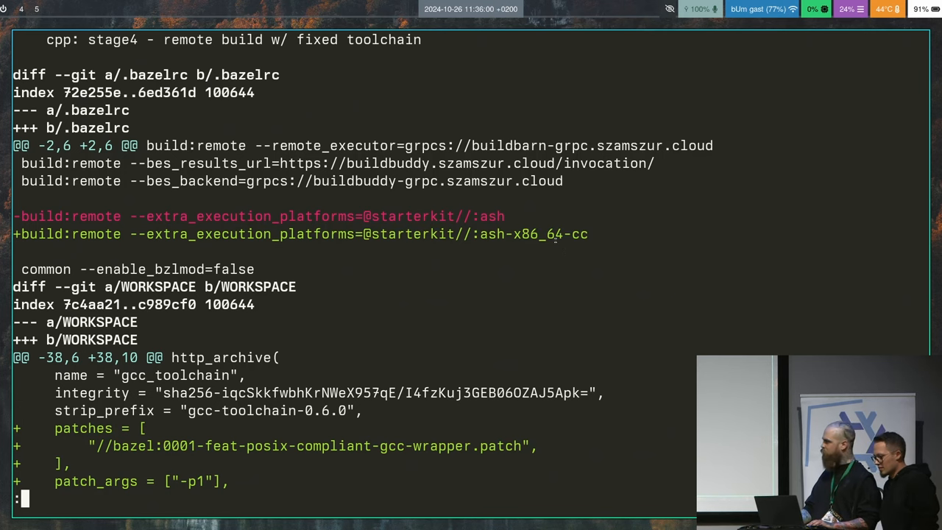
{"action": "scroll", "scroll_direction": "down", "scroll_amount": 3}
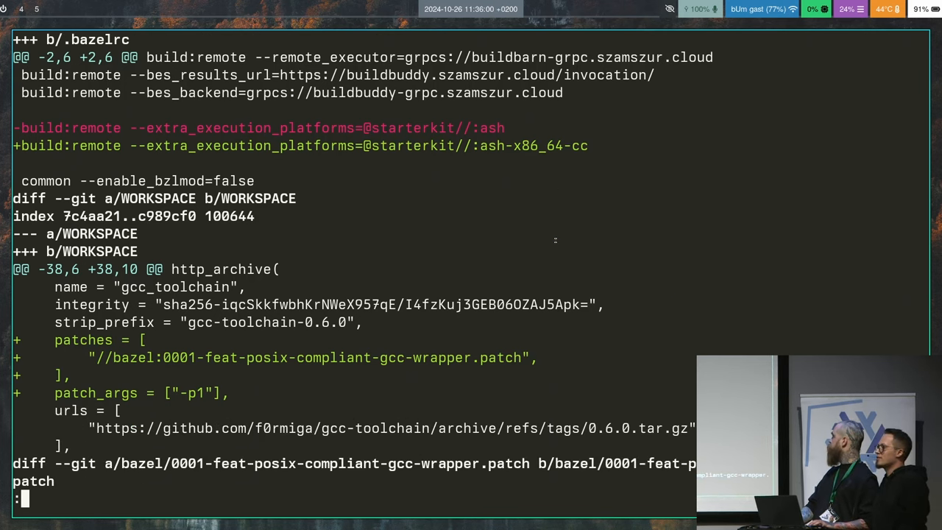
{"action": "scroll", "scroll_direction": "down", "scroll_amount": 3}
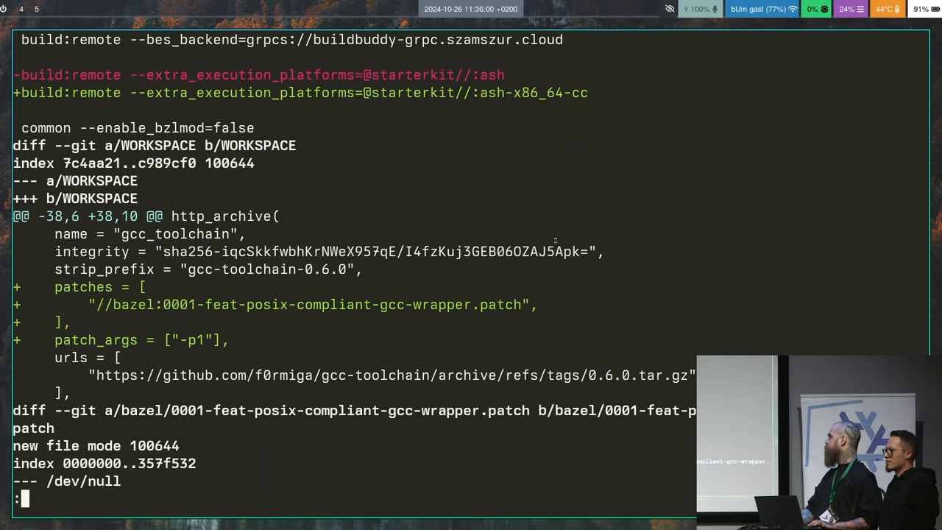
{"action": "scroll", "scroll_direction": "down", "scroll_amount": 3}
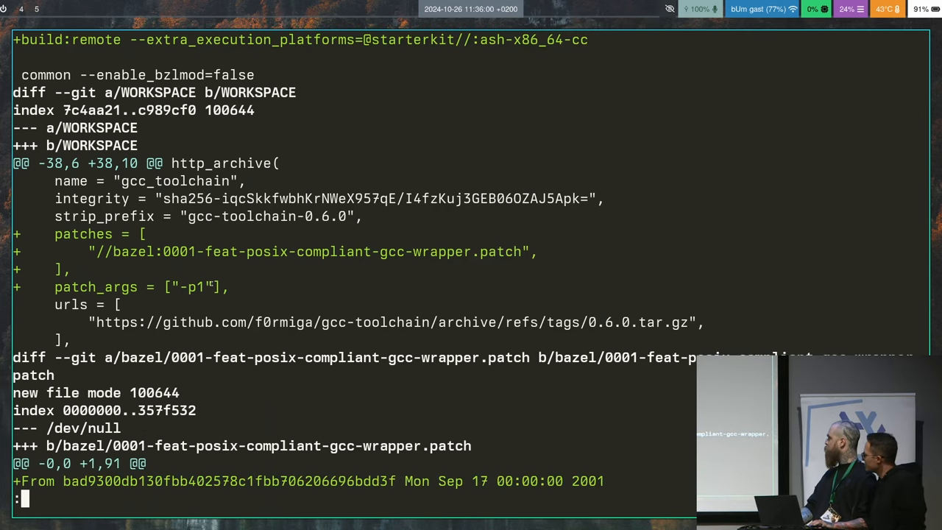
{"action": "scroll", "scroll_direction": "down", "scroll_amount": 3}
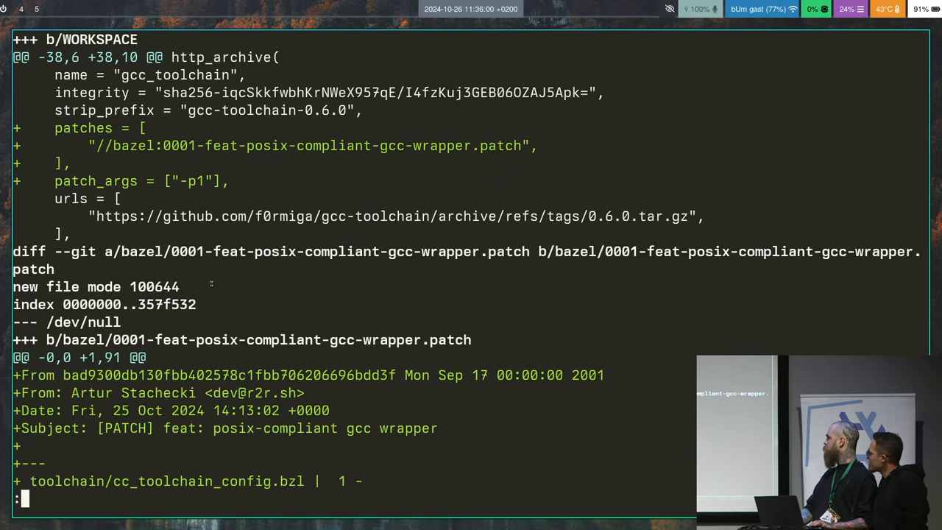
{"action": "scroll", "scroll_direction": "down", "scroll_amount": 3}
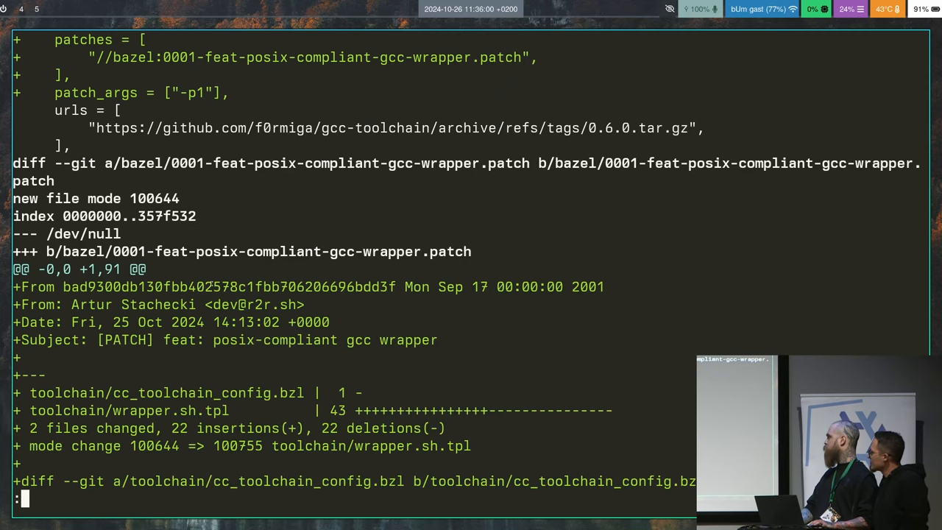
{"action": "scroll", "scroll_direction": "down", "scroll_amount": 3}
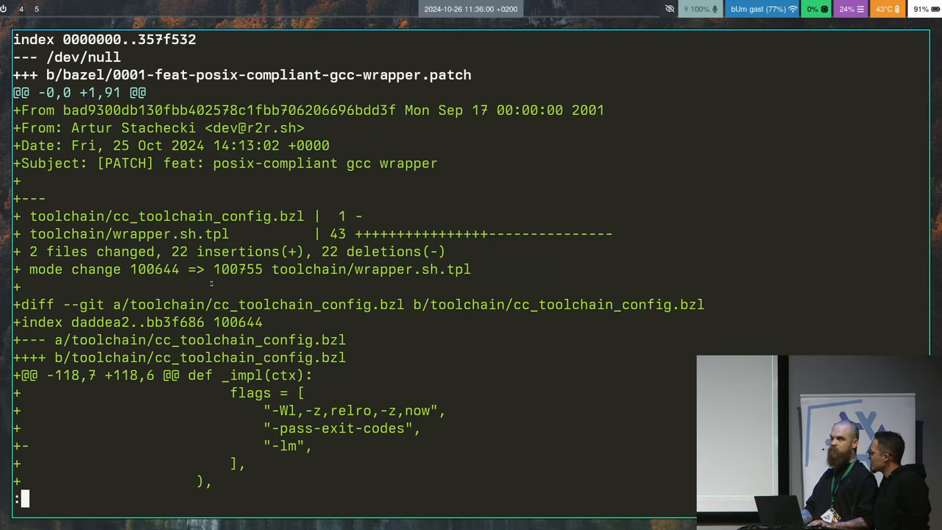
{"action": "scroll", "scroll_direction": "down", "scroll_amount": 3}
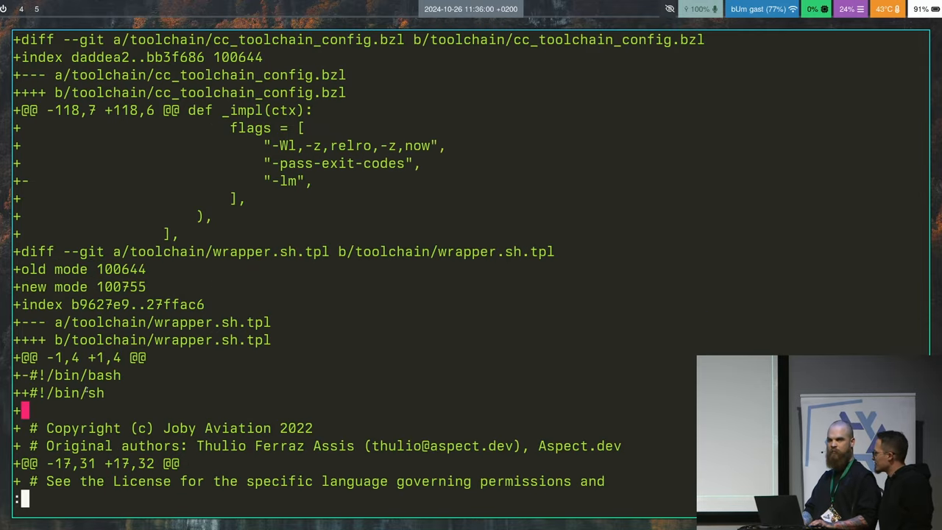
Leave the diff view and run the stage4 remote build, clean and shutdown
{"action": "key", "text": "q"}
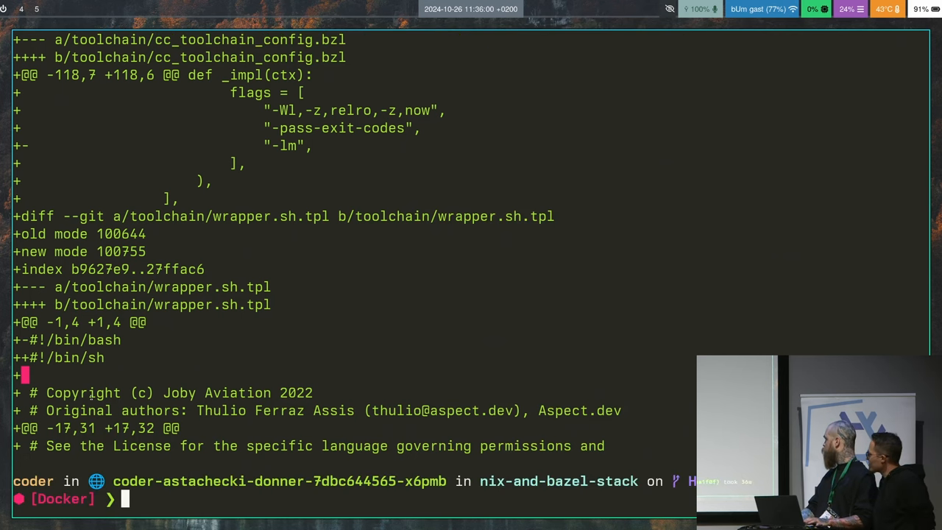
{"action": "type", "text": "git switch -"}
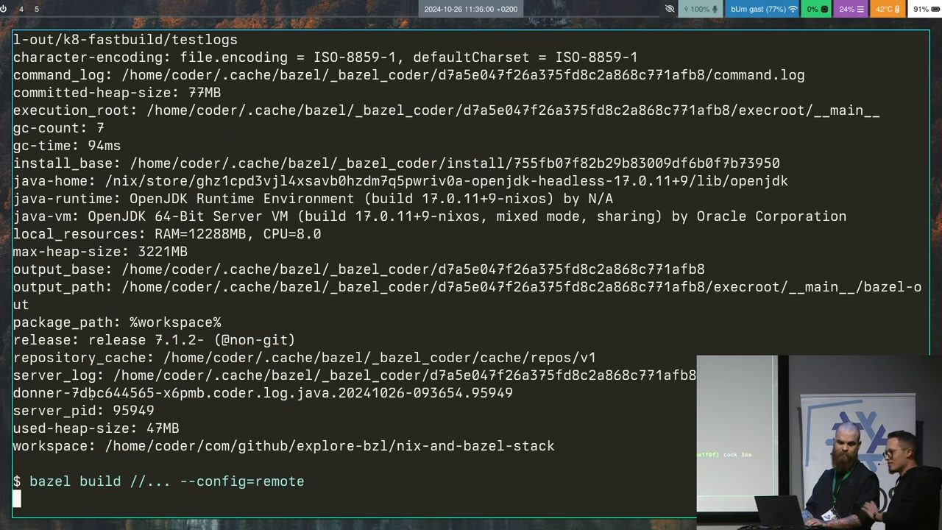
{"action": "key", "text": "Return"}
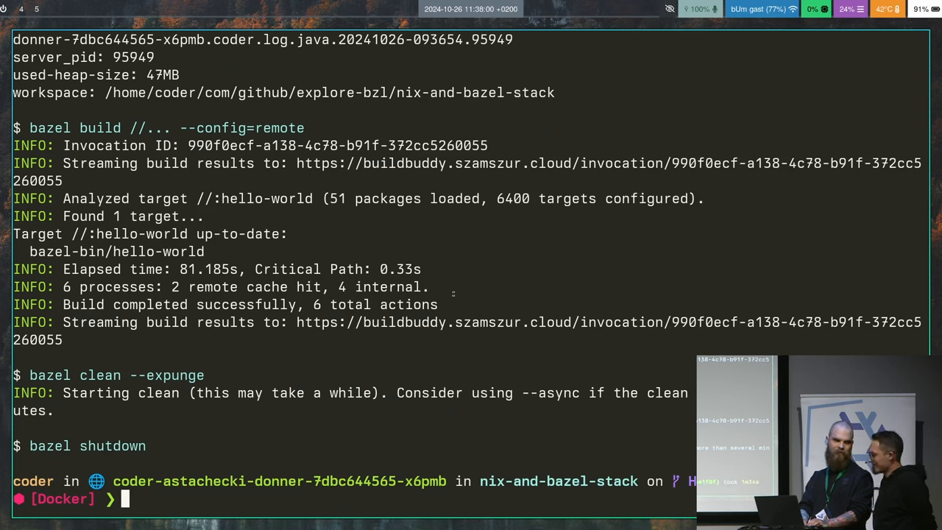
Switch back to main, then check out the stage5 commit as a detached HEAD
{"action": "type", "text": "./runme.nixsh"}
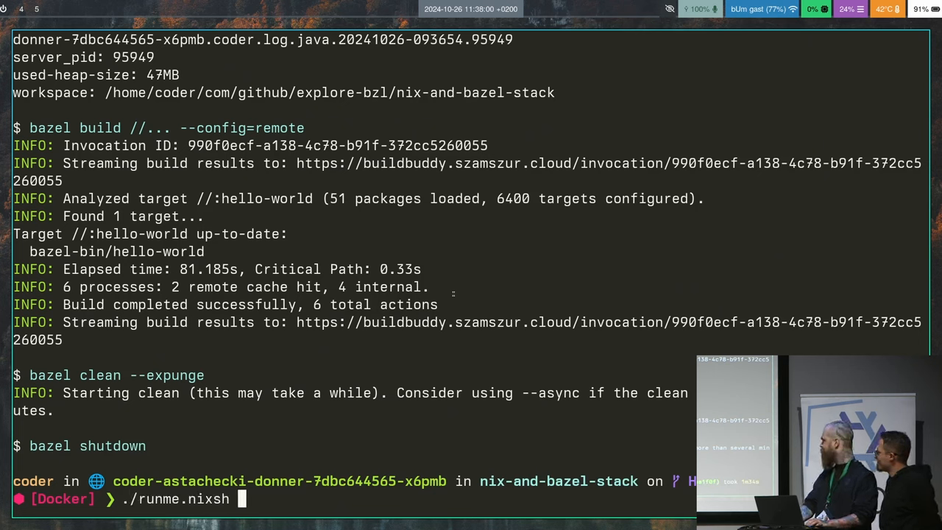
{"action": "type", "text": "git switch -"}
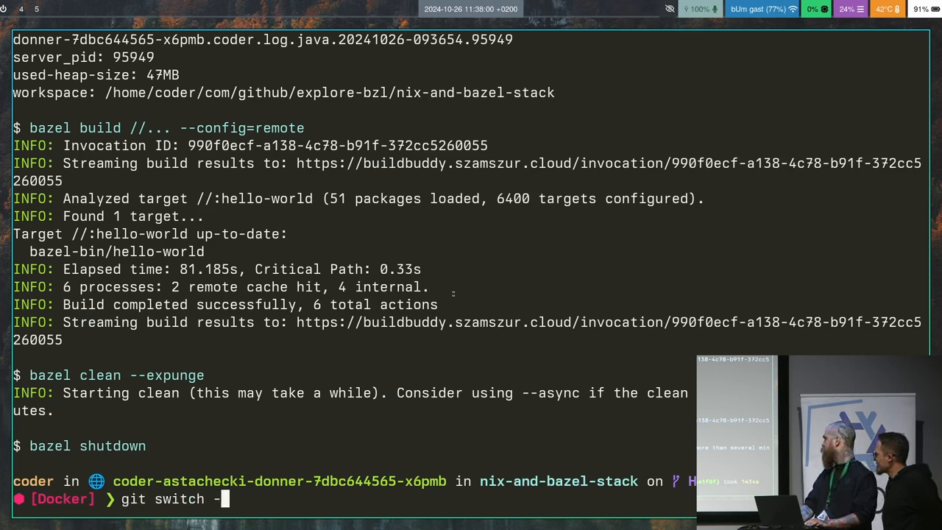
{"action": "key", "text": "Return"}
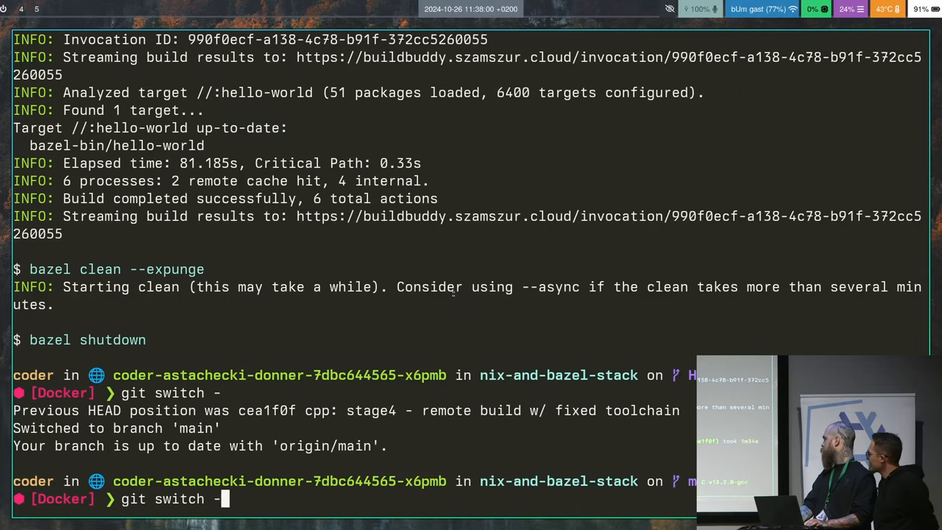
{"action": "type", "text": "git show HEAD"}
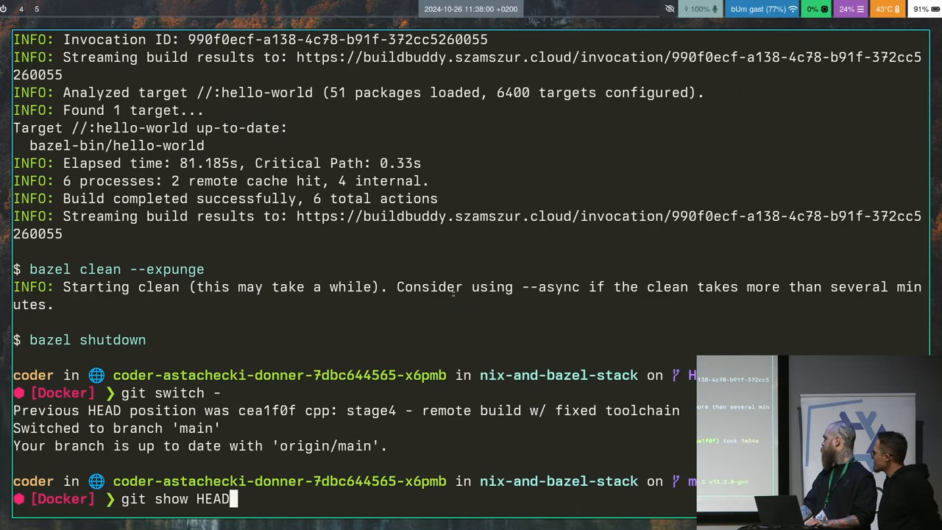
{"action": "type", "text": "git checkout HEAD~2"}
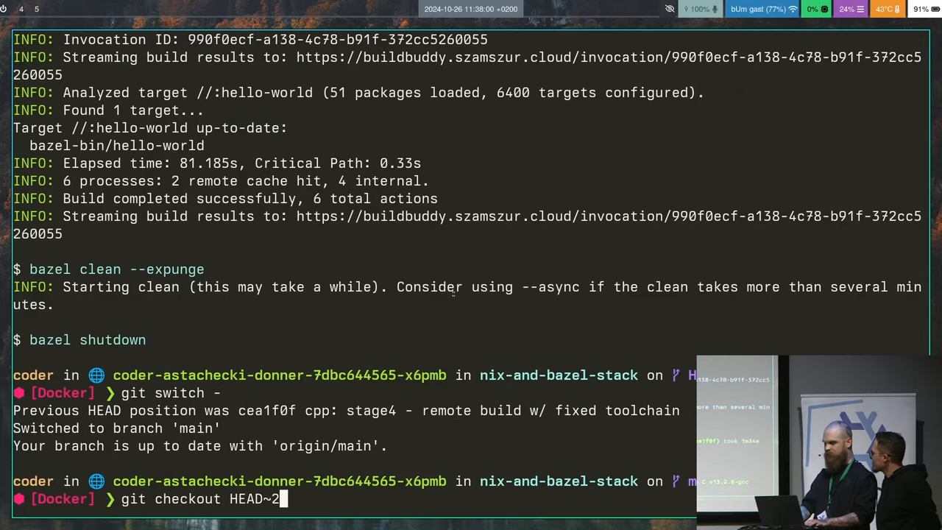
{"action": "type", "text": "1"}
{"action": "key", "text": "Return"}
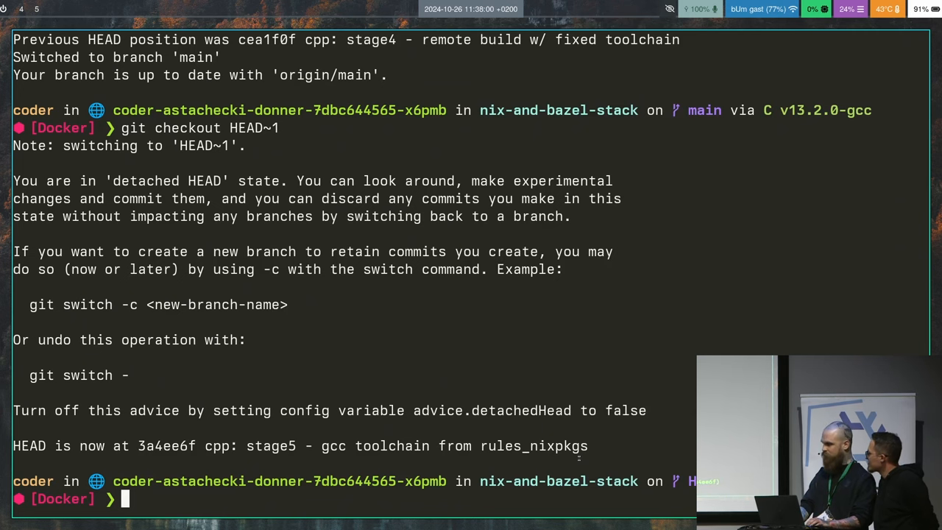
Show the stage5 commit and page through the diff dropping the gcc_toolchain setup
{"action": "type", "text": "git show HEAD"}
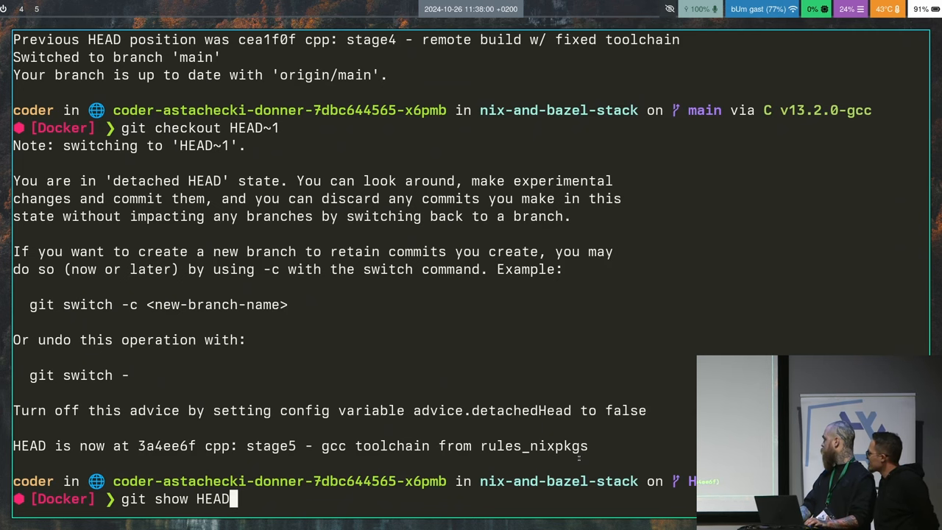
{"action": "key", "text": "Return"}
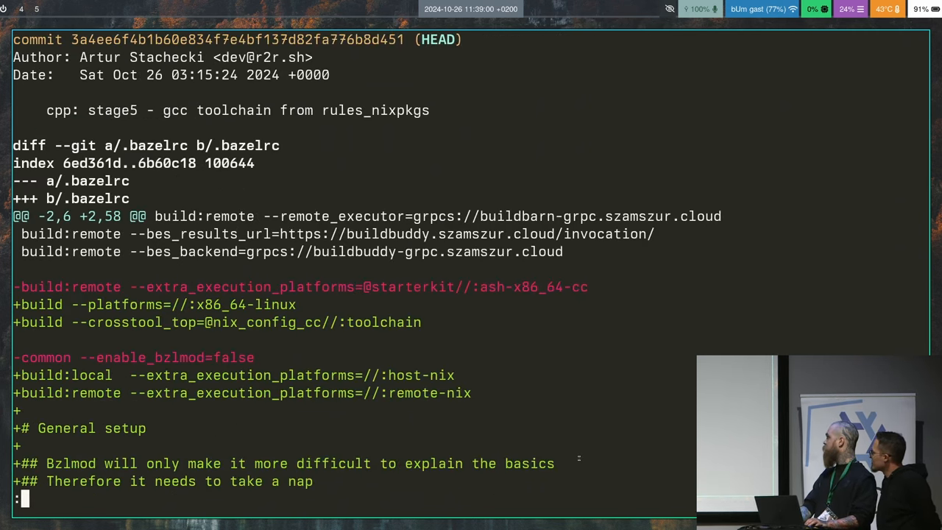
{"action": "scroll", "scroll_direction": "down", "scroll_amount": 3}
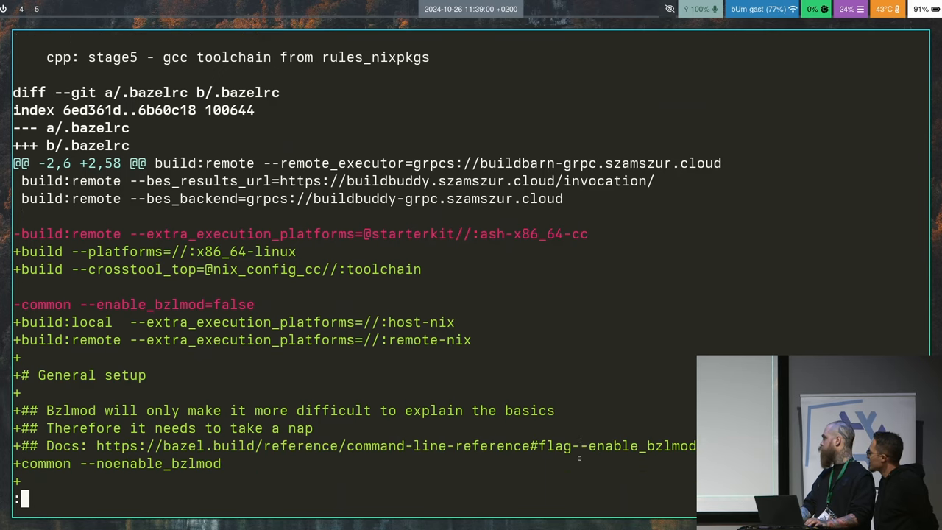
{"action": "scroll", "scroll_direction": "down", "scroll_amount": 3}
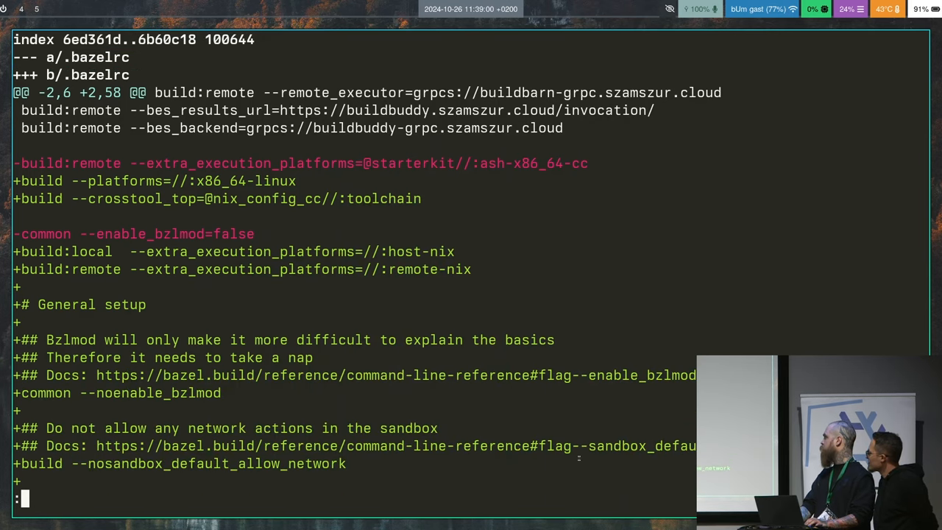
{"action": "scroll", "scroll_direction": "down", "scroll_amount": 3}
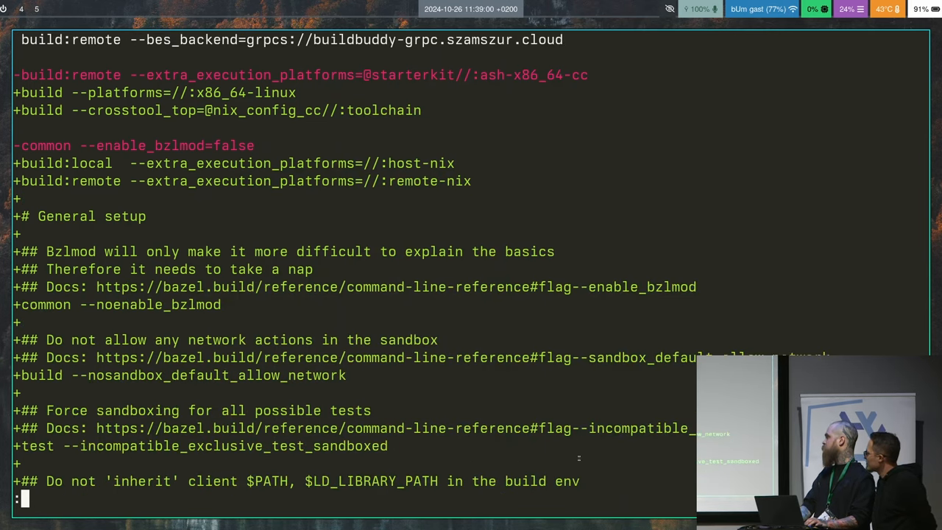
{"action": "scroll", "scroll_direction": "down", "scroll_amount": 3}
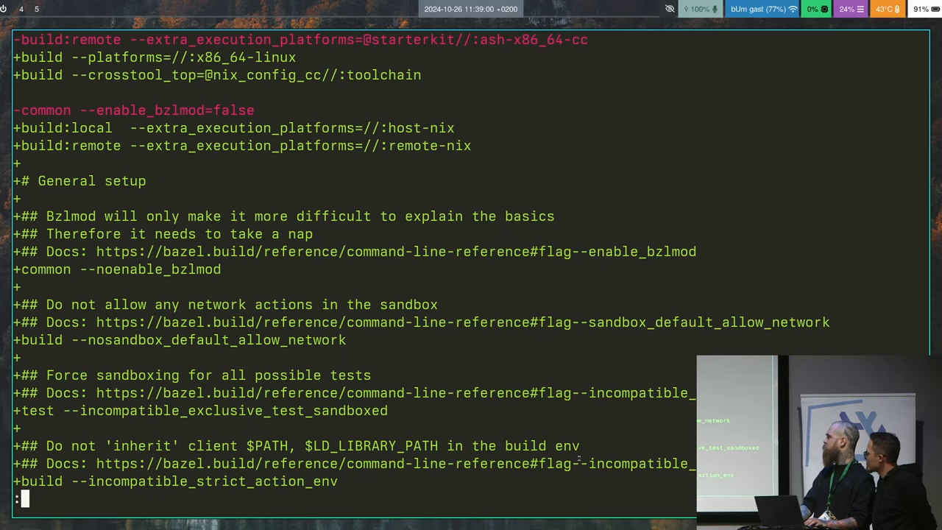
{"action": "scroll", "scroll_direction": "down", "scroll_amount": 3}
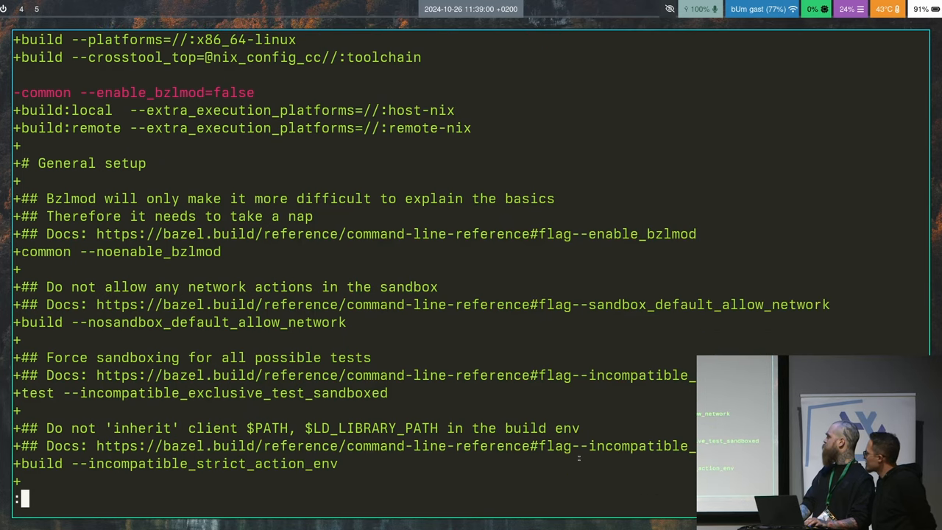
{"action": "scroll", "scroll_direction": "down", "scroll_amount": 3}
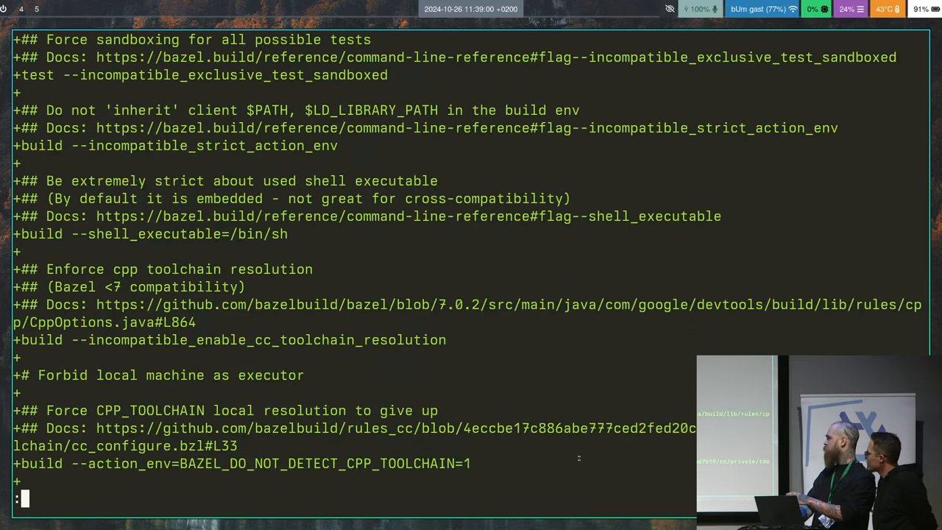
{"action": "scroll", "scroll_direction": "down", "scroll_amount": 3}
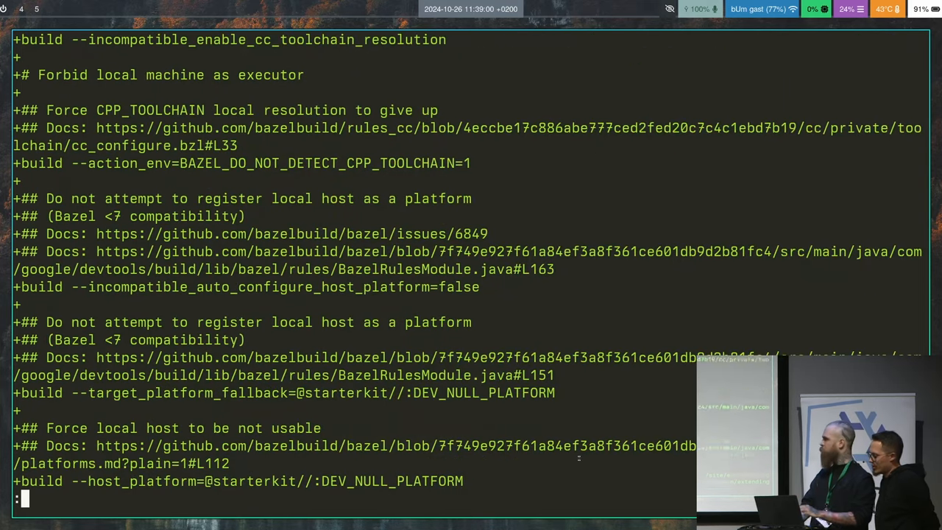
{"action": "scroll", "scroll_direction": "down", "scroll_amount": 3}
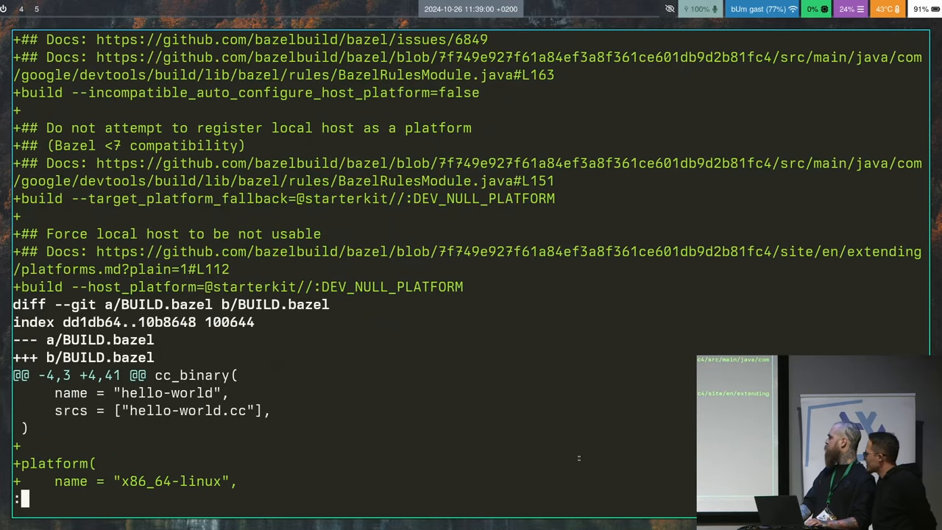
{"action": "scroll", "scroll_direction": "down", "scroll_amount": 3}
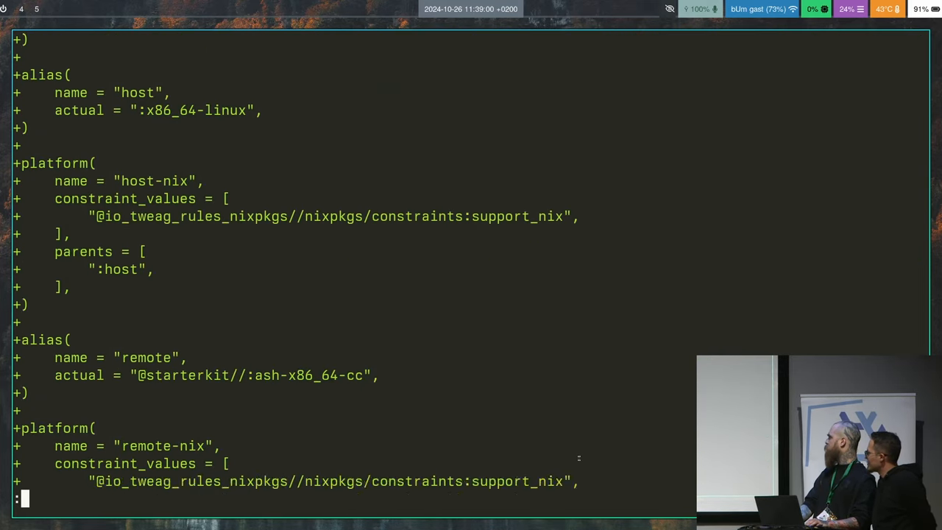
{"action": "scroll", "scroll_direction": "down", "scroll_amount": 3}
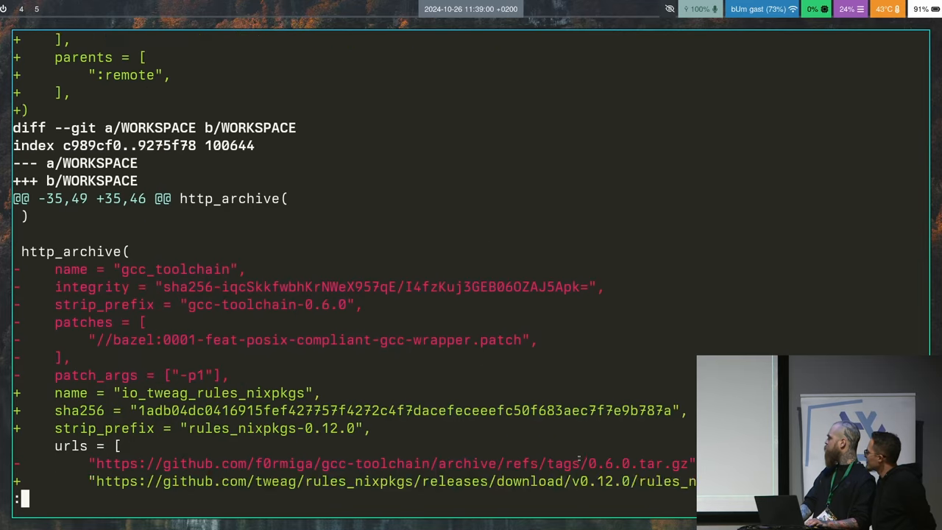
Page through the rest of the diff adding rules_nixpkgs' nixpkgs_cc_configure
{"action": "scroll", "scroll_direction": "down", "scroll_amount": 3}
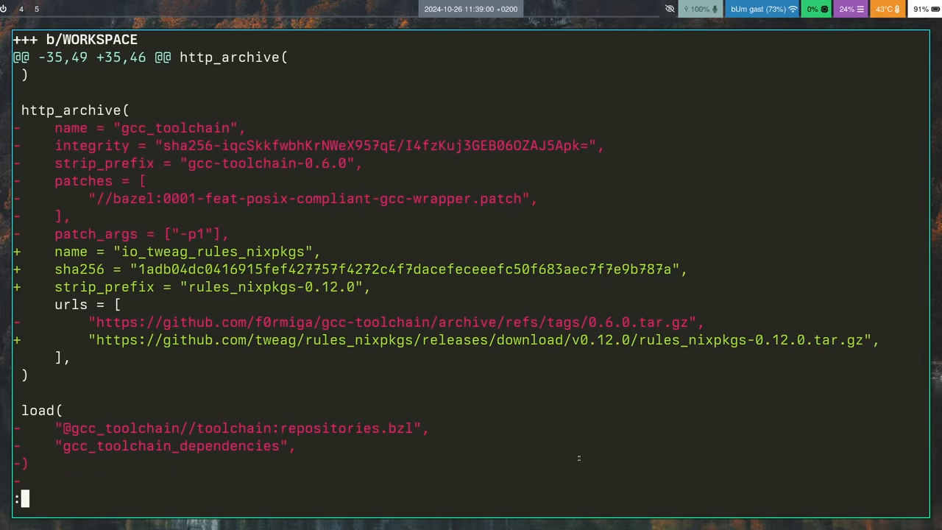
{"action": "scroll", "scroll_direction": "down", "scroll_amount": 3}
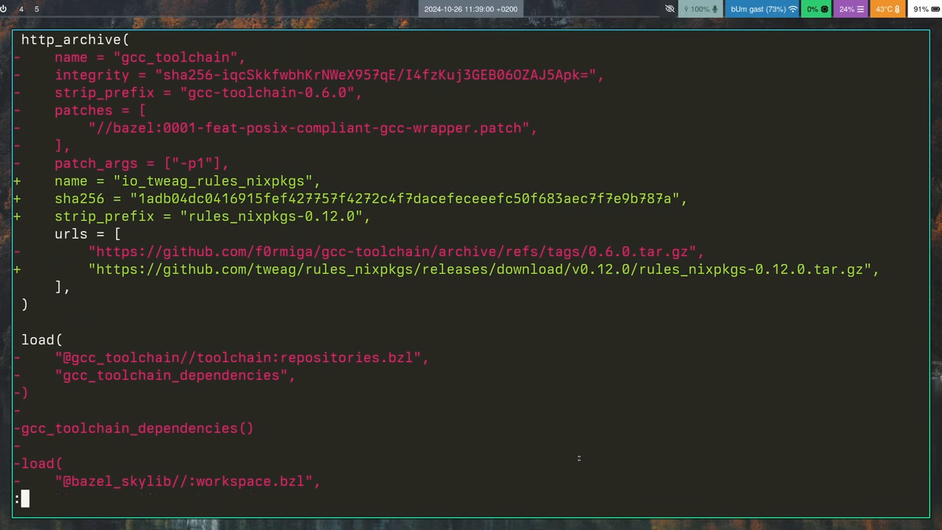
{"action": "scroll", "scroll_direction": "down", "scroll_amount": 3}
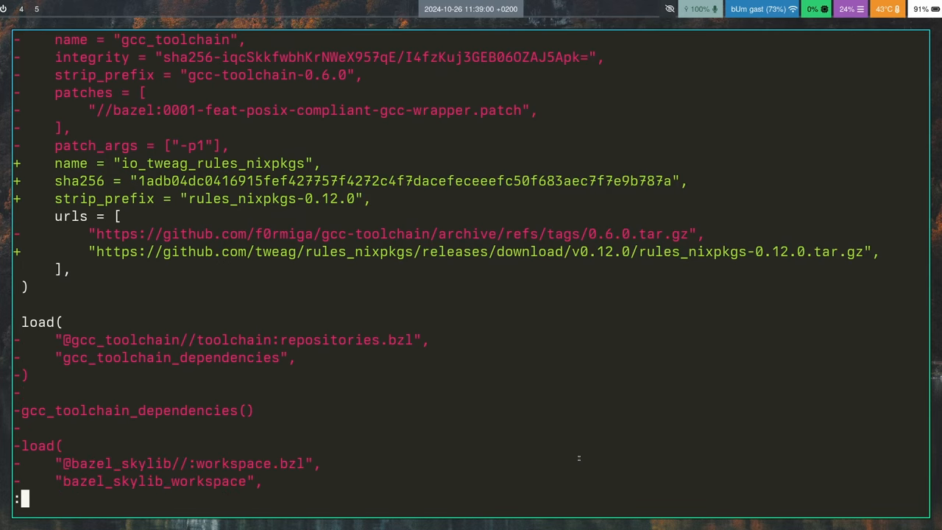
{"action": "mouse_move", "coordinate": [394, 205]}
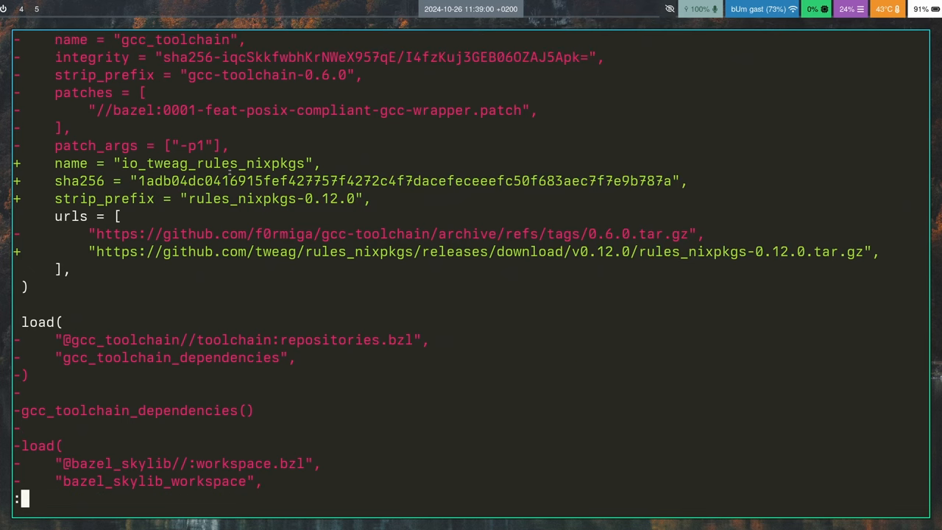
{"action": "scroll", "scroll_direction": "down", "scroll_amount": 3}
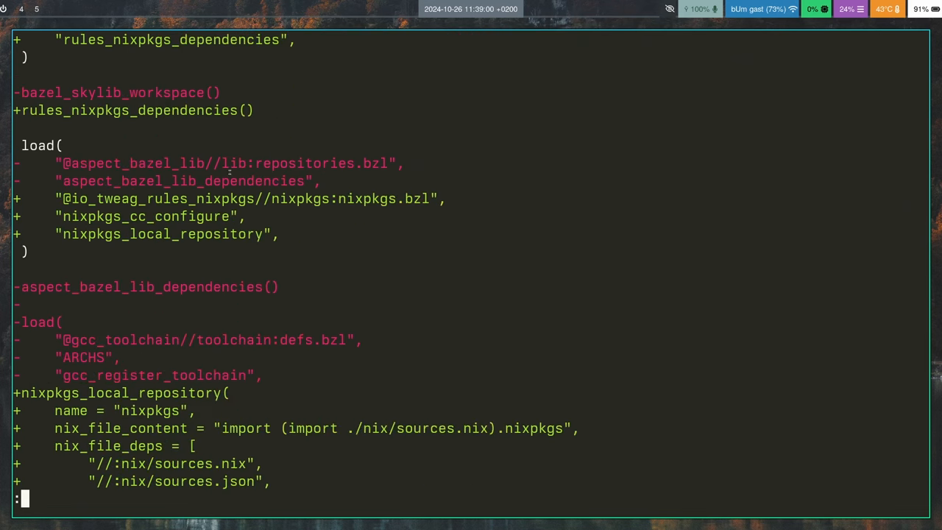
{"action": "scroll", "scroll_direction": "down", "scroll_amount": 3}
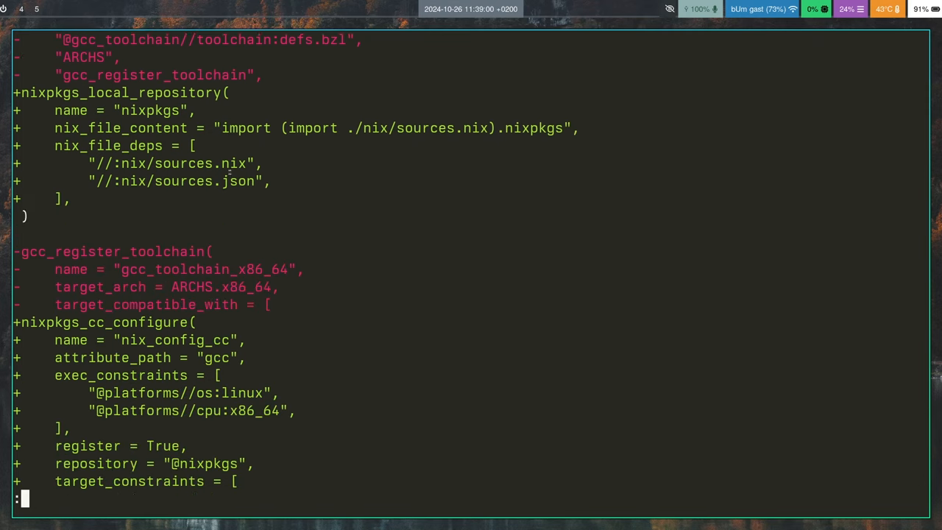
{"action": "scroll", "scroll_direction": "down", "scroll_amount": 3}
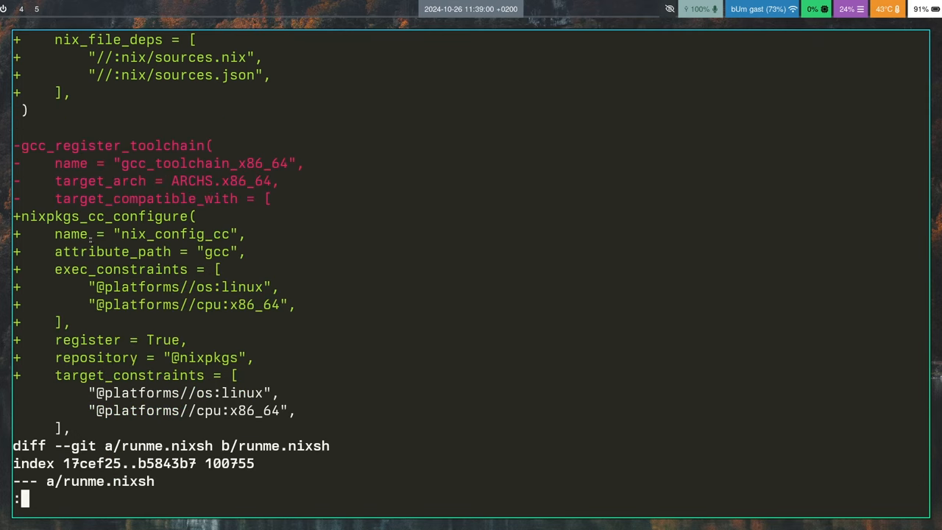
{"action": "mouse_move", "coordinate": [144, 203]}
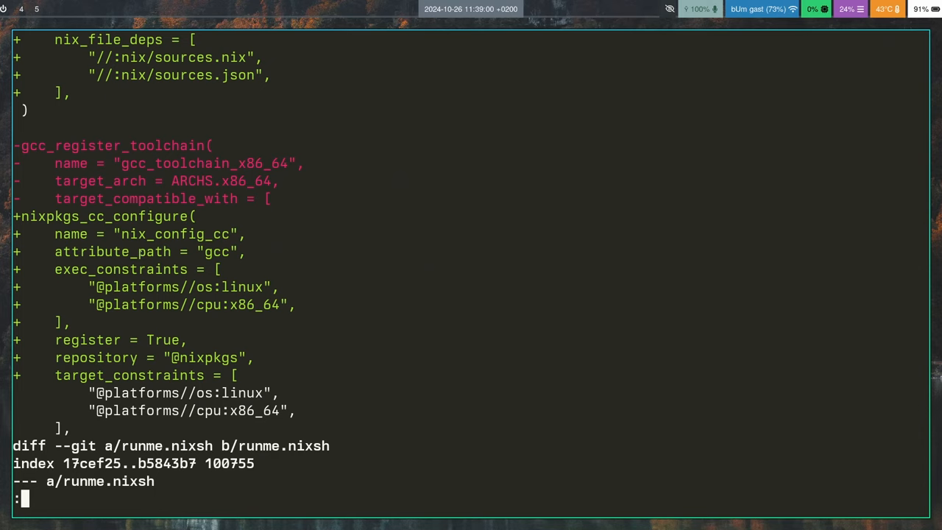
{"action": "scroll", "scroll_direction": "down", "scroll_amount": 3}
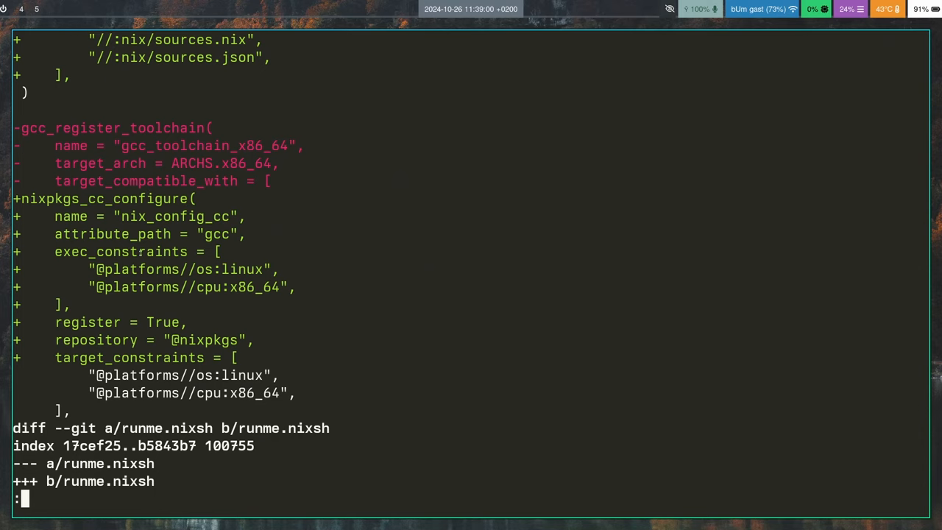
{"action": "scroll", "scroll_direction": "down", "scroll_amount": 3}
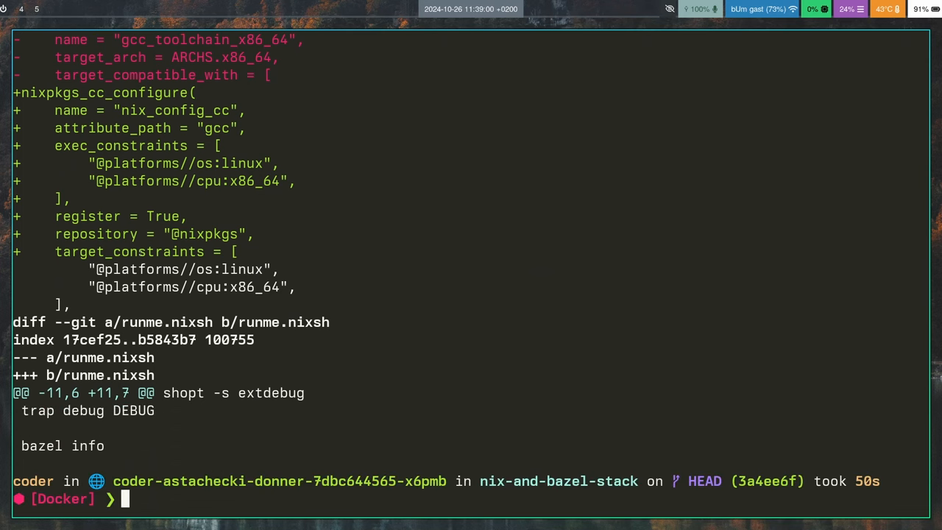
Run ./runme.nixsh: local build succeeds, remote build fails on a missing gcc wrapper
{"action": "type", "text": "./runme.nixsh"}
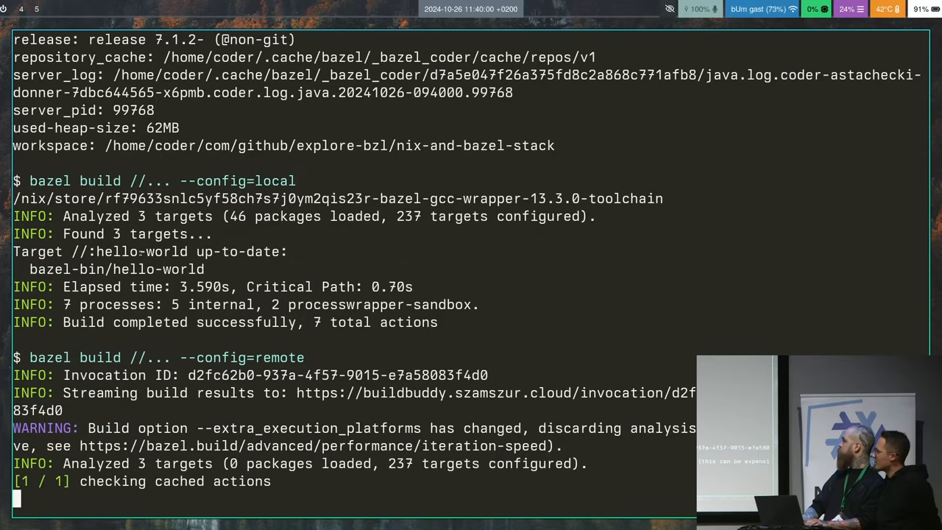
{"action": "scroll", "scroll_direction": "down", "scroll_amount": 3}
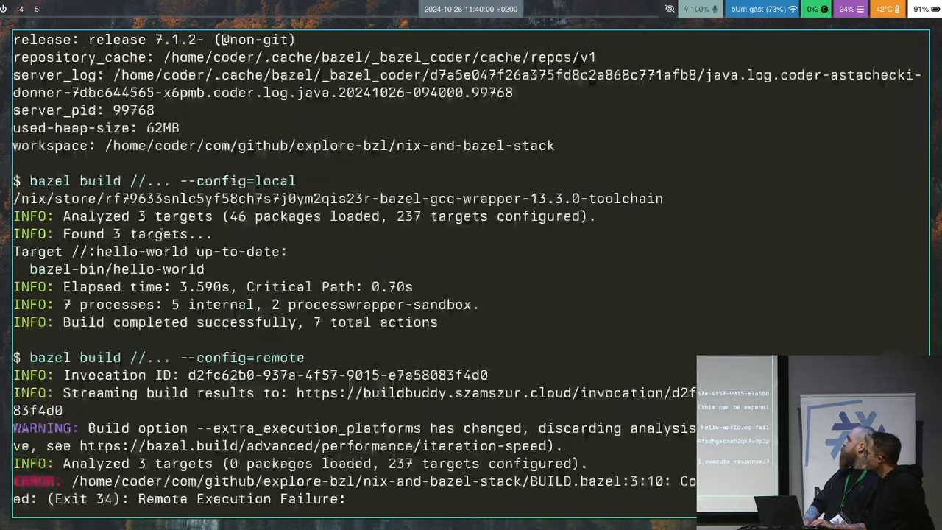
{"action": "scroll", "scroll_direction": "up", "scroll_amount": 3}
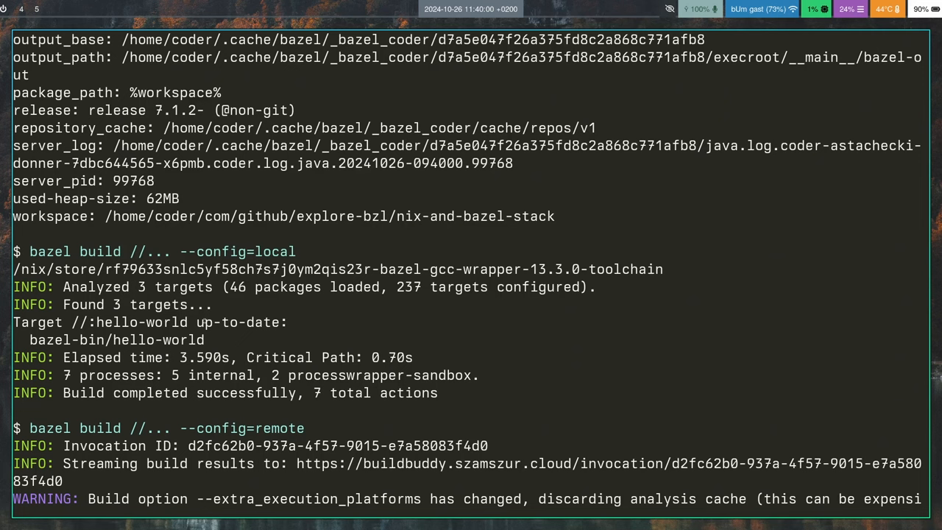
{"action": "scroll", "scroll_direction": "down", "scroll_amount": 3}
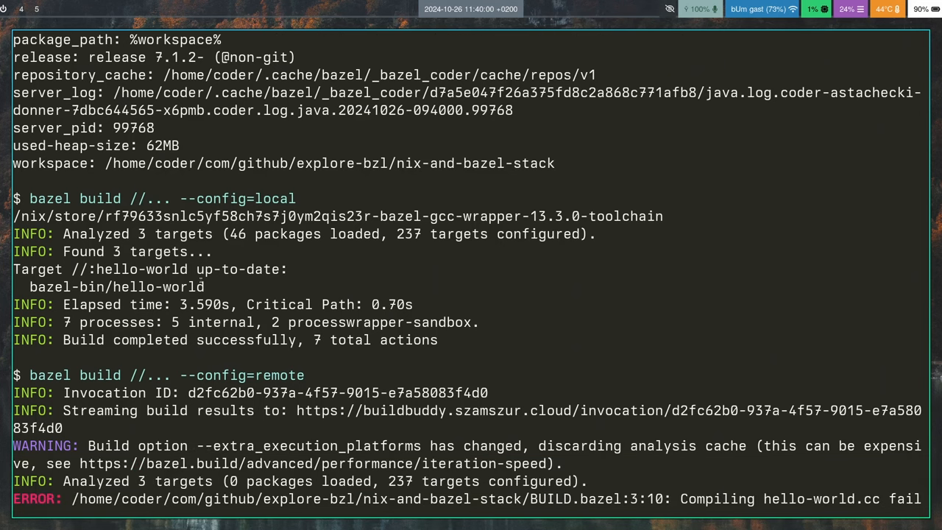
{"action": "scroll", "scroll_direction": "down", "scroll_amount": 3}
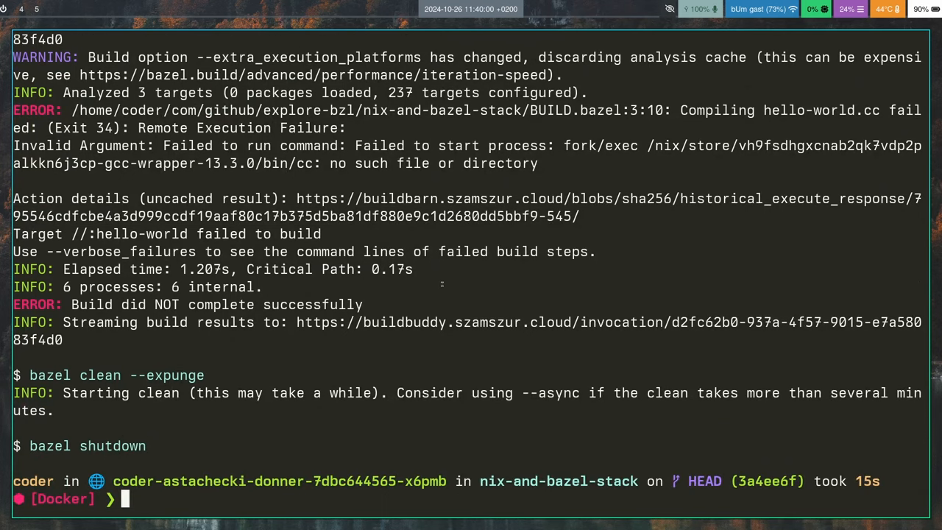
Switch back to main and show the stage6 'fast, correct, cursed' commit
{"action": "type", "text": "git show HEAD"}
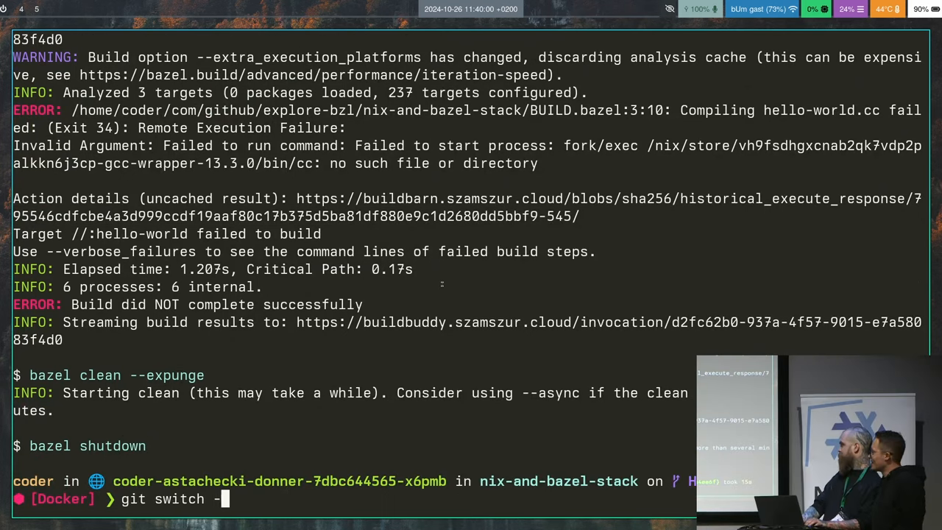
{"action": "key", "text": "Return"}
{"action": "type", "text": "./runme.nixsh"}
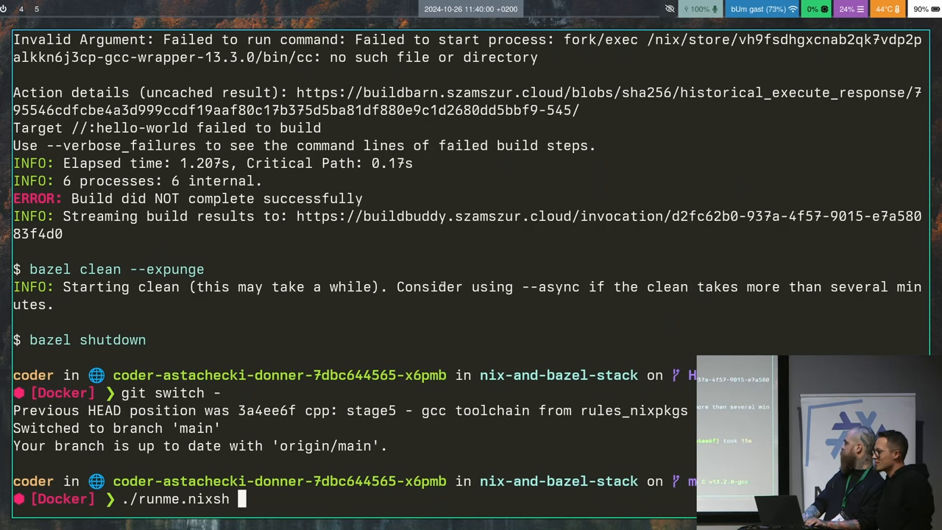
{"action": "type", "text": "git show HEAD"}
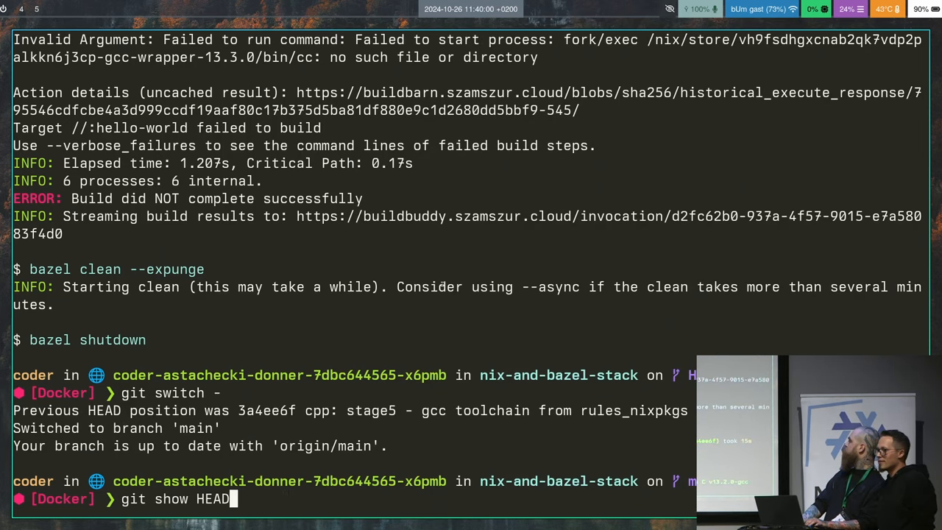
{"action": "key", "text": "ctrl+c"}
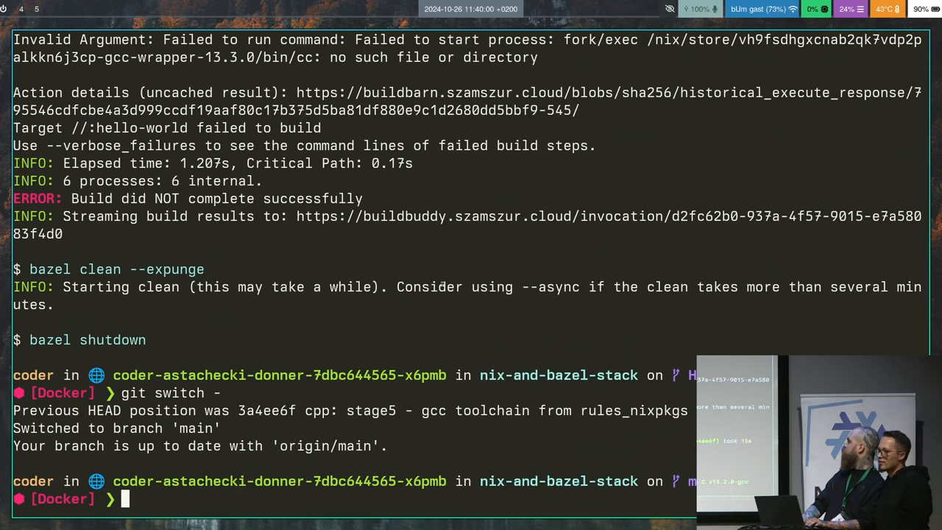
{"action": "type", "text": "git show HEAD"}
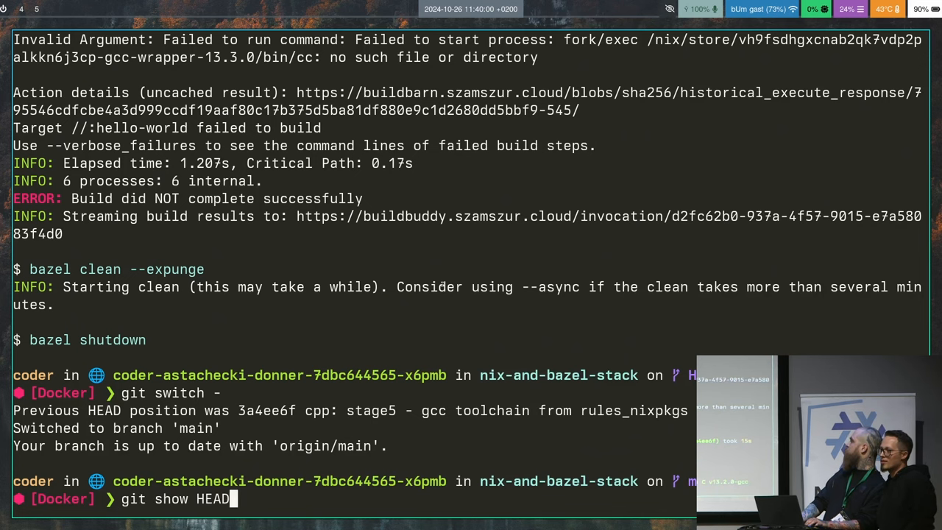
{"action": "key", "text": "Return"}
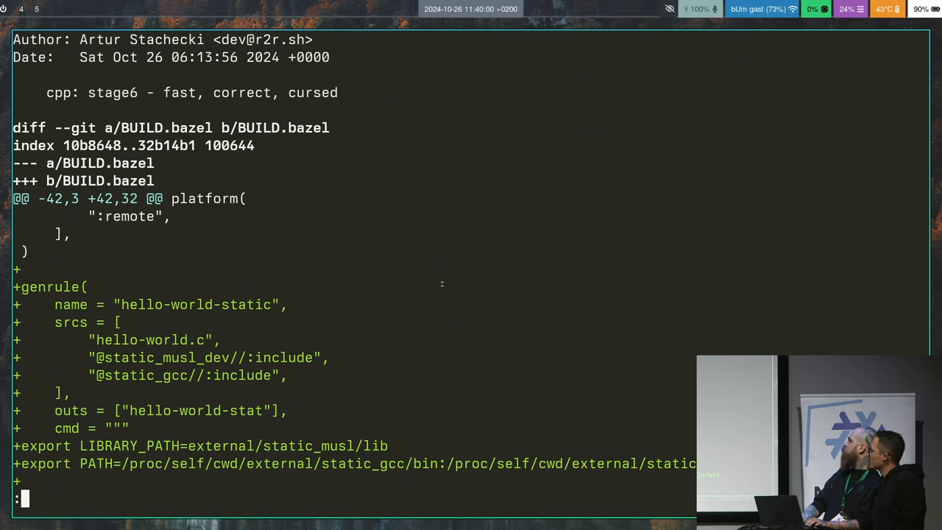
Page through the stage6 diff adding static gcc and musl Nix packages
{"action": "scroll", "scroll_direction": "down", "scroll_amount": 3}
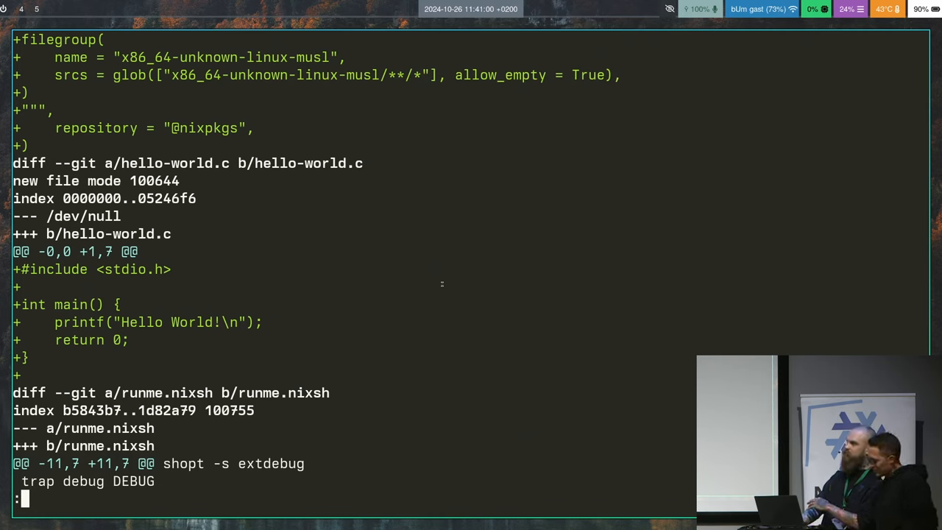
{"action": "scroll", "scroll_direction": "up", "scroll_amount": 3}
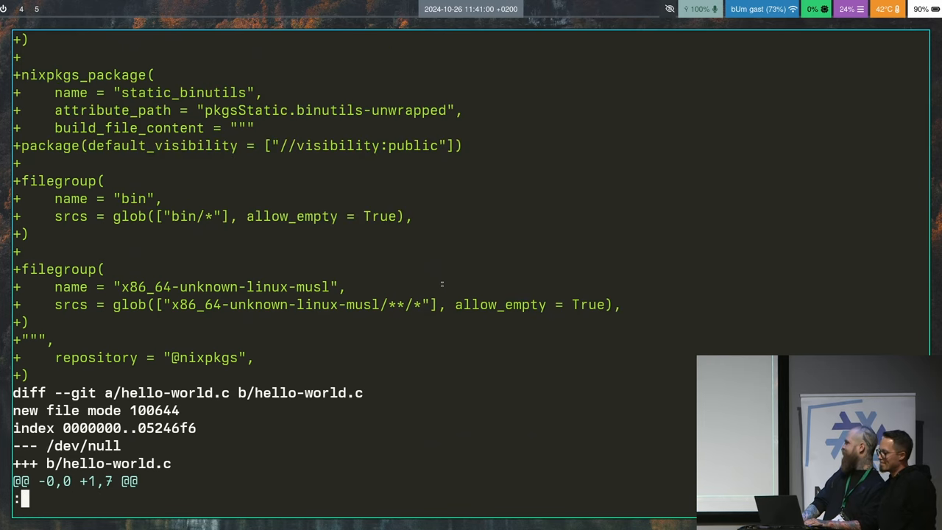
{"action": "scroll", "scroll_direction": "up", "scroll_amount": 3}
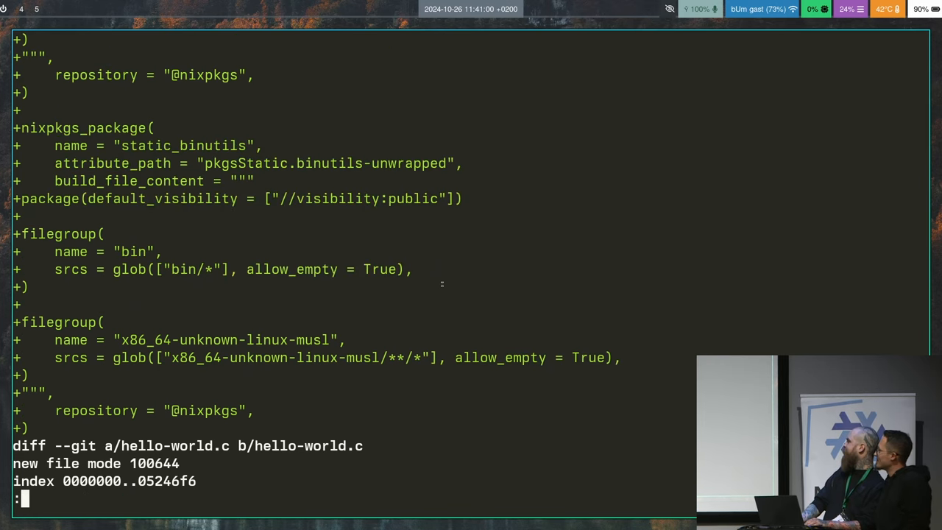
{"action": "scroll", "scroll_direction": "up", "scroll_amount": 3}
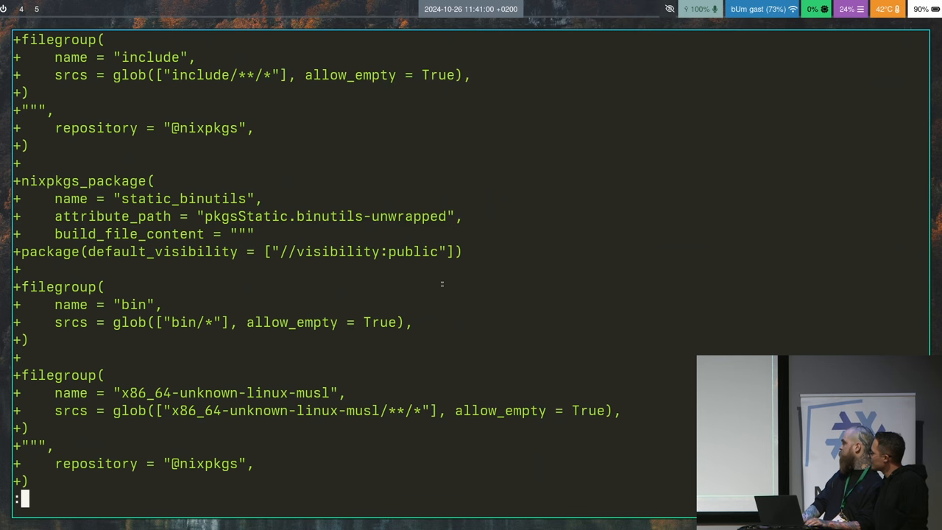
{"action": "scroll", "scroll_direction": "down", "scroll_amount": 3}
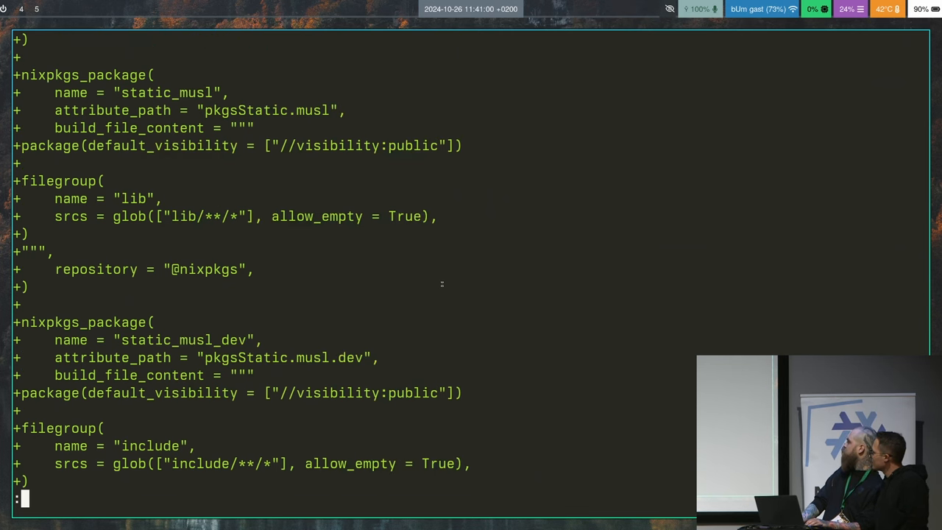
{"action": "scroll", "scroll_direction": "up", "scroll_amount": 3}
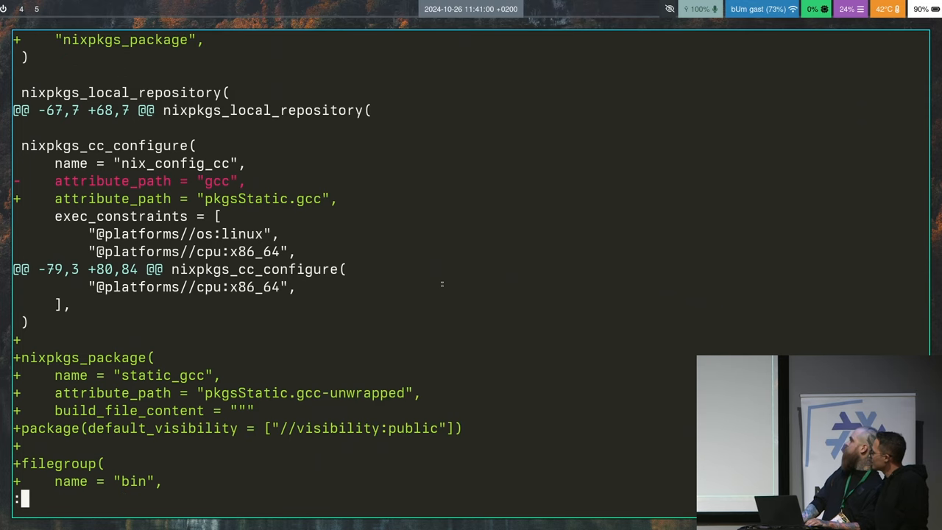
{"action": "scroll", "scroll_direction": "down", "scroll_amount": 3}
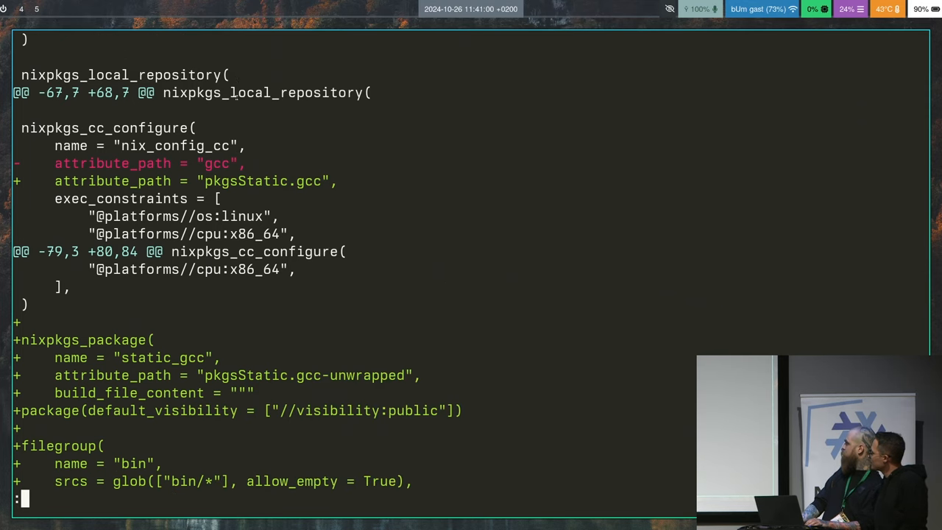
{"action": "scroll", "scroll_direction": "down", "scroll_amount": 3}
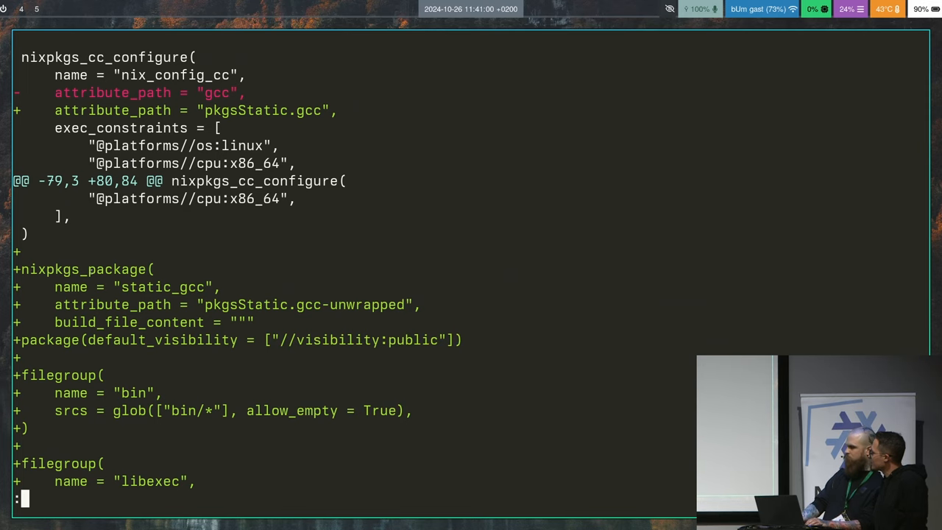
{"action": "scroll", "scroll_direction": "down", "scroll_amount": 3}
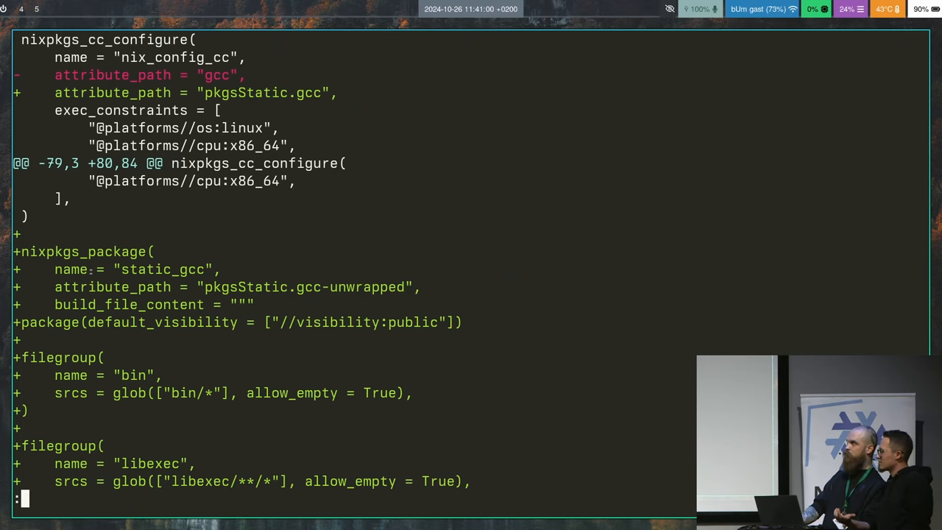
{"action": "scroll", "scroll_direction": "down", "scroll_amount": 3}
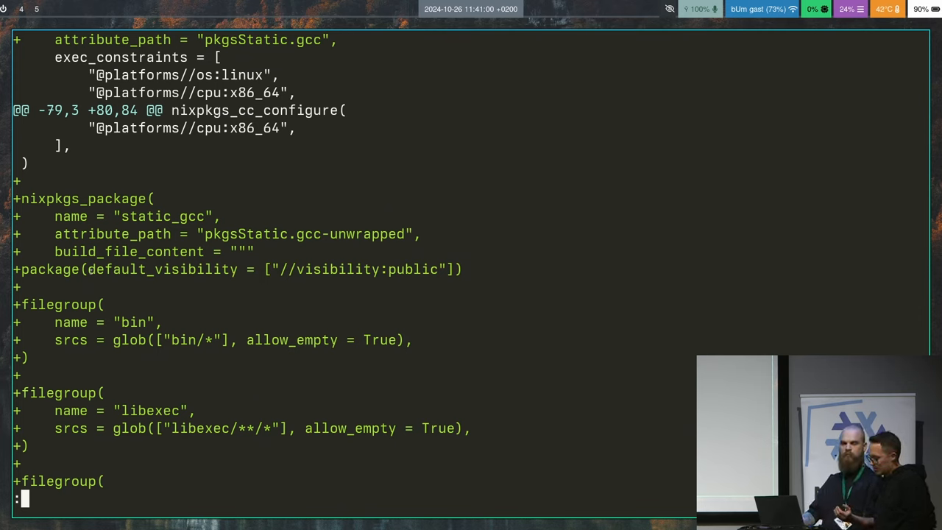
Page through the remaining diff adding musl dev and binutils packages
{"action": "scroll", "scroll_direction": "down", "scroll_amount": 3}
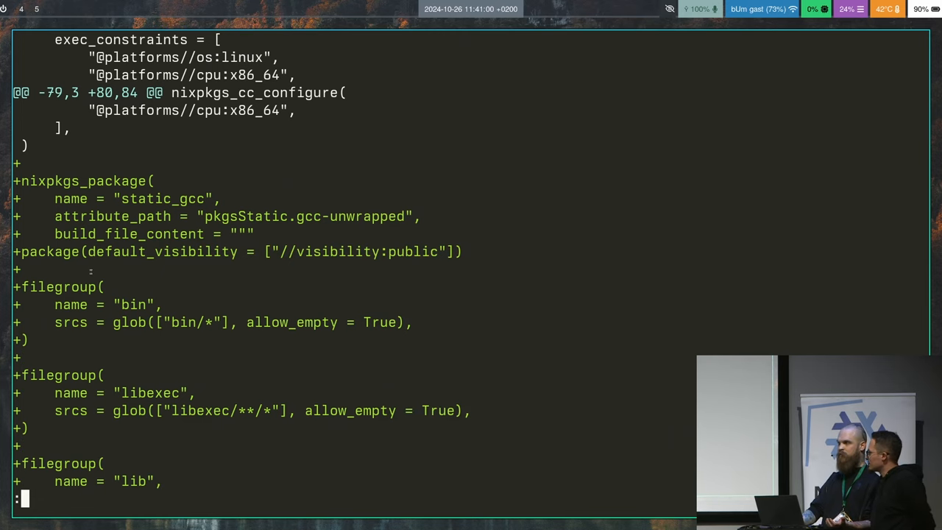
{"action": "scroll", "scroll_direction": "down", "scroll_amount": 3}
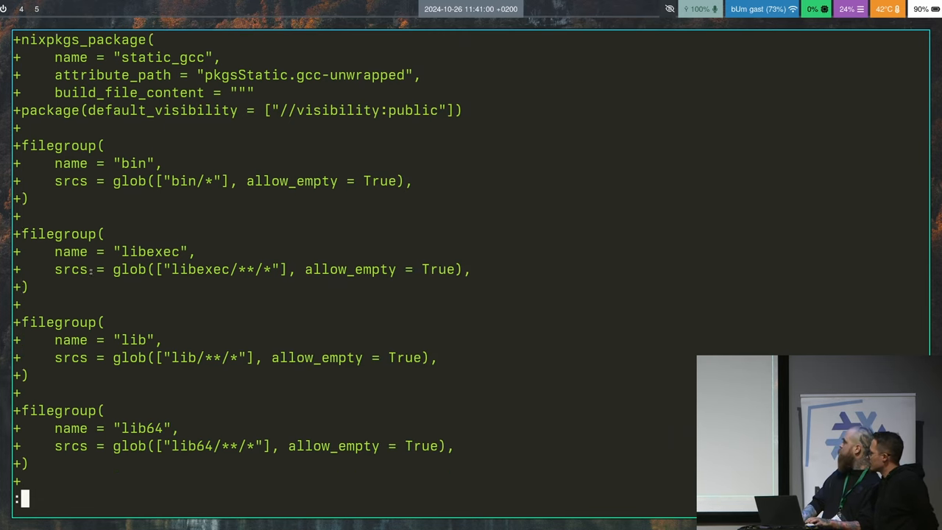
{"action": "scroll", "scroll_direction": "down", "scroll_amount": 3}
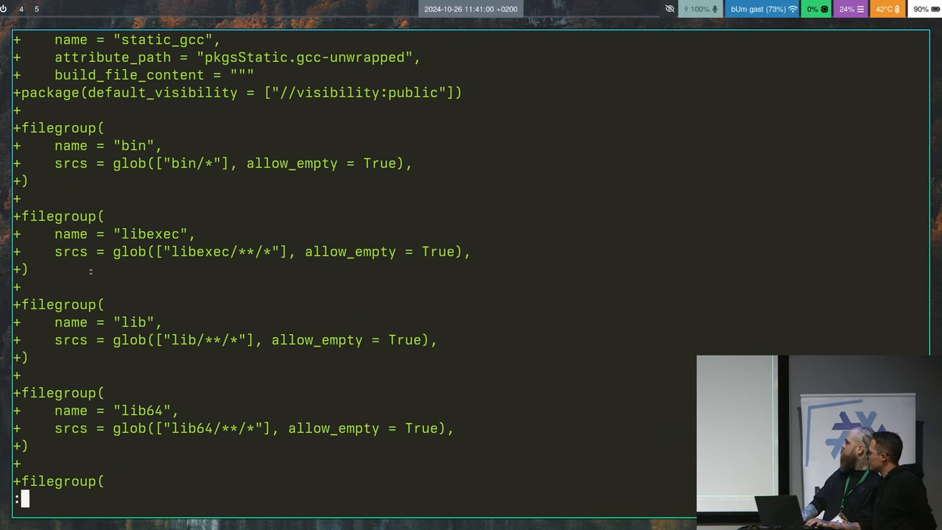
{"action": "scroll", "scroll_direction": "down", "scroll_amount": 3}
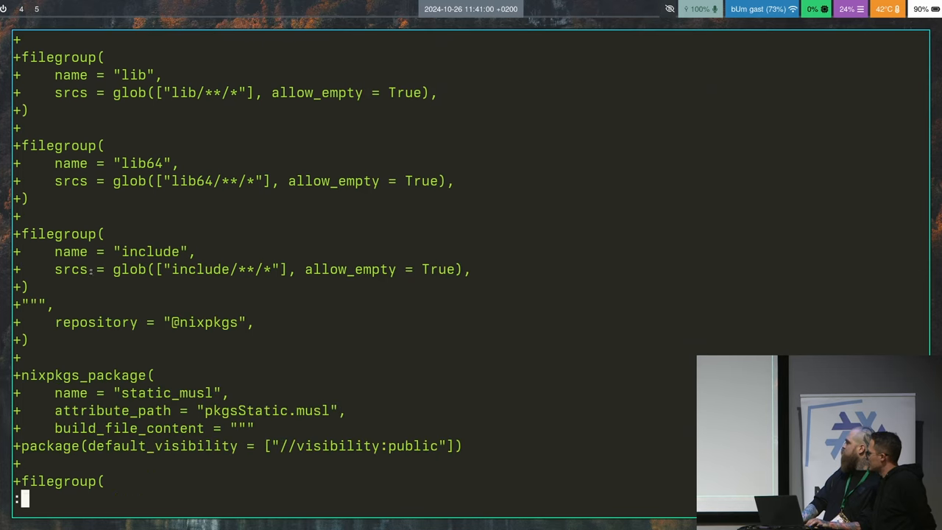
{"action": "scroll", "scroll_direction": "down", "scroll_amount": 3}
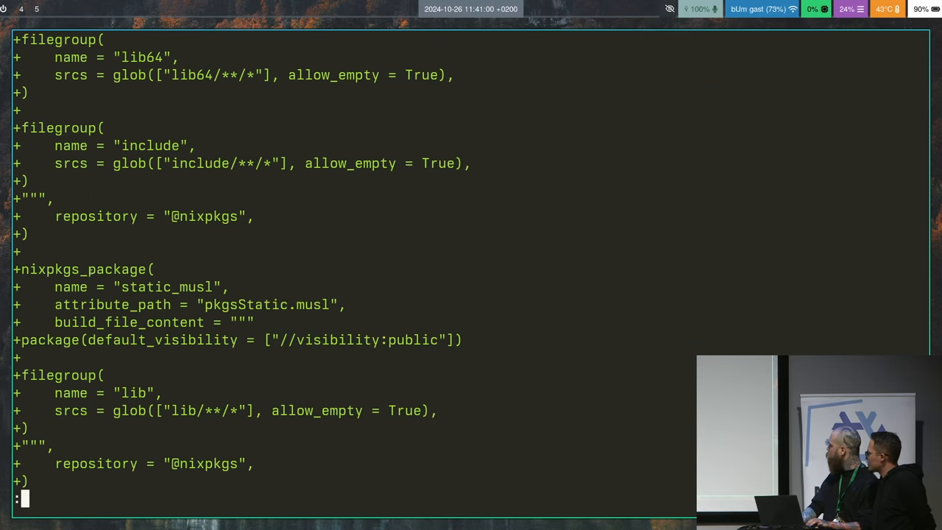
{"action": "scroll", "scroll_direction": "down", "scroll_amount": 3}
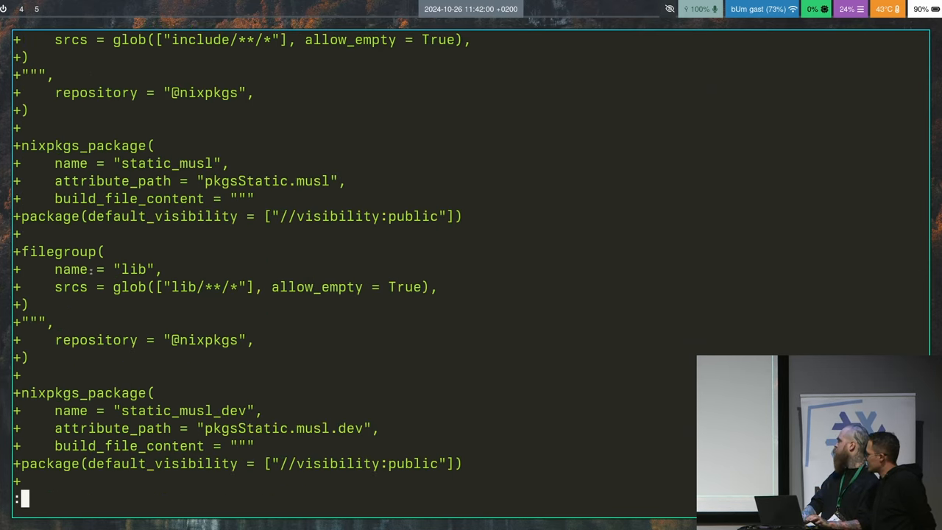
{"action": "scroll", "scroll_direction": "down", "scroll_amount": 3}
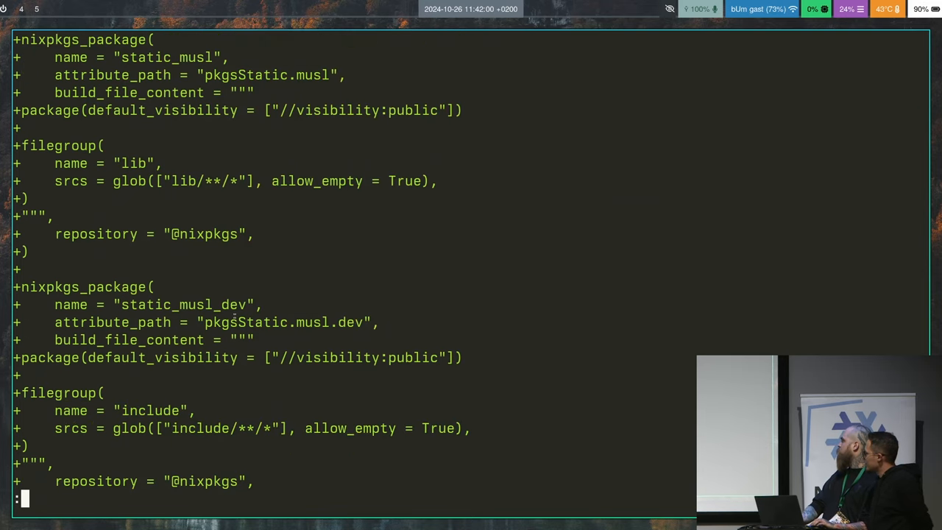
{"action": "scroll", "scroll_direction": "down", "scroll_amount": 3}
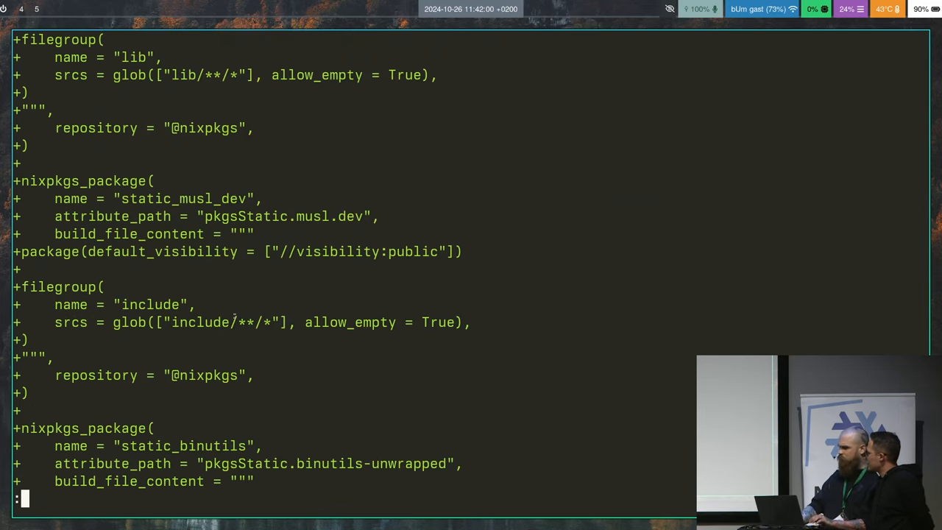
{"action": "scroll", "scroll_direction": "down", "scroll_amount": 3}
{"action": "type", "text": "git show HEAD"}
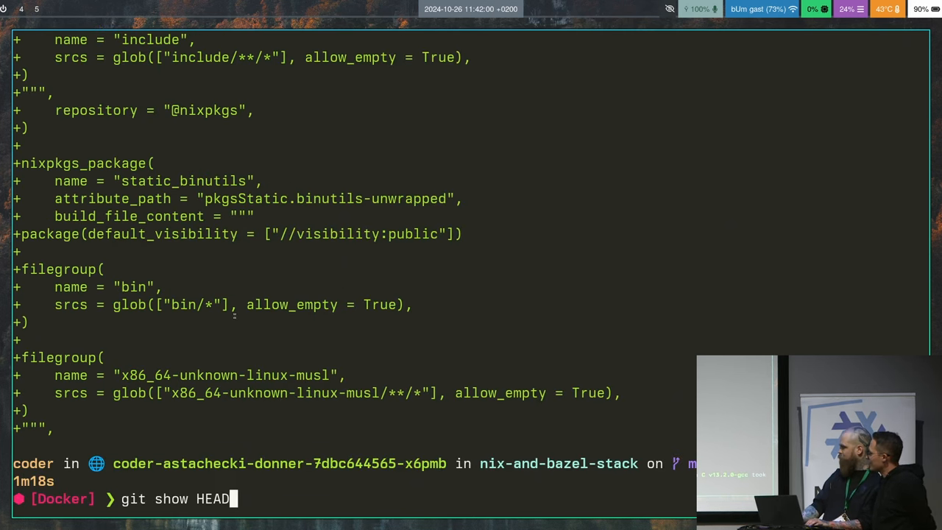
Run ./runme.nixsh so hello-world-stat builds remotely, then Bazel cleans and shuts down
{"action": "type", "text": "./runme.nixsh"}
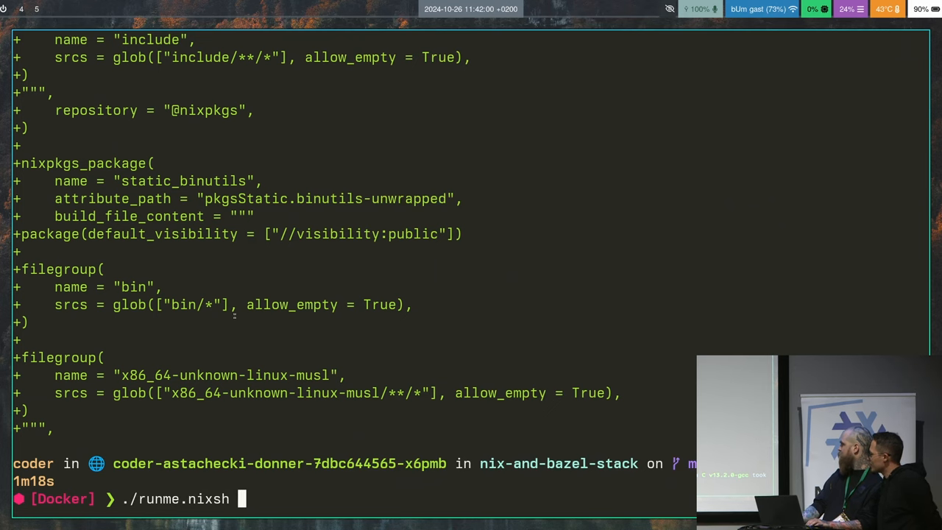
{"action": "key", "text": "Return"}
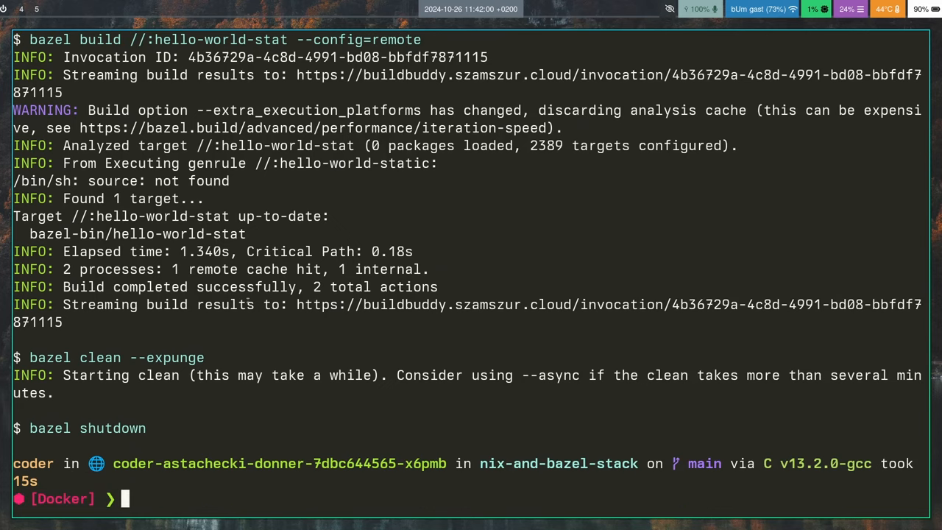
{"action": "type", "text": "vi"}
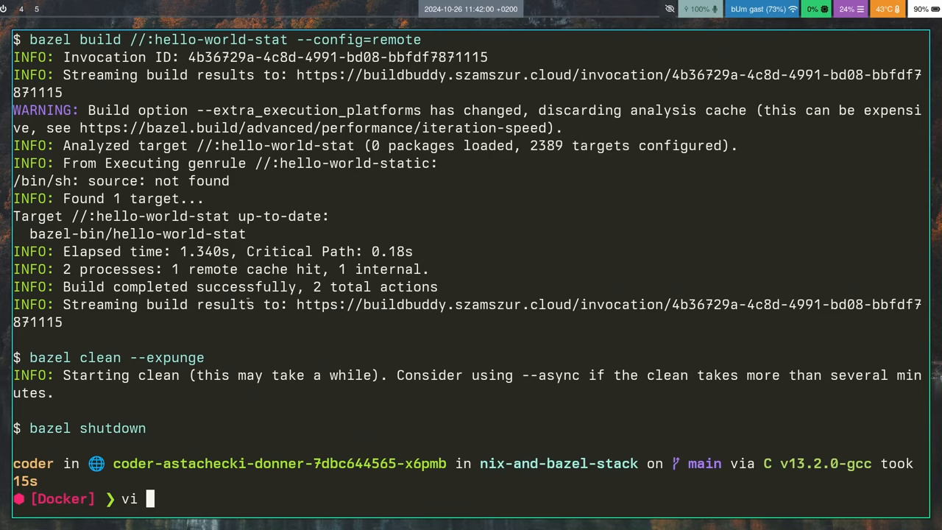
{"action": "type", "text": "1"}
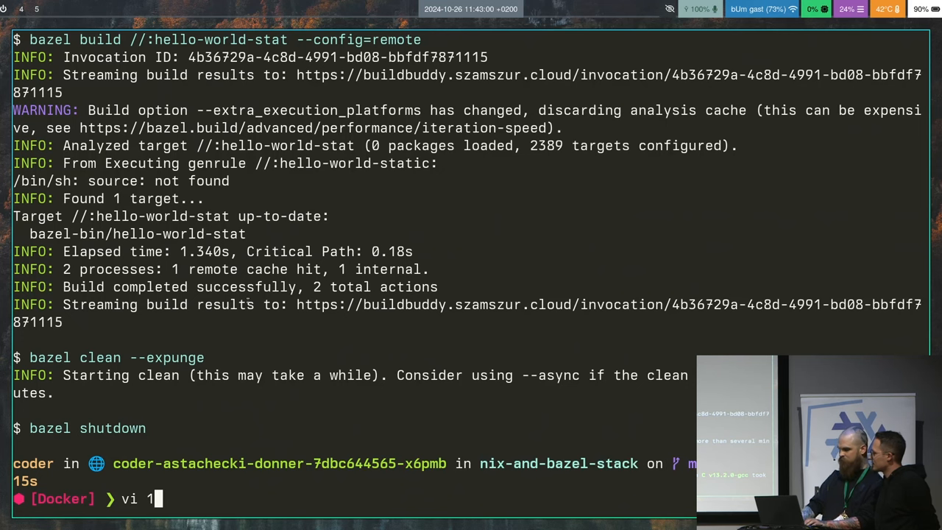
{"action": "type", "text": "B"}
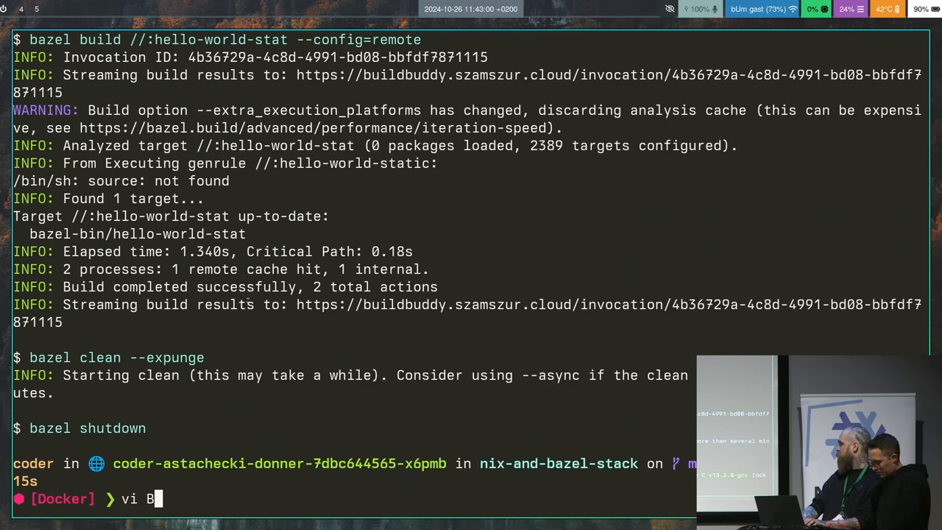
{"action": "type", "text": "UILD.bazel"}
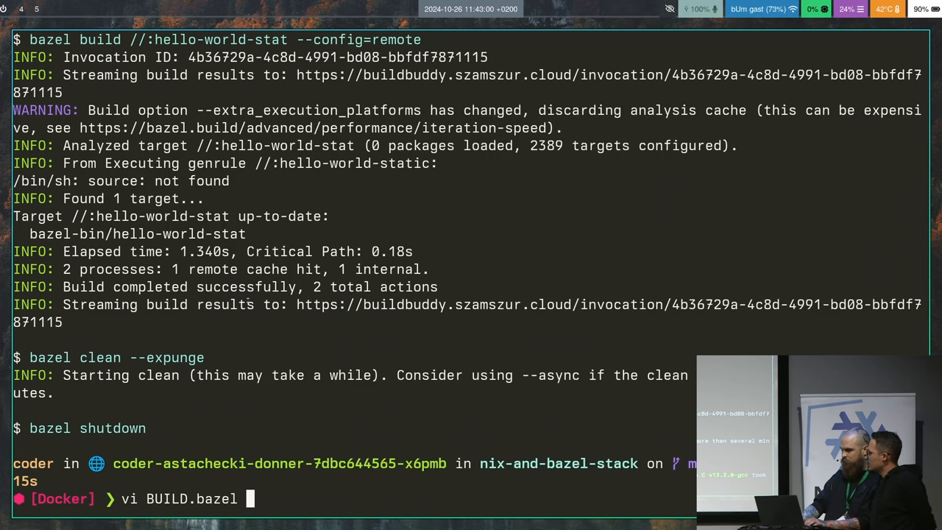
{"action": "key", "text": "Return"}
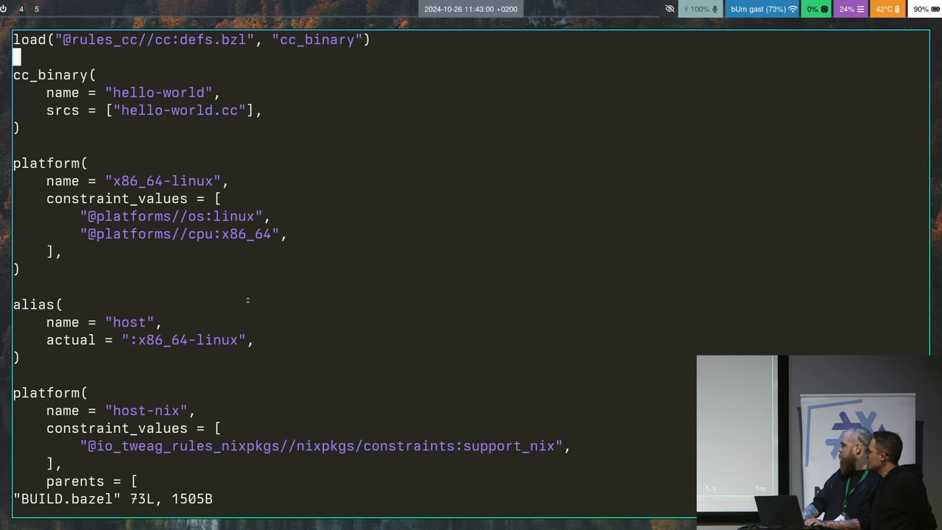
{"action": "scroll", "scroll_direction": "down", "scroll_amount": 3}
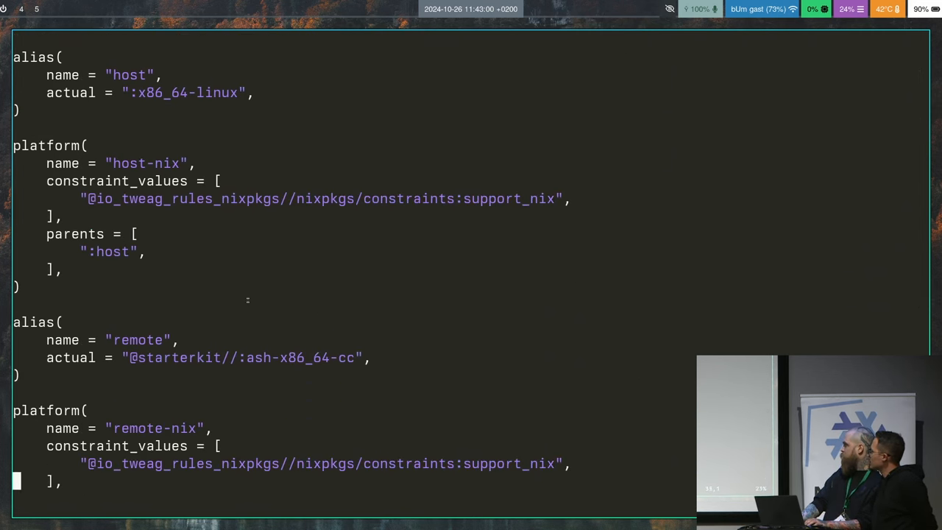
{"action": "scroll", "scroll_direction": "down", "scroll_amount": 3}
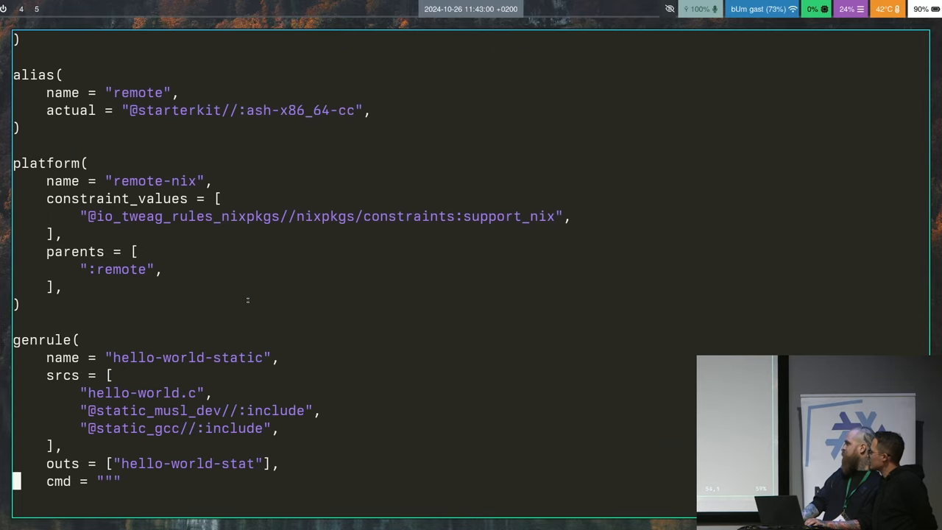
{"action": "scroll", "scroll_direction": "down", "scroll_amount": 3}
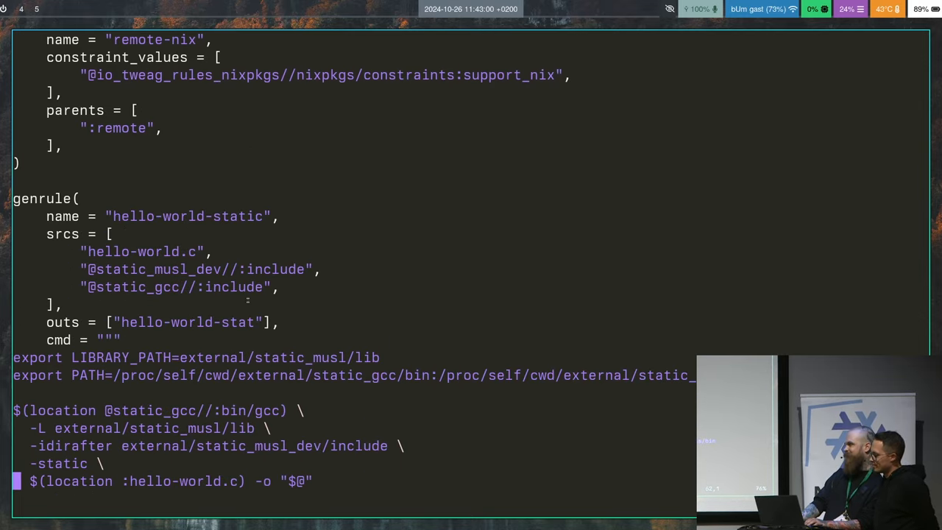
{"action": "scroll", "scroll_direction": "down", "scroll_amount": 3}
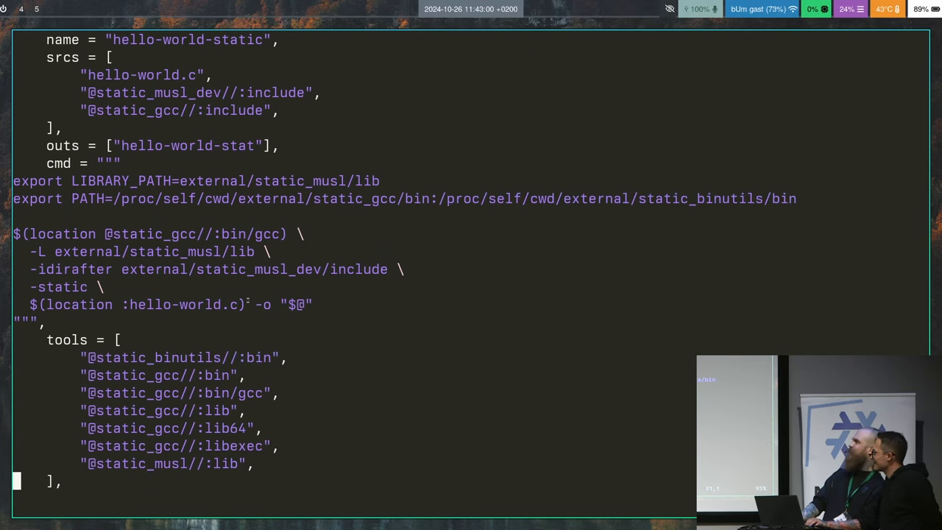
{"action": "scroll", "scroll_direction": "down", "scroll_amount": 3}
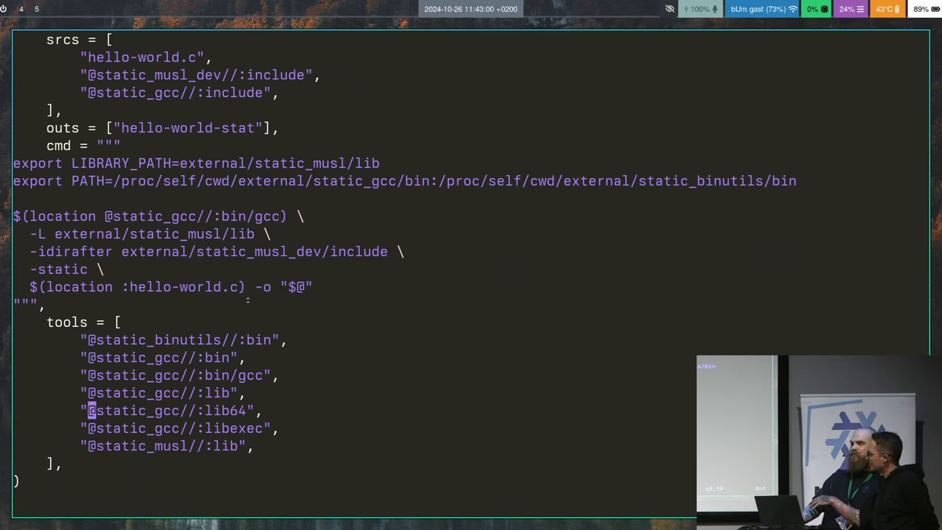
{"action": "mouse_move", "coordinate": [88, 375]}
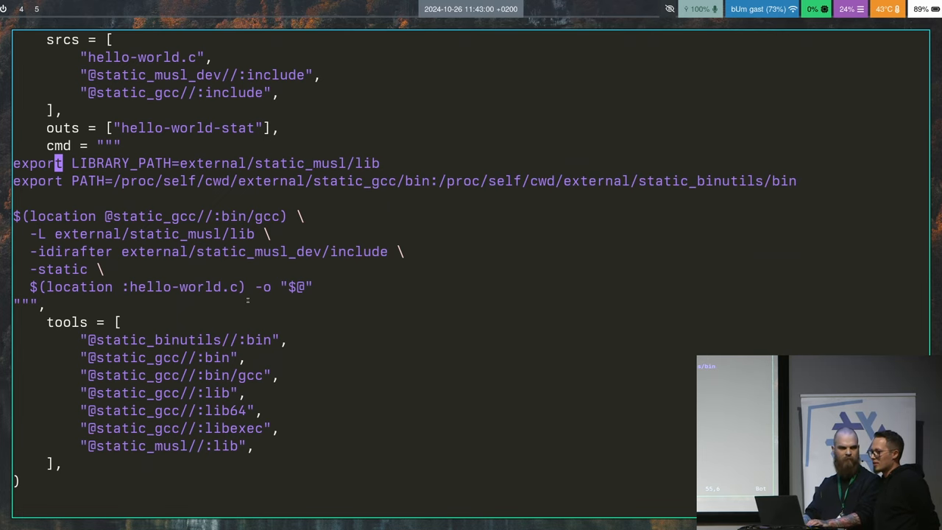
{"action": "scroll", "scroll_direction": "up", "scroll_amount": 3}
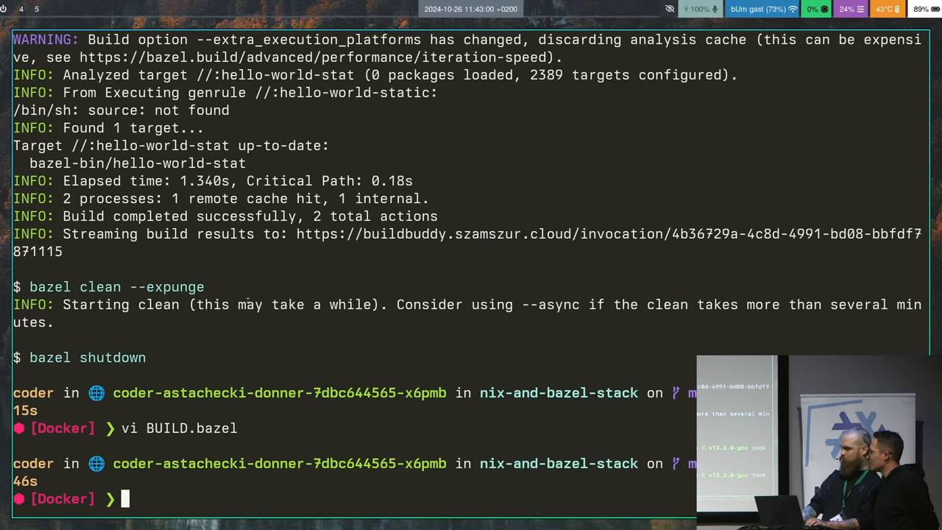
Show the git log listing the stage6 down to stage3 commits
{"action": "type", "text": "git log"}
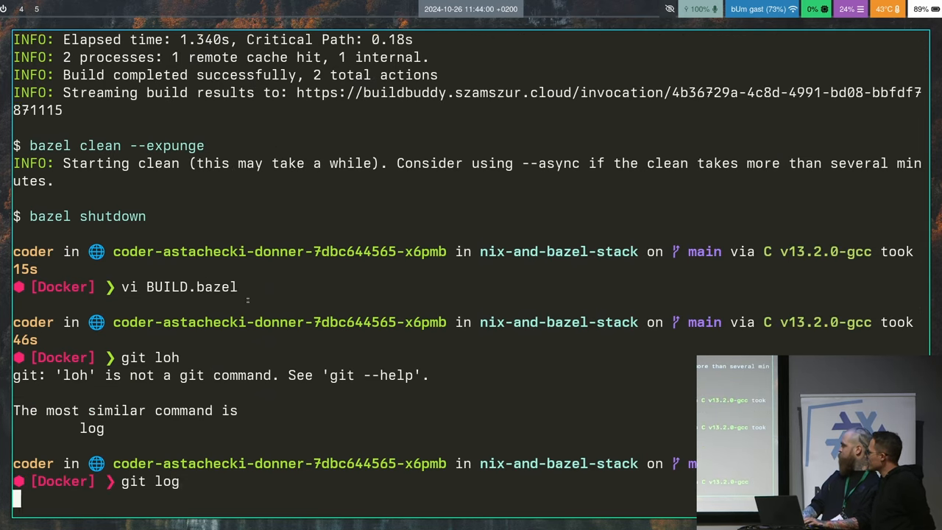
{"action": "key", "text": "Return"}
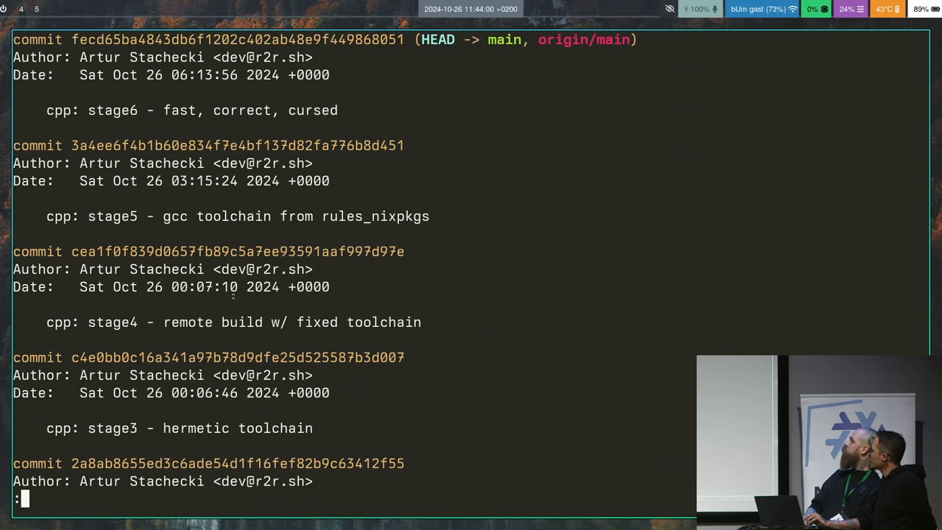